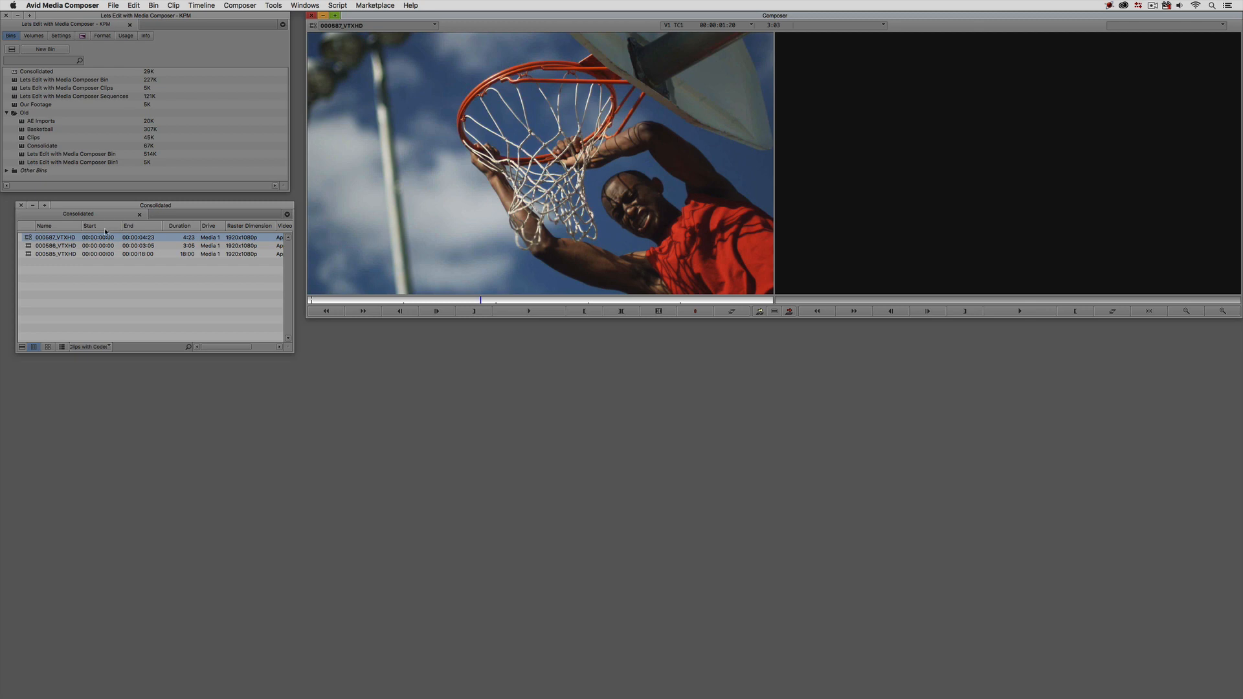
Bring up the context menu for the first clip in the Consolidated bin
{"action": "right_click", "coordinate": [52, 234]}
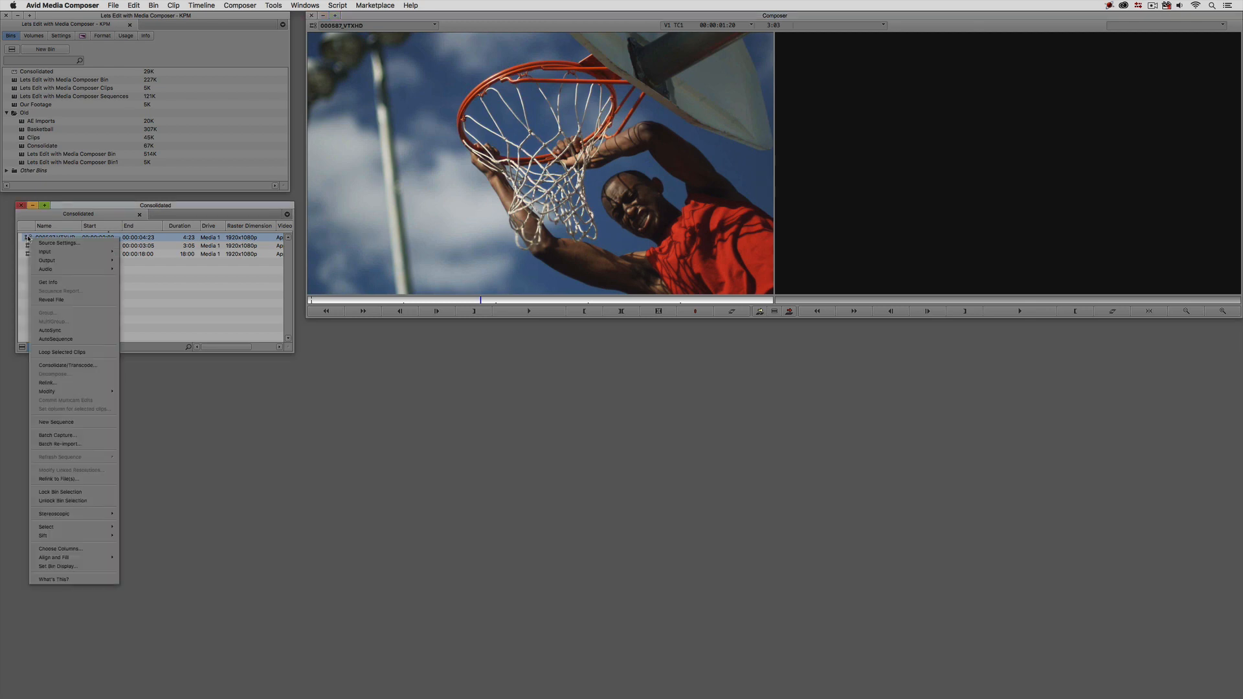
{"action": "mouse_move", "coordinate": [68, 365]}
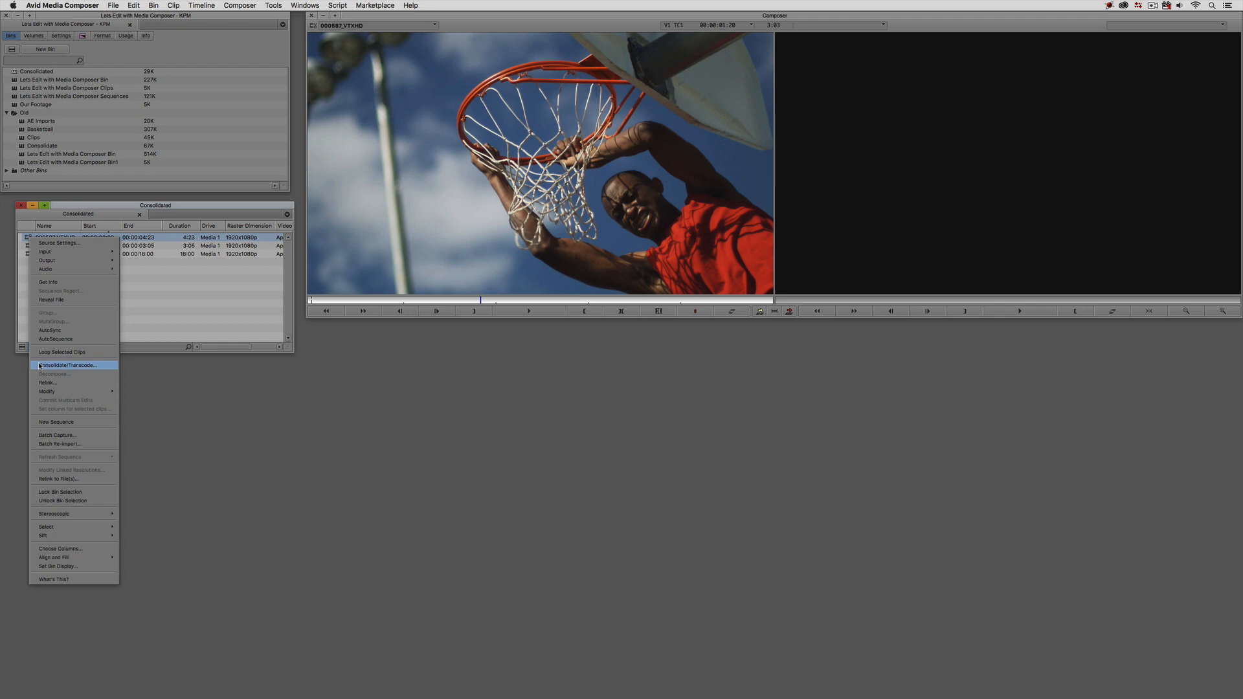
Open Consolidate/Transcode for the clip and select Media 1 as target drive
{"action": "left_click", "coordinate": [67, 365]}
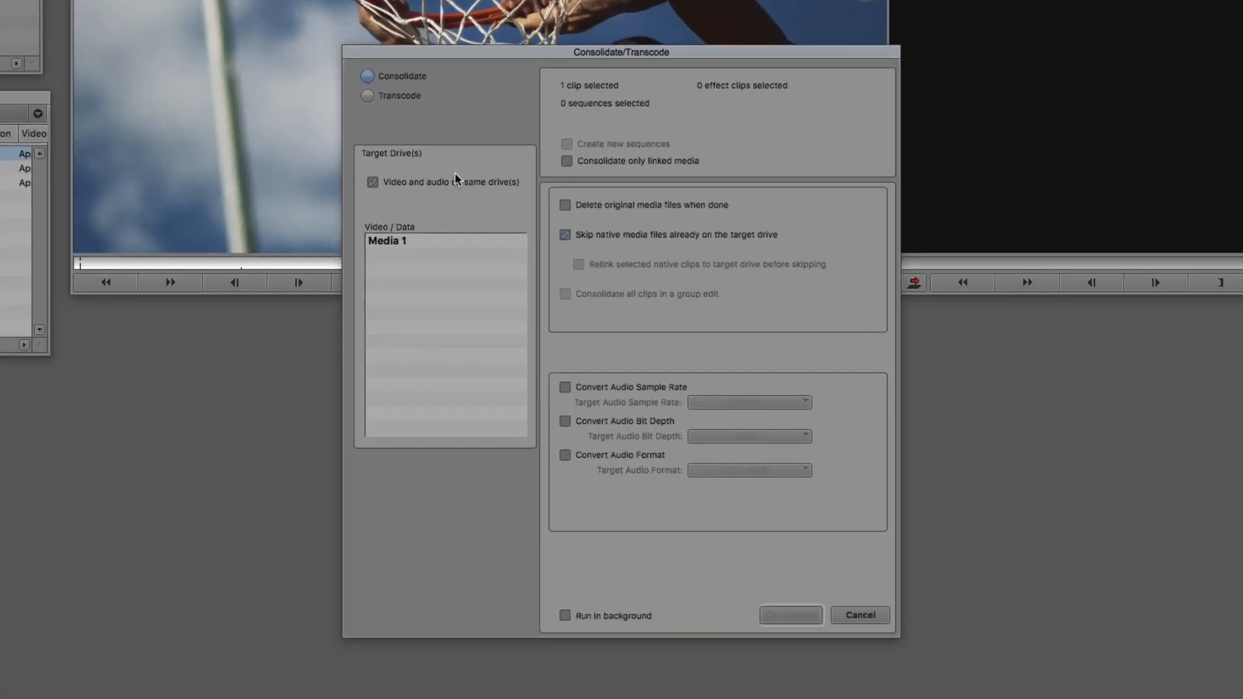
{"action": "mouse_move", "coordinate": [480, 133]}
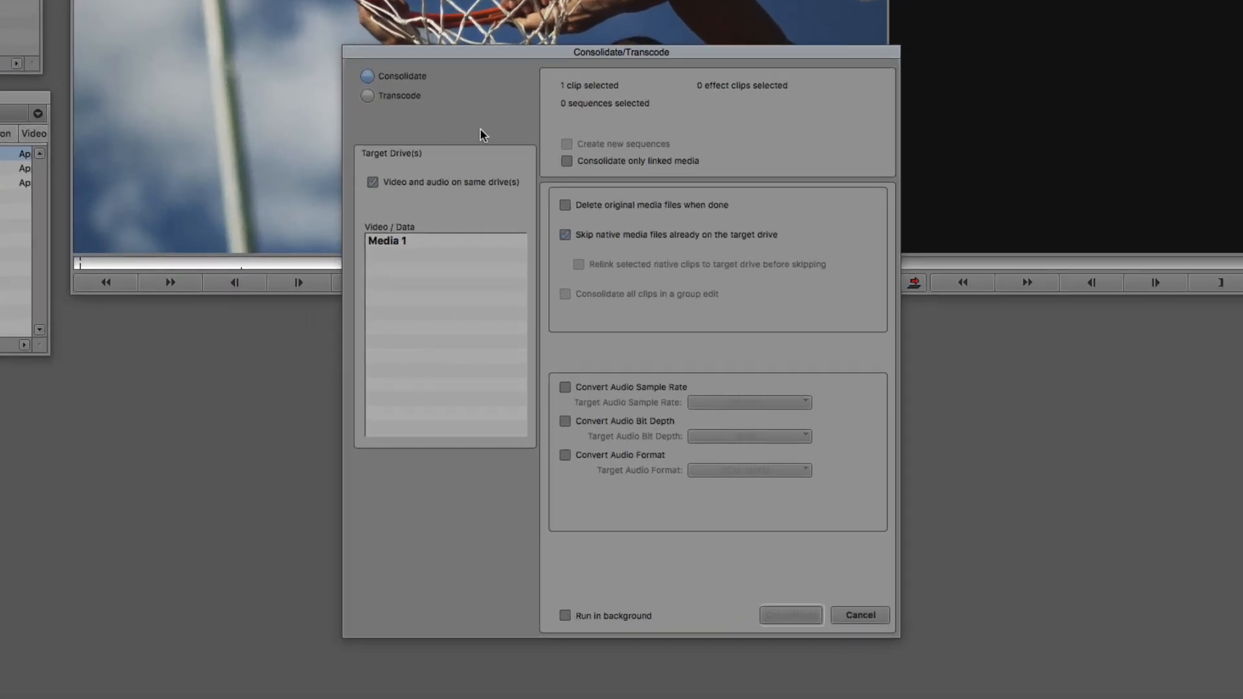
{"action": "left_click", "coordinate": [440, 335]}
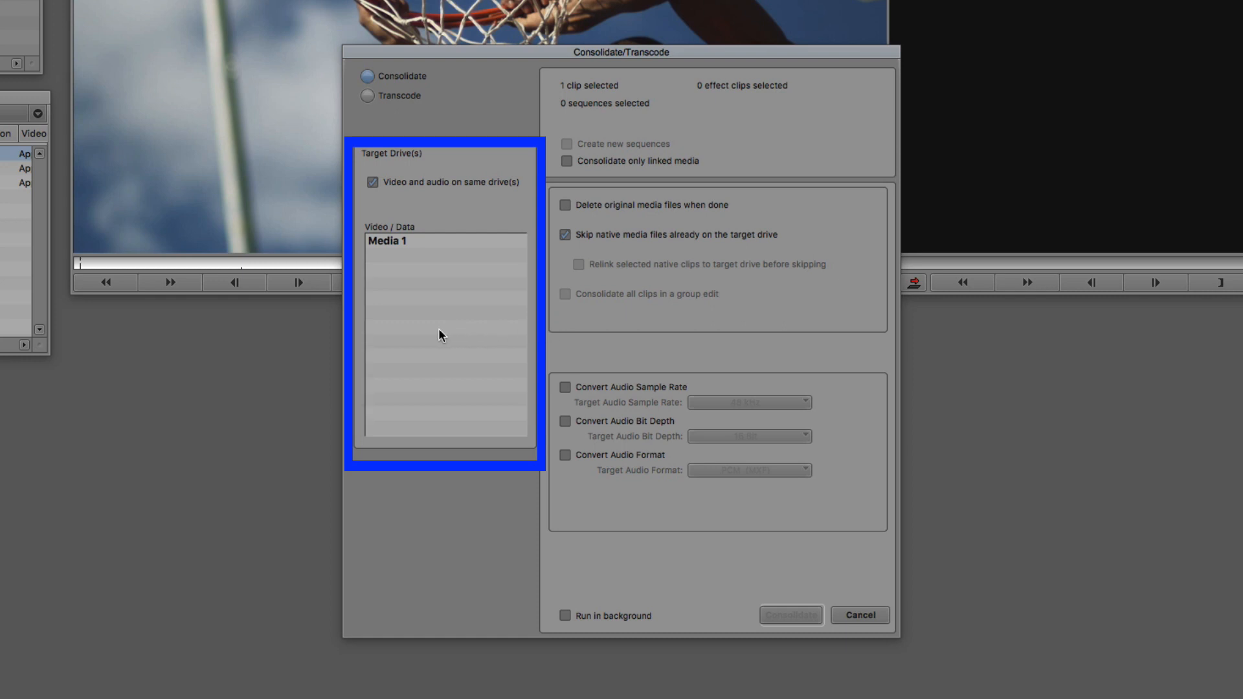
{"action": "mouse_move", "coordinate": [537, 130]}
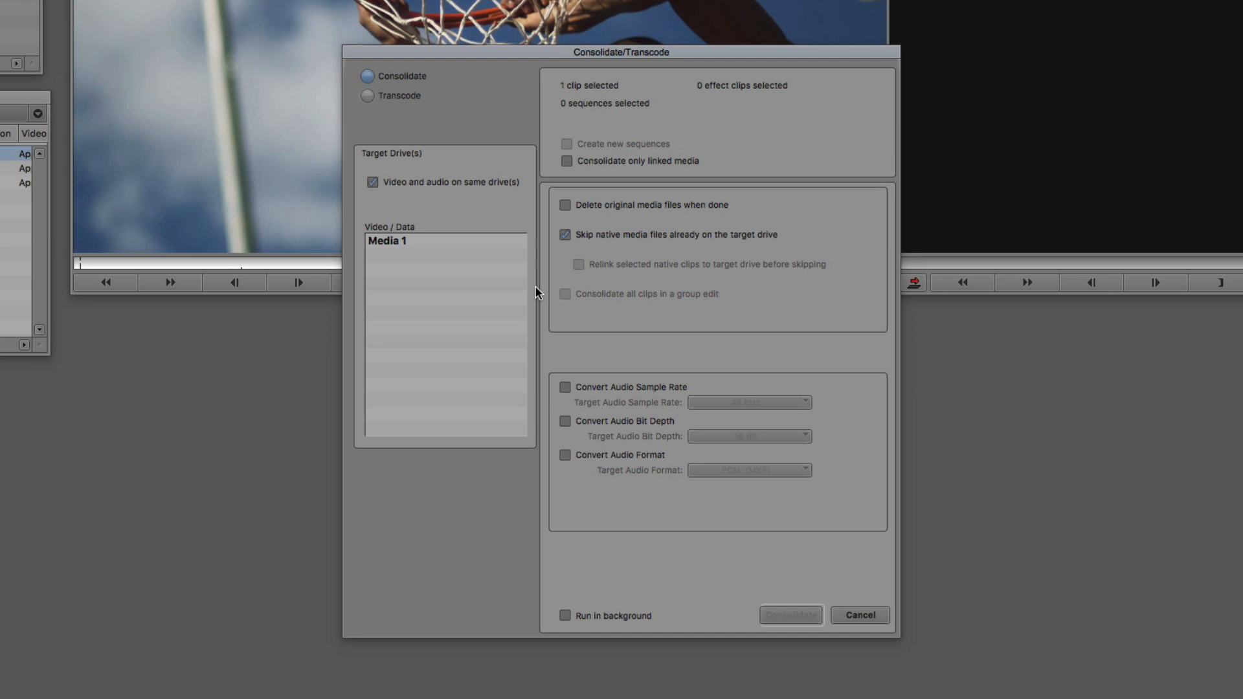
{"action": "mouse_move", "coordinate": [448, 246]}
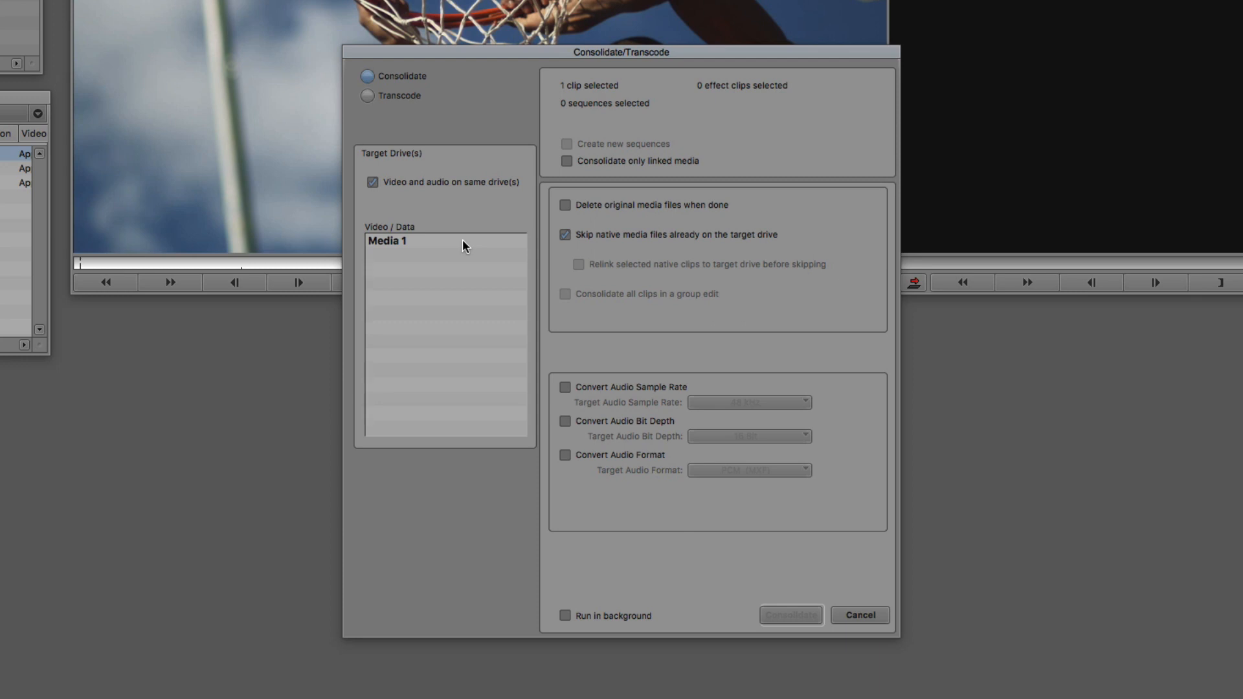
{"action": "mouse_move", "coordinate": [416, 98]}
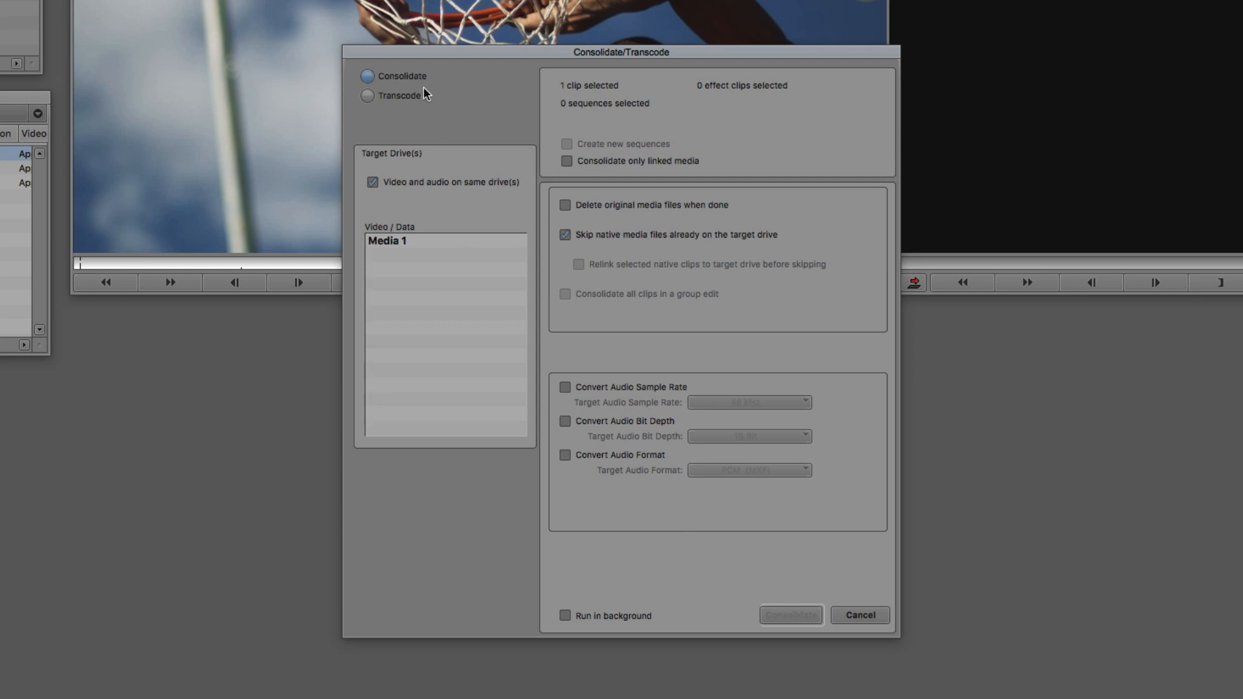
Select Transcode to show the DNxHD 175 MXF resolution settings
{"action": "left_click", "coordinate": [367, 95]}
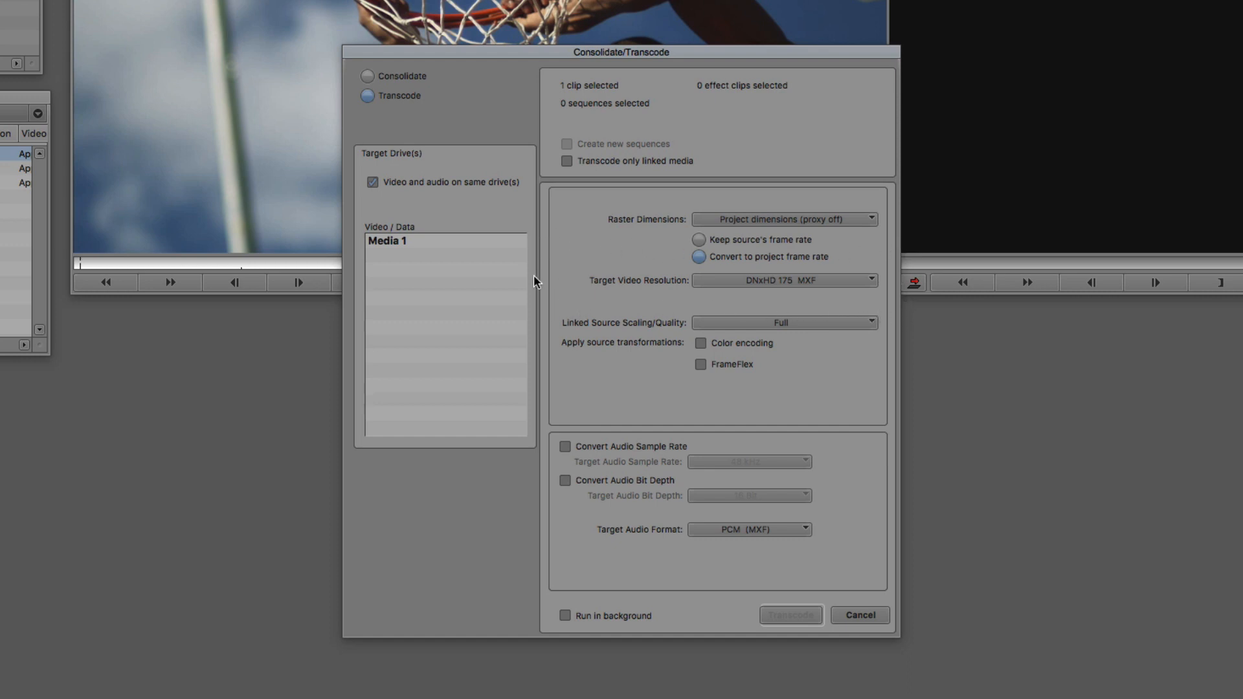
{"action": "mouse_move", "coordinate": [783, 306]}
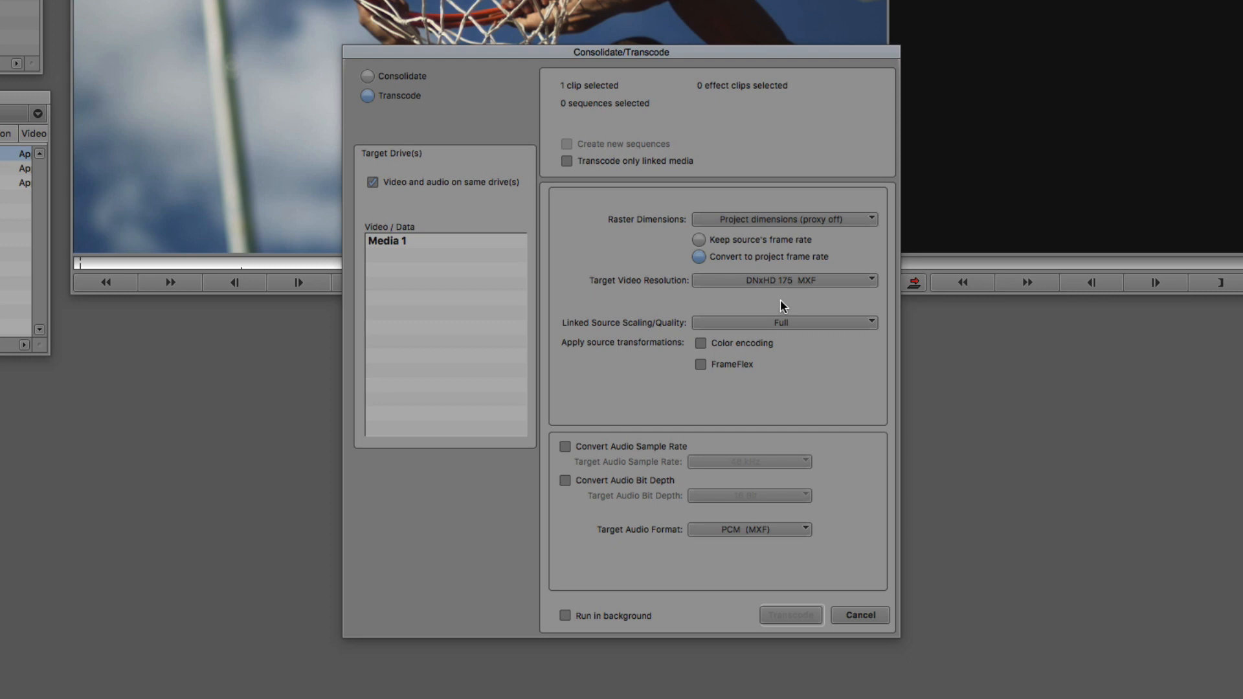
{"action": "mouse_move", "coordinate": [779, 310]}
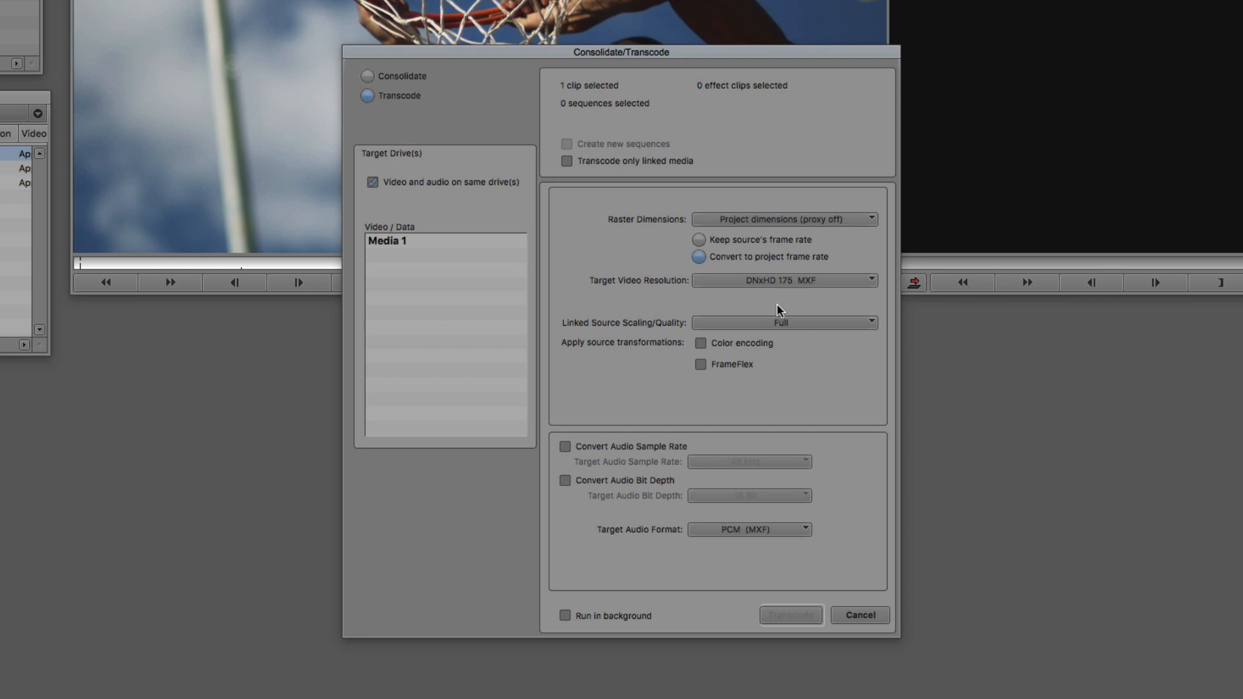
{"action": "mouse_move", "coordinate": [715, 311]}
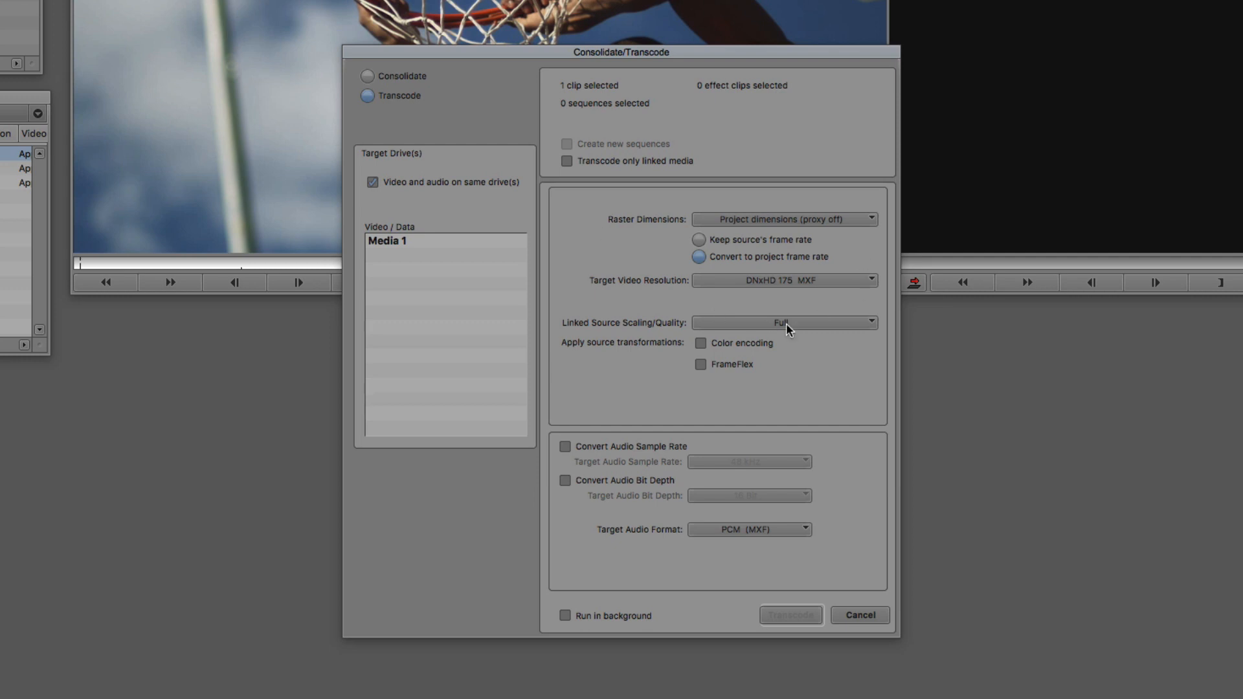
{"action": "mouse_move", "coordinate": [699, 211]}
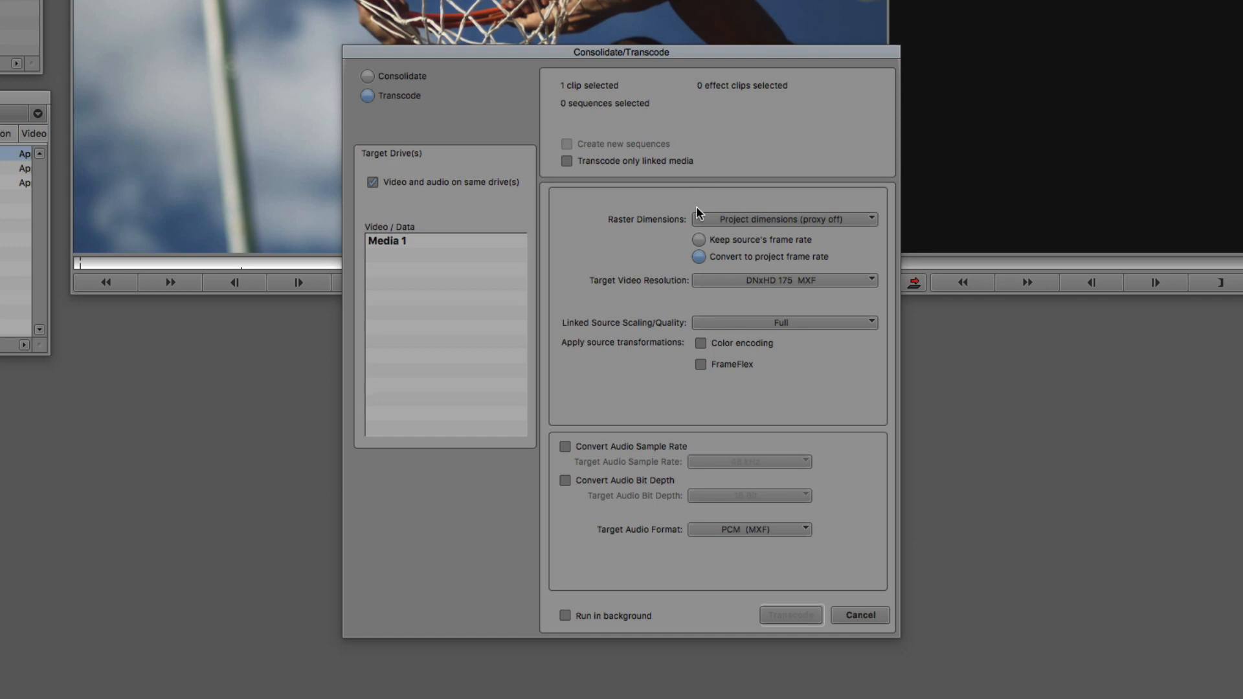
{"action": "mouse_move", "coordinate": [778, 597]}
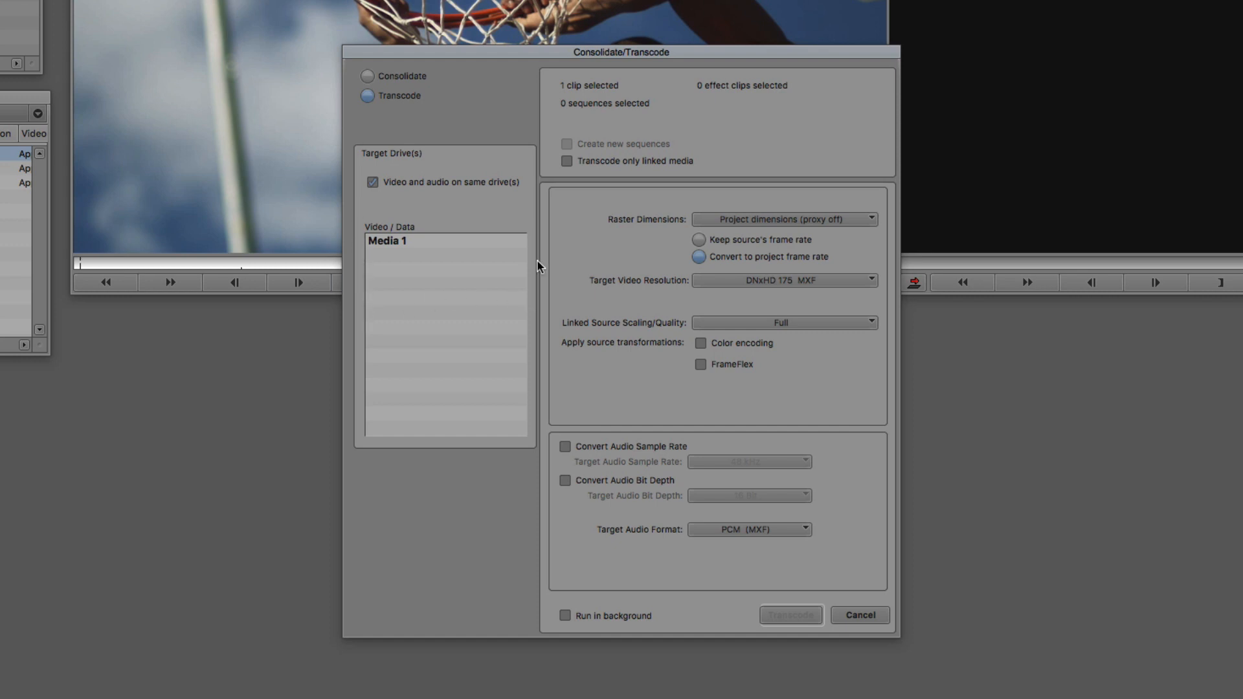
{"action": "mouse_move", "coordinate": [440, 255]}
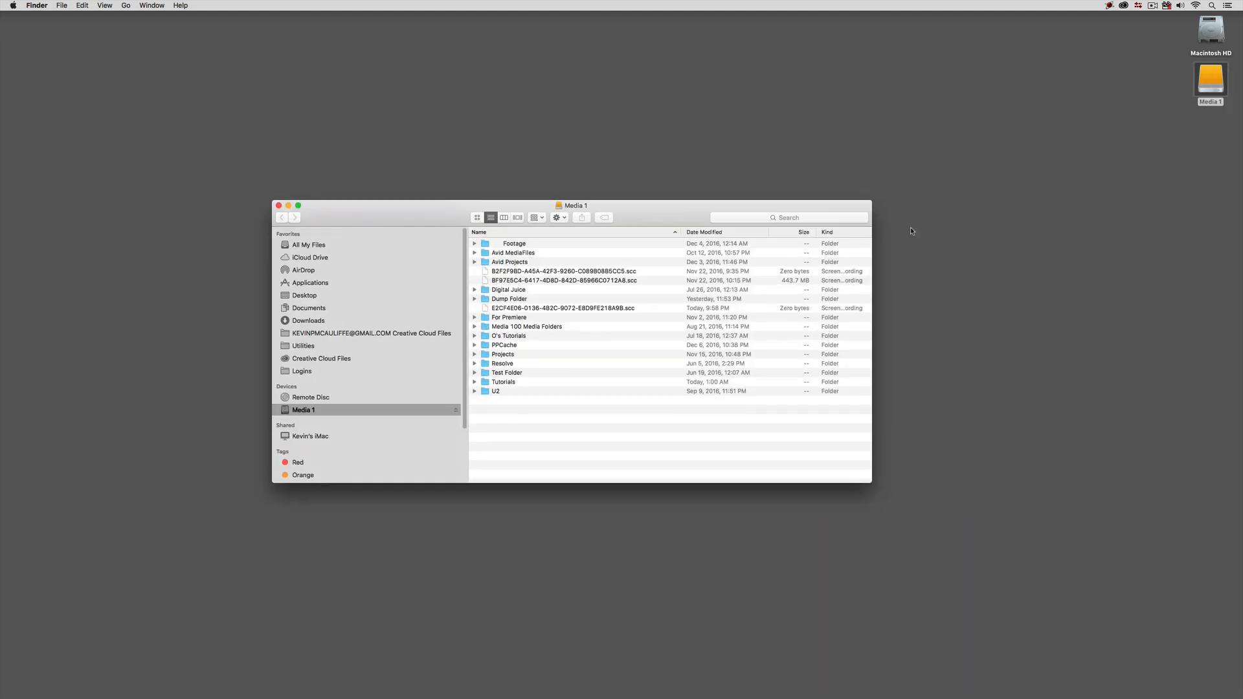
{"action": "mouse_move", "coordinate": [544, 254]}
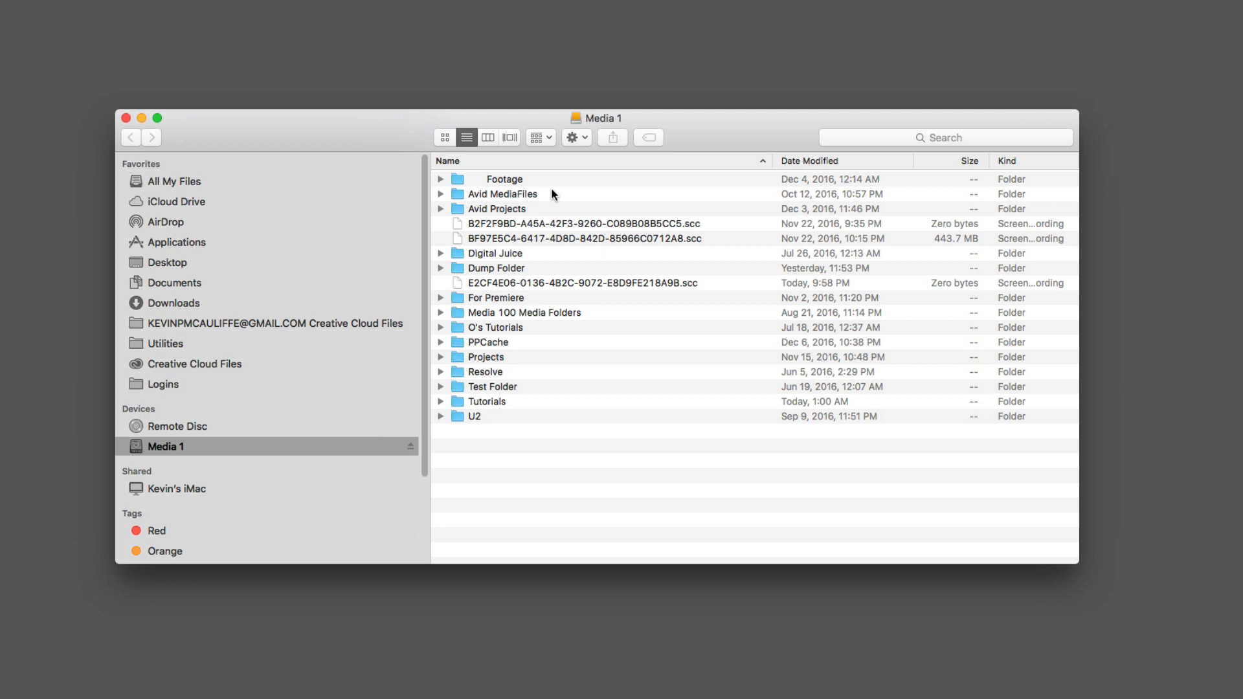
Select the Avid MediaFiles folder on the Media 1 drive
{"action": "left_click", "coordinate": [500, 194]}
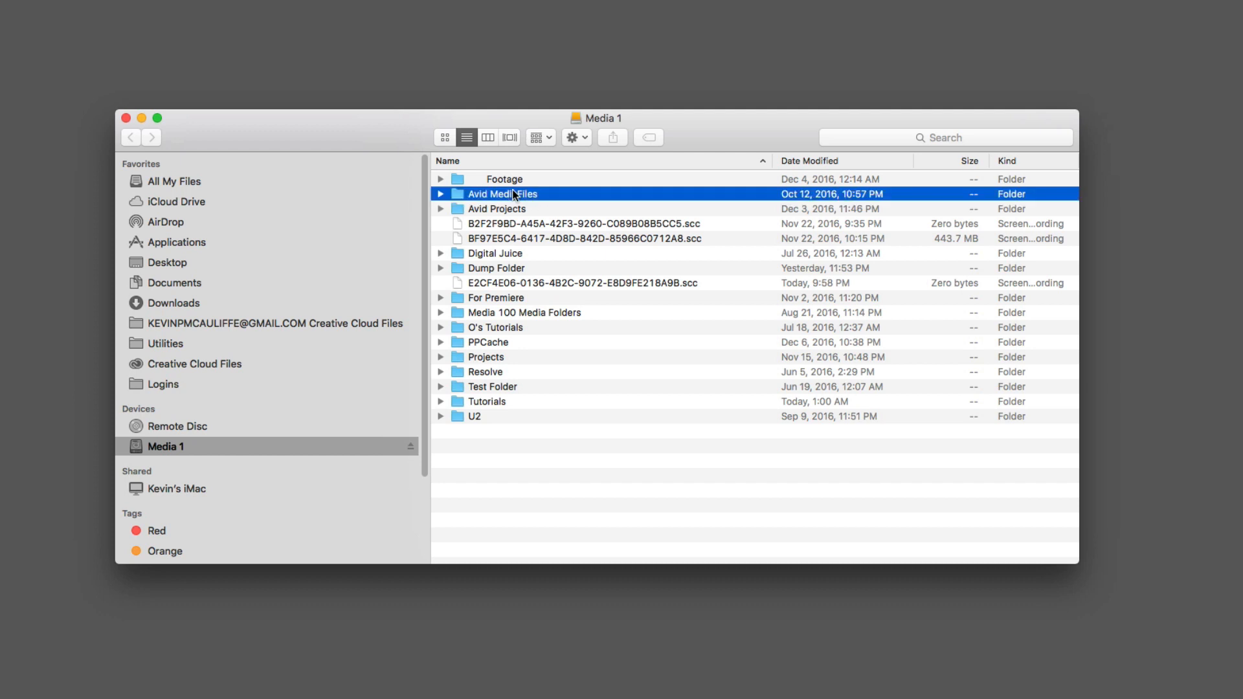
Drill into Avid MediaFiles > MXF > 1 and highlight 000326_VTXHD_PR.mov584781BF.mxf
{"action": "double_click", "coordinate": [503, 194]}
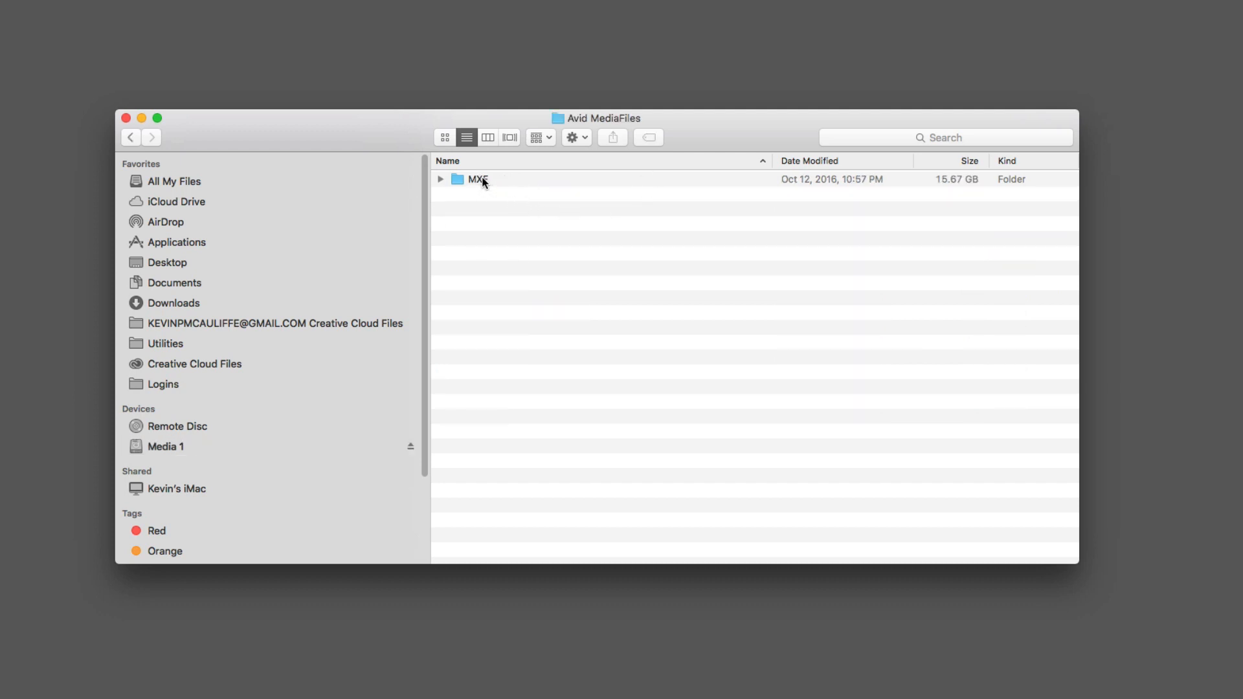
{"action": "double_click", "coordinate": [477, 180]}
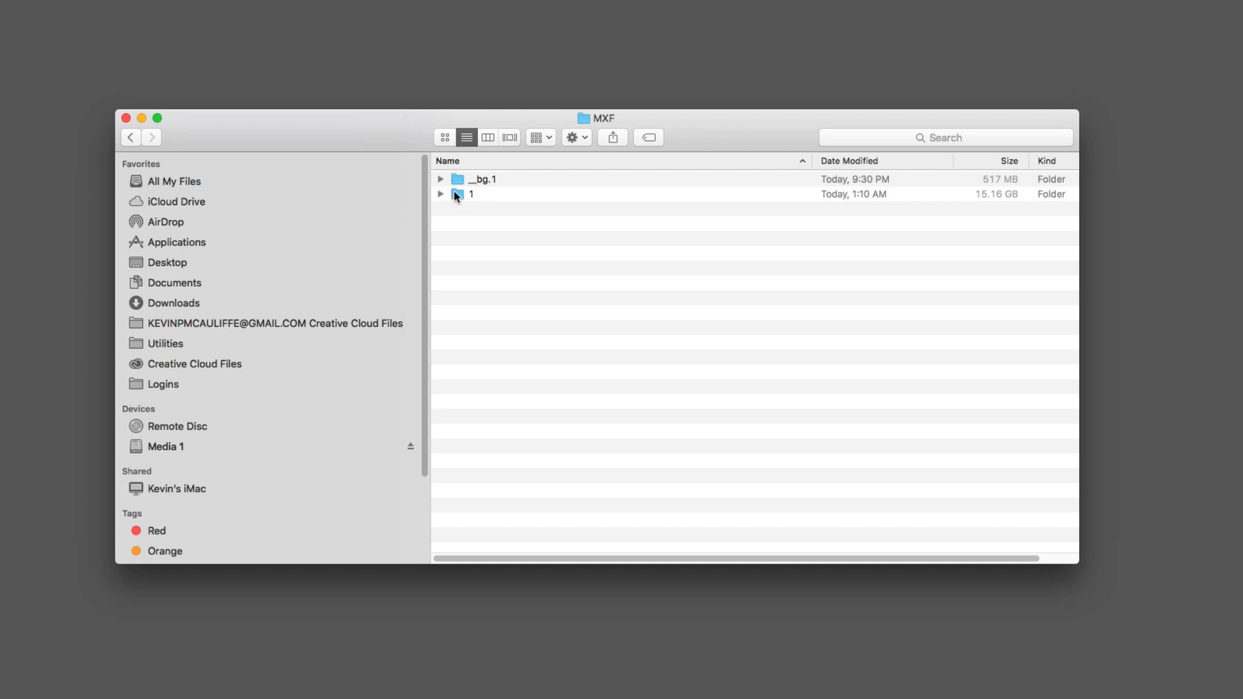
{"action": "double_click", "coordinate": [466, 194]}
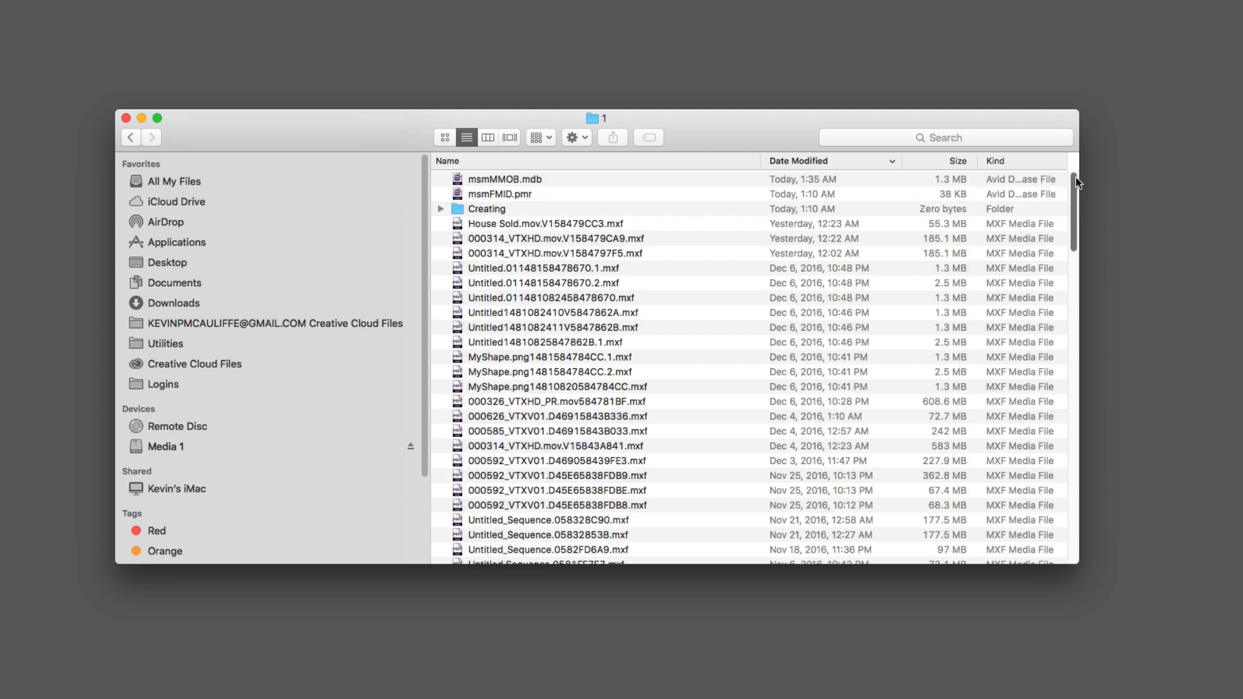
{"action": "scroll", "scroll_direction": "down", "scroll_amount": 3}
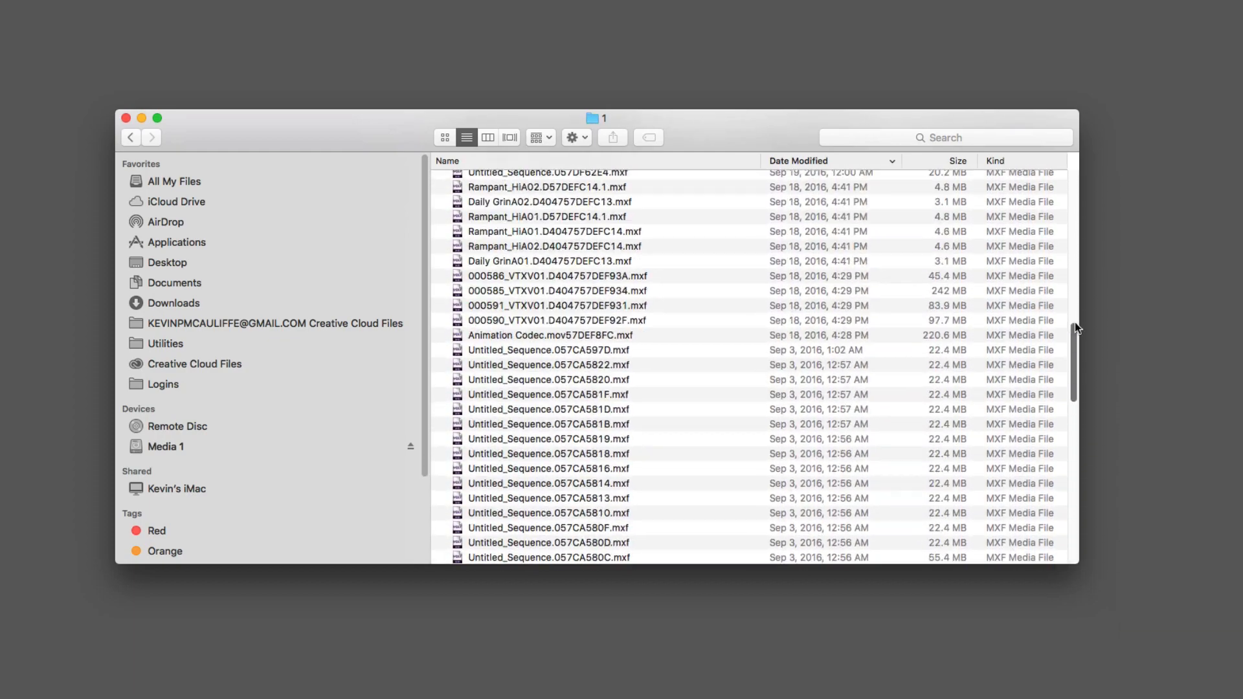
{"action": "scroll", "scroll_direction": "down", "scroll_amount": 3}
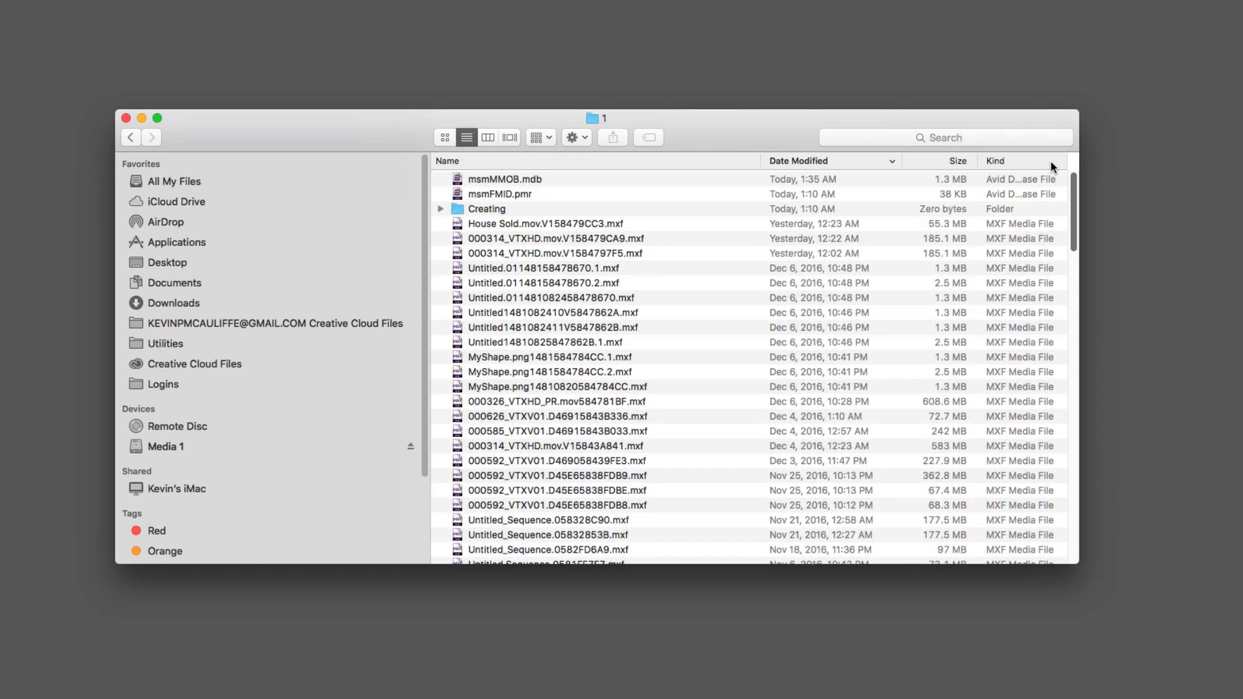
{"action": "mouse_move", "coordinate": [497, 406]}
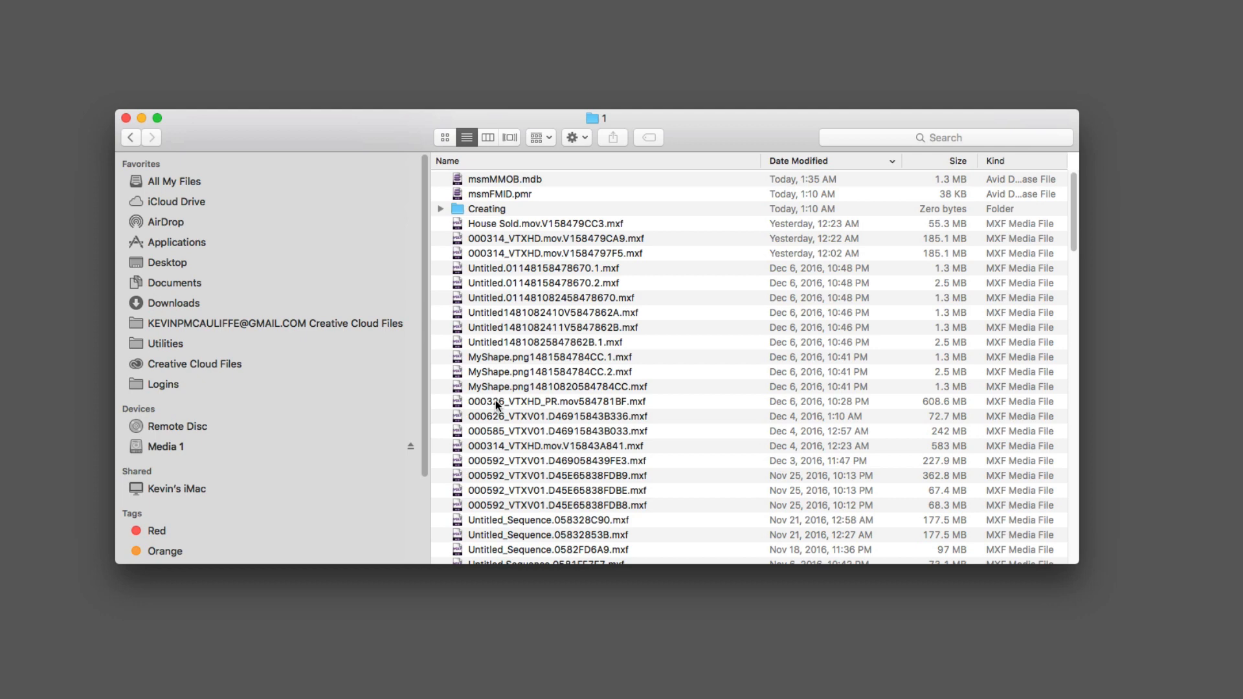
{"action": "left_click", "coordinate": [554, 402]}
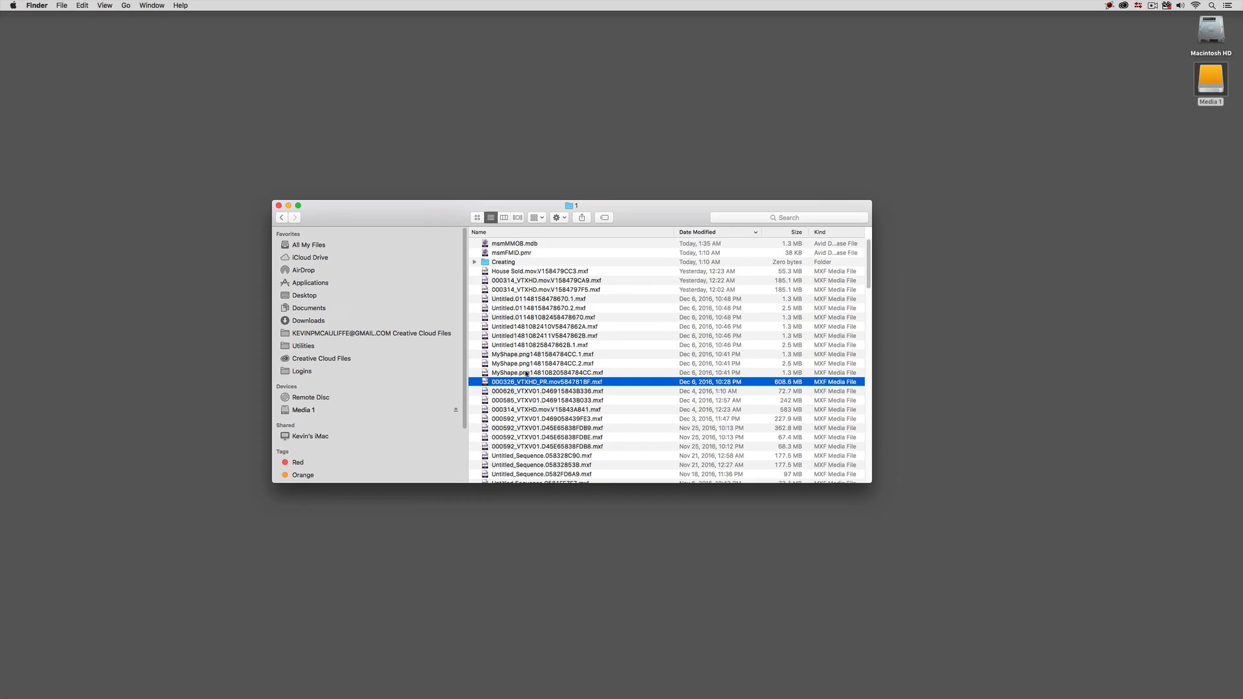
{"action": "scroll", "scroll_direction": "down", "scroll_amount": 3}
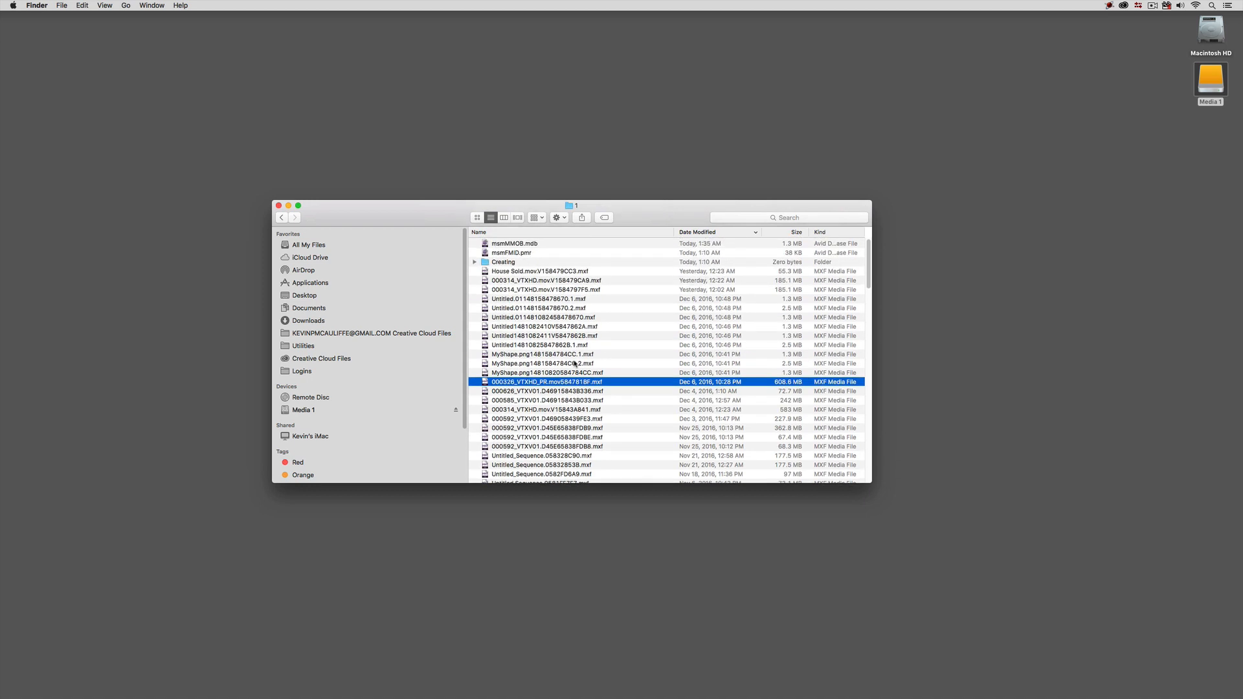
Return to the MXF folder via the path menu and expand __bg.1
{"action": "left_click", "coordinate": [576, 206]}
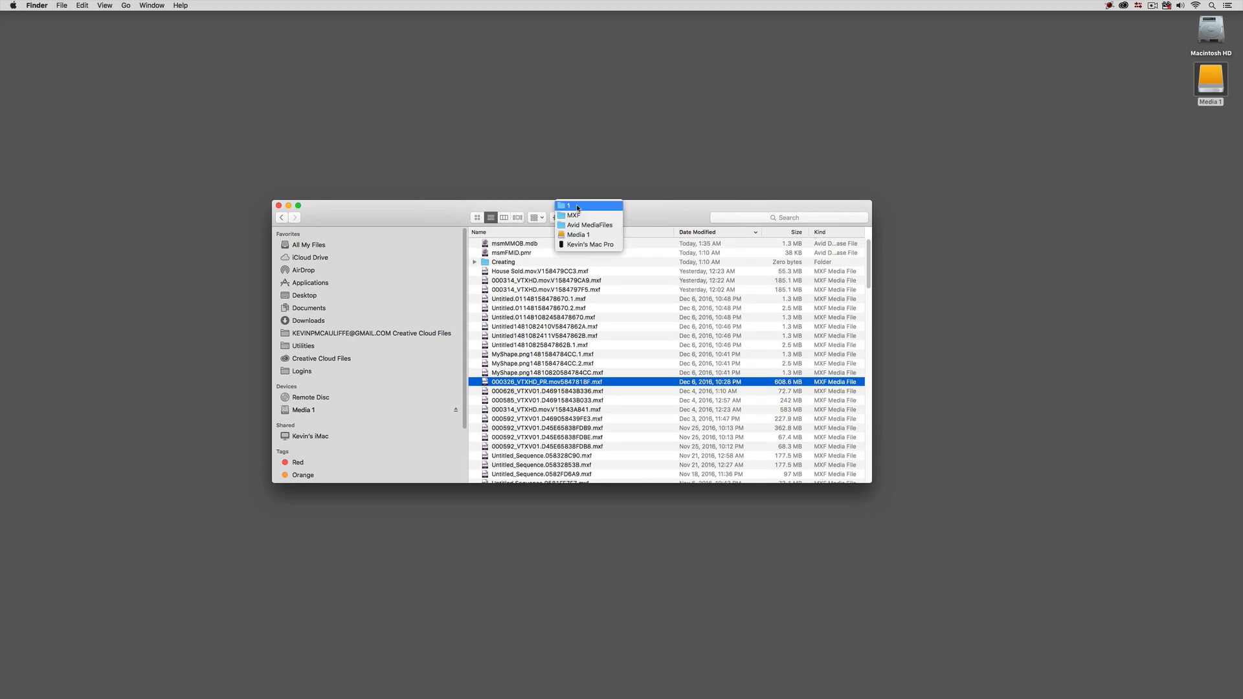
{"action": "left_click", "coordinate": [574, 215]}
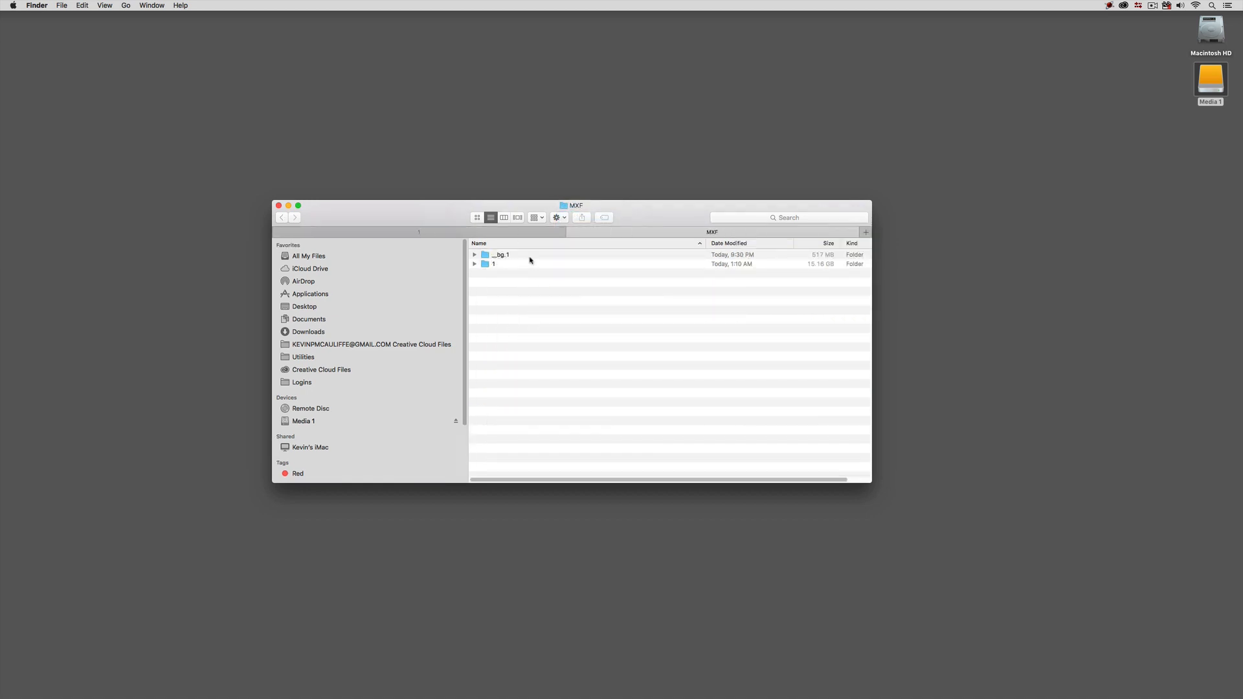
{"action": "left_click", "coordinate": [475, 254]}
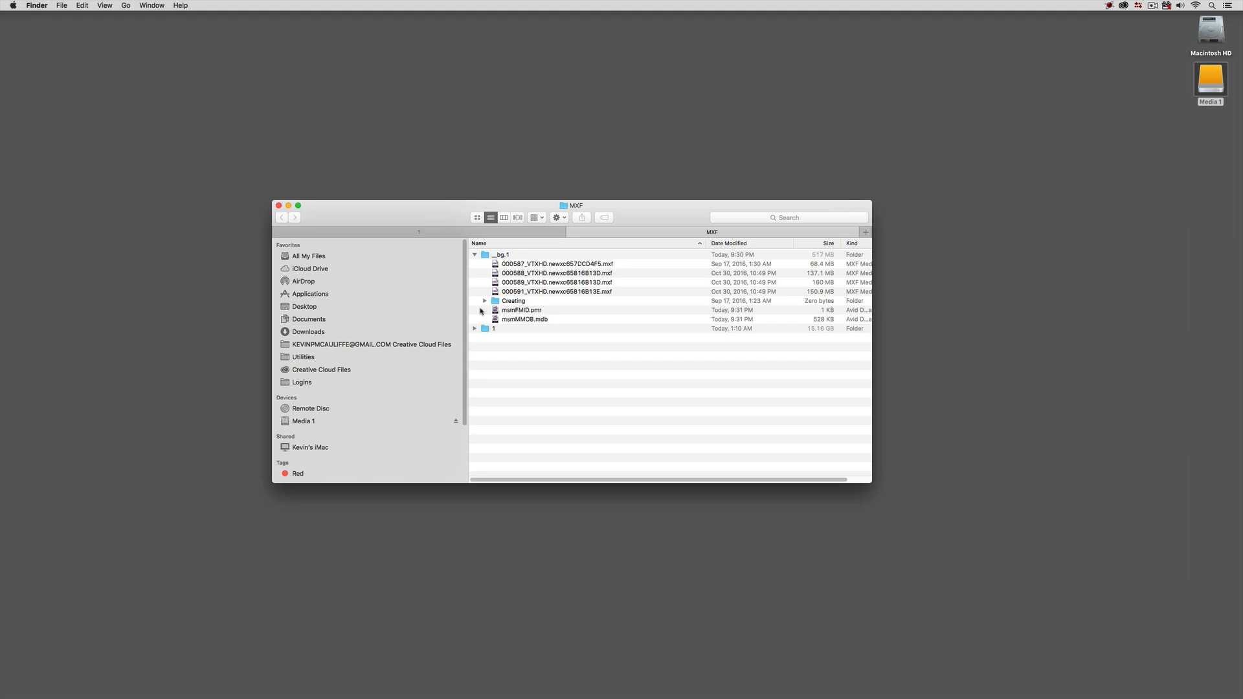
{"action": "left_click", "coordinate": [475, 255]}
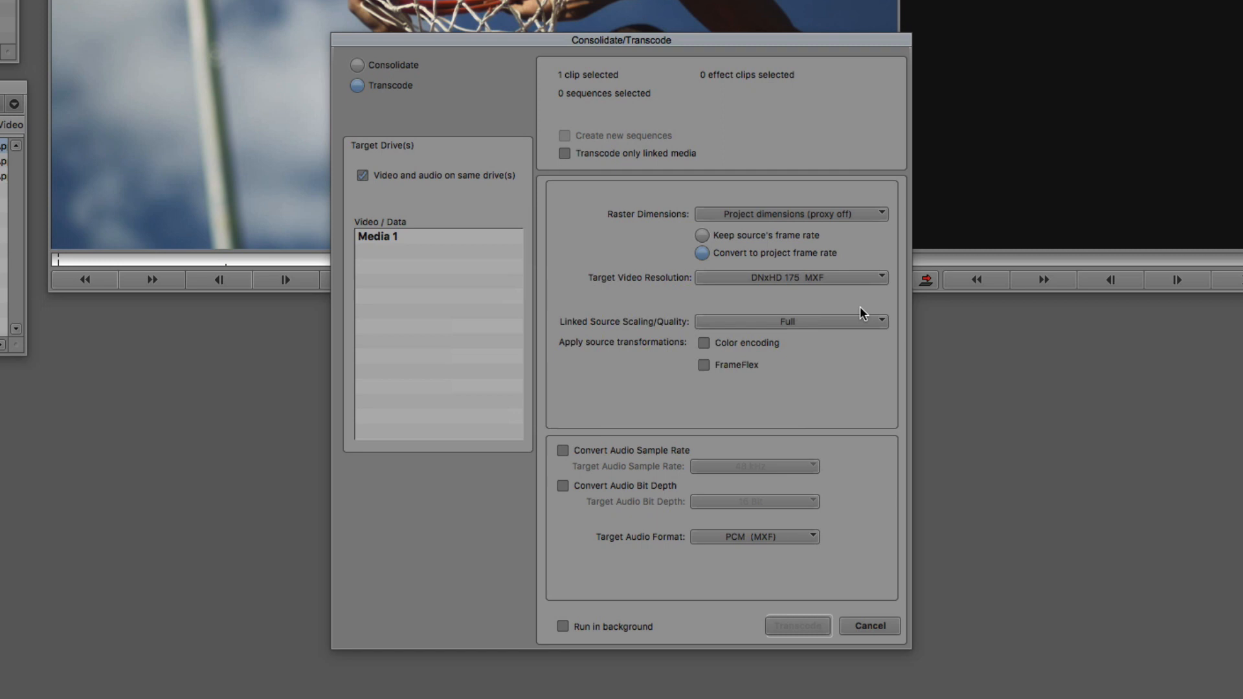
{"action": "mouse_move", "coordinate": [870, 312]}
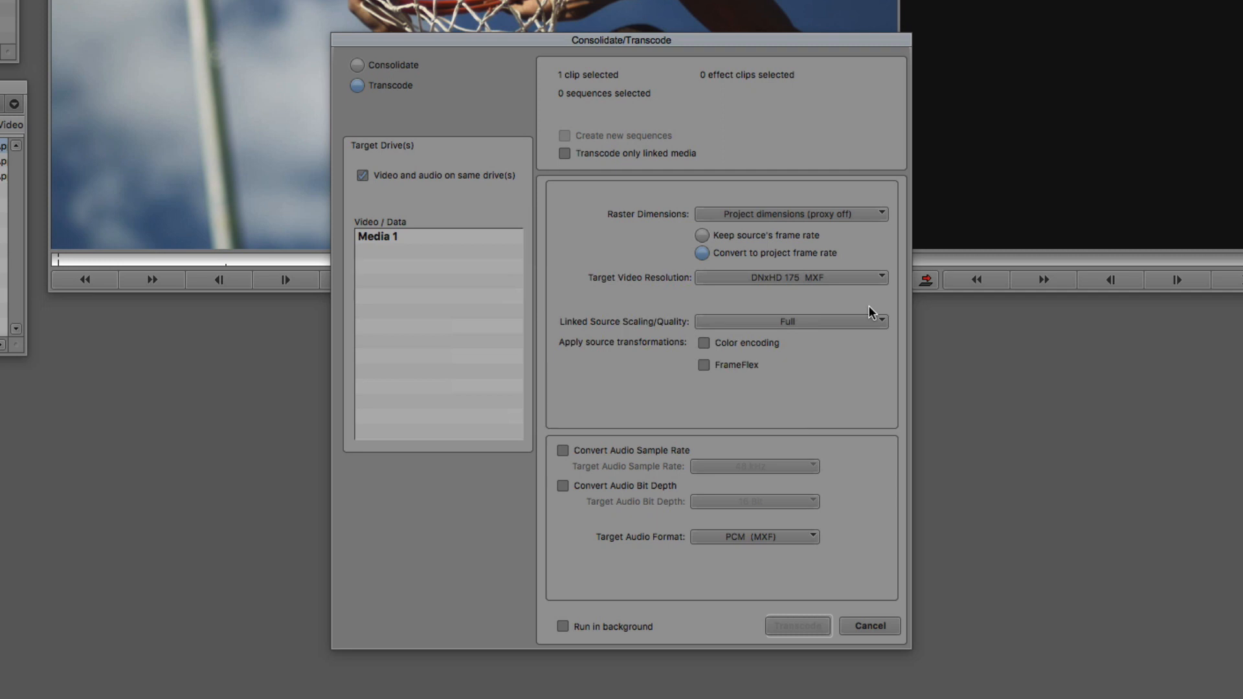
{"action": "mouse_move", "coordinate": [737, 280]}
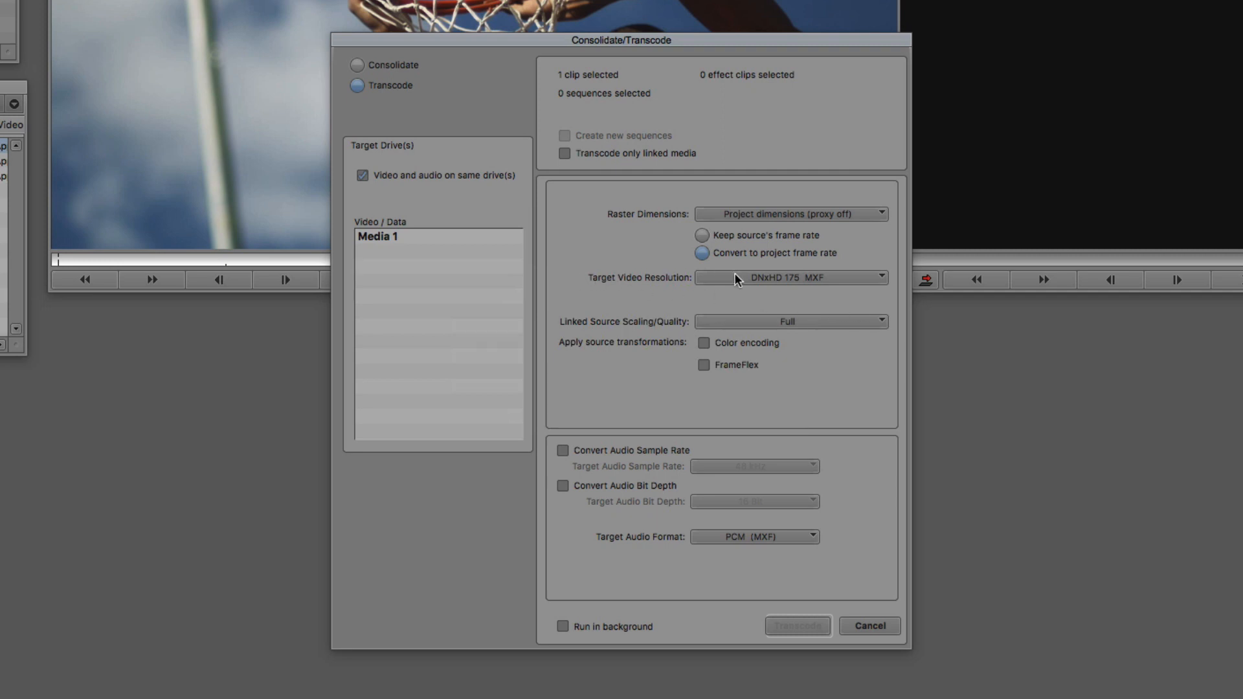
Show the Target Video Resolution list, with DNxHD 175 MXF checked
{"action": "left_click", "coordinate": [791, 277]}
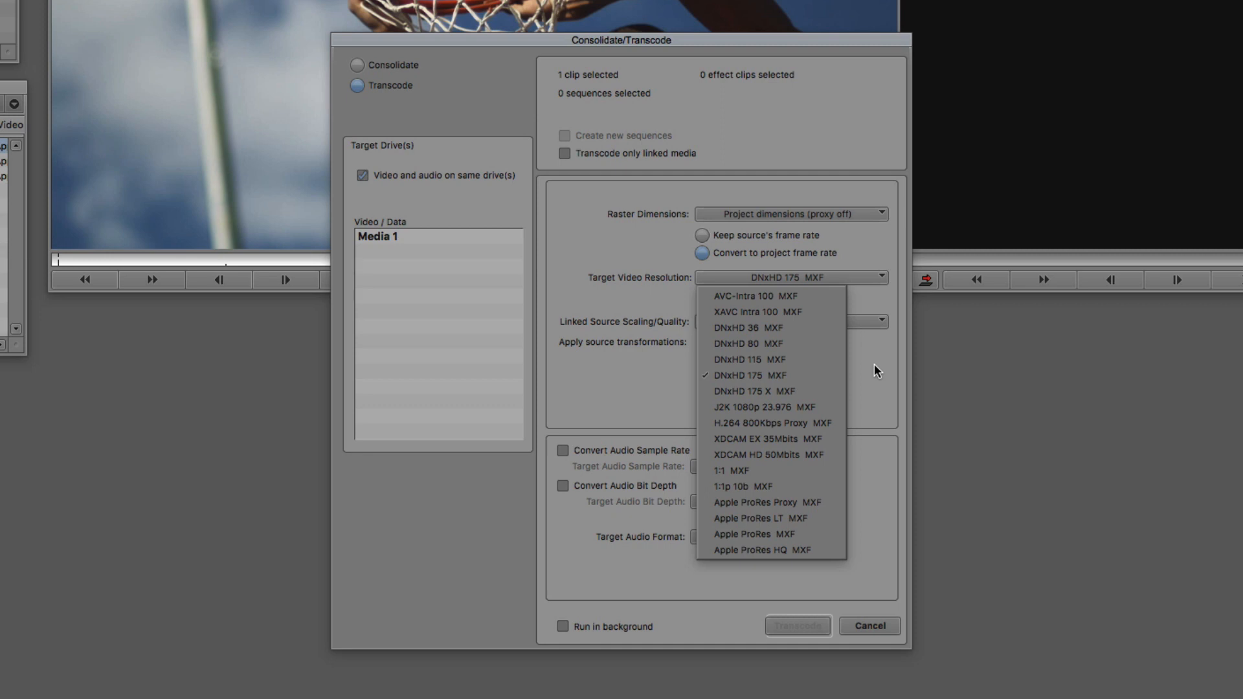
{"action": "mouse_move", "coordinate": [820, 334]}
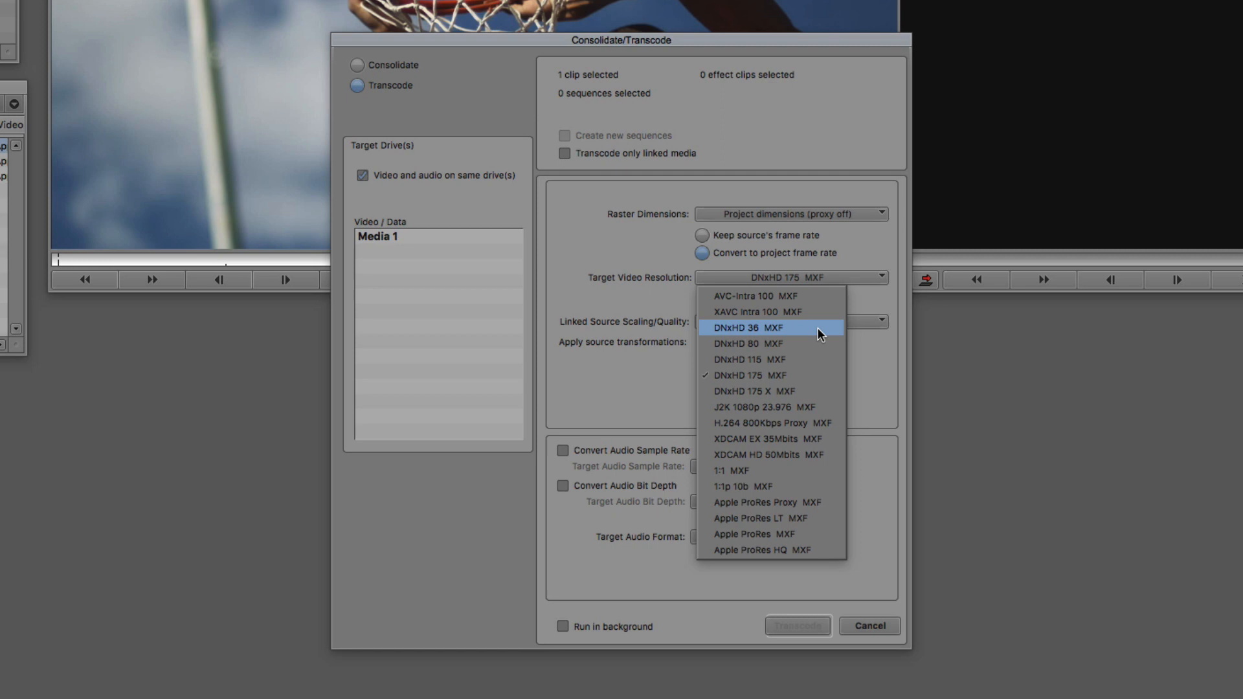
{"action": "mouse_move", "coordinate": [824, 336]}
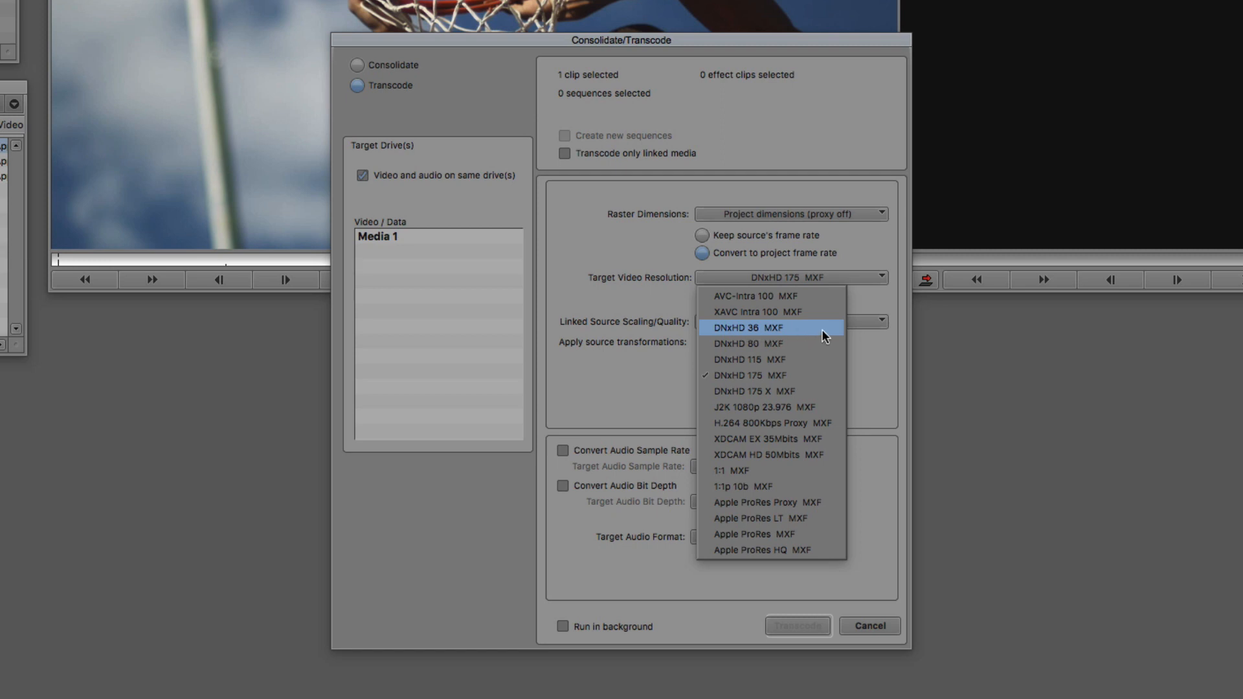
Keep DNxHD 175 MXF and cancel the Consolidate/Transcode dialog
{"action": "left_click", "coordinate": [738, 376]}
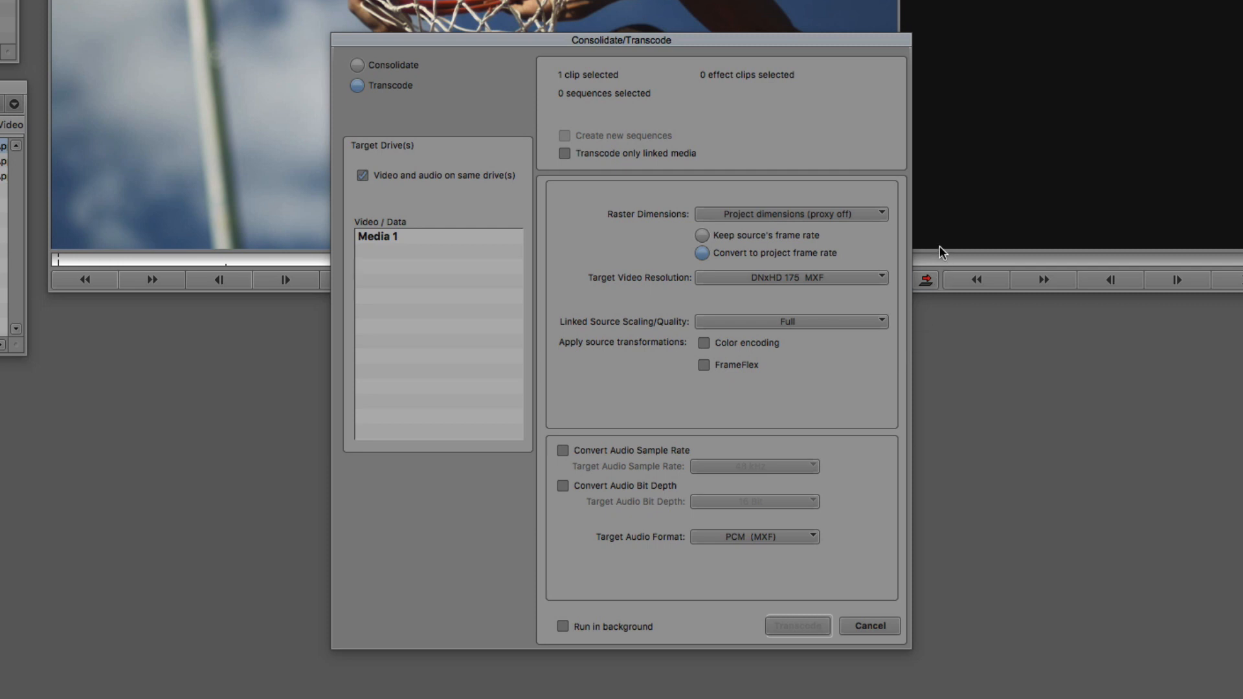
{"action": "mouse_move", "coordinate": [628, 78]}
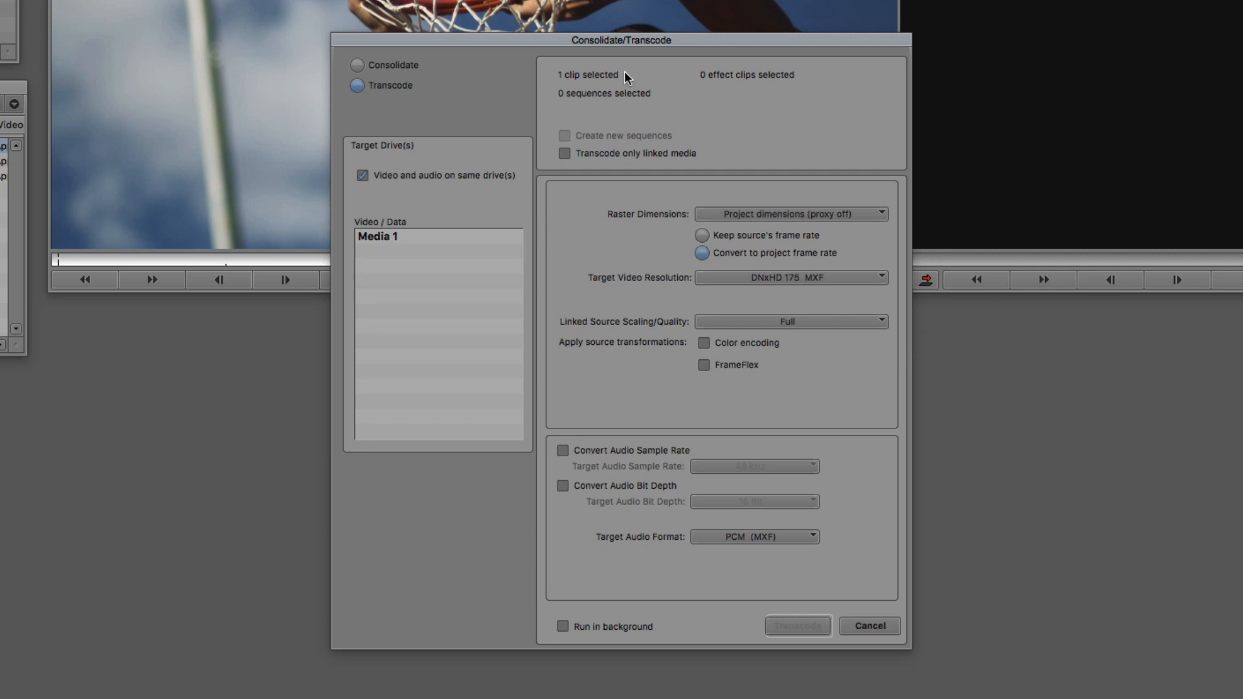
{"action": "mouse_move", "coordinate": [750, 301]}
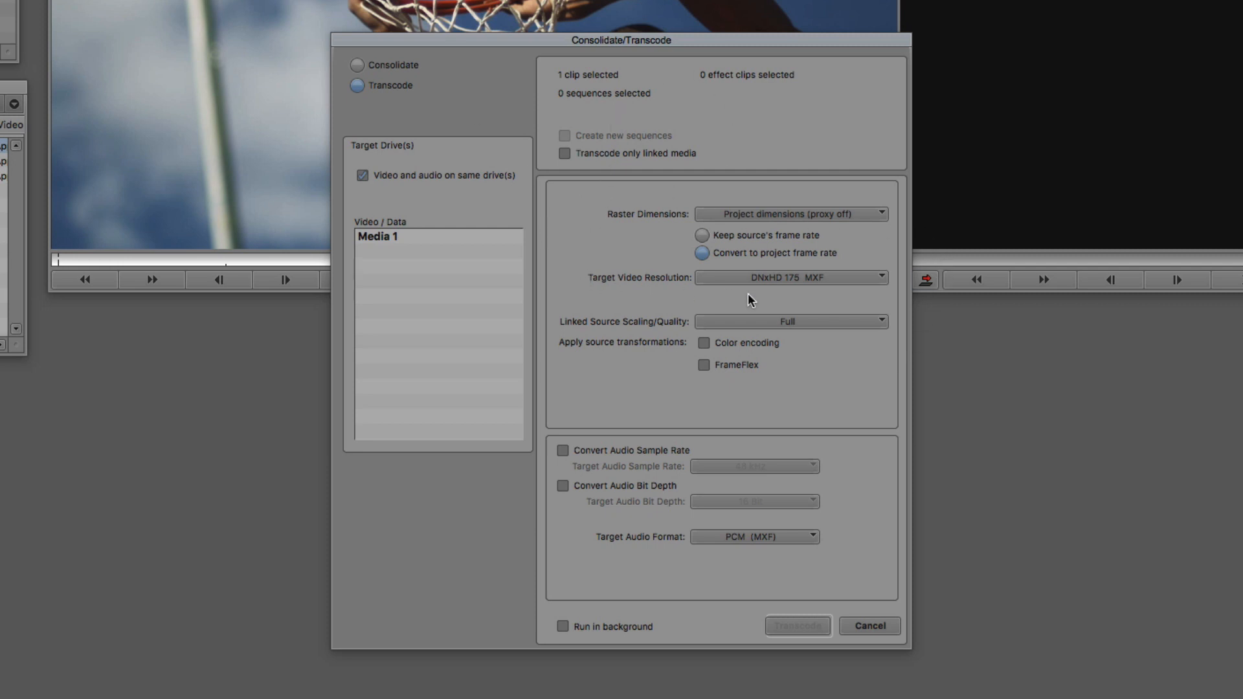
{"action": "mouse_move", "coordinate": [761, 302]}
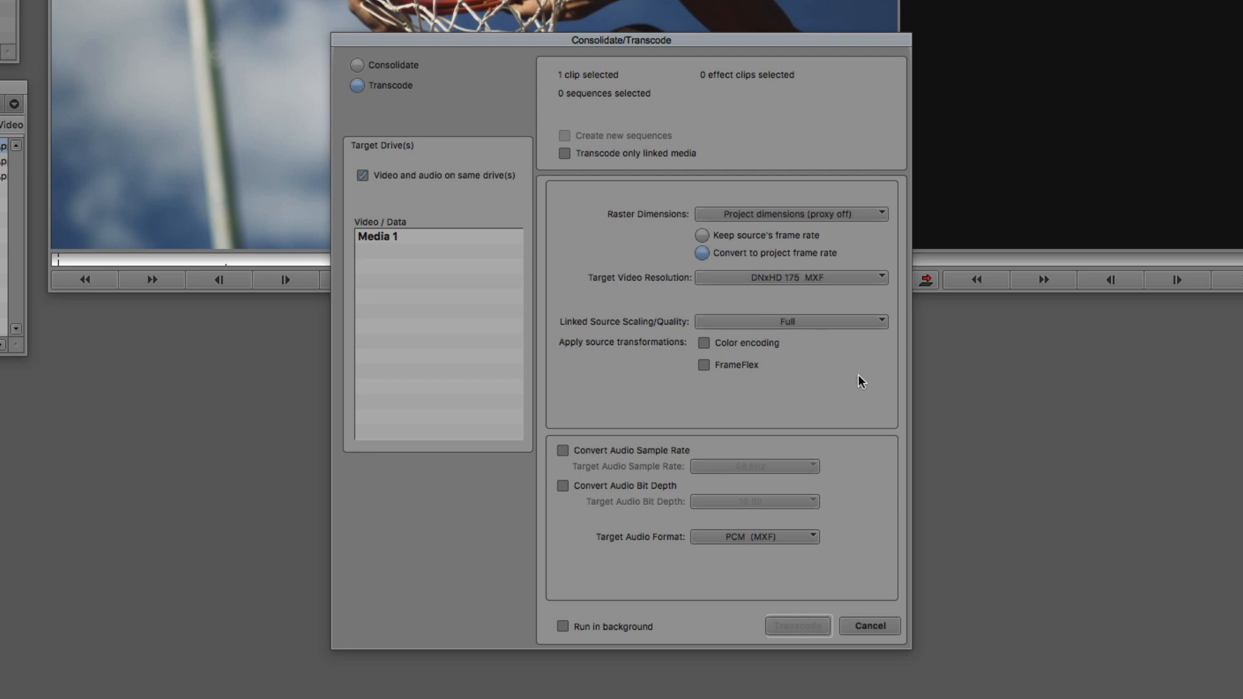
{"action": "left_click", "coordinate": [871, 627]}
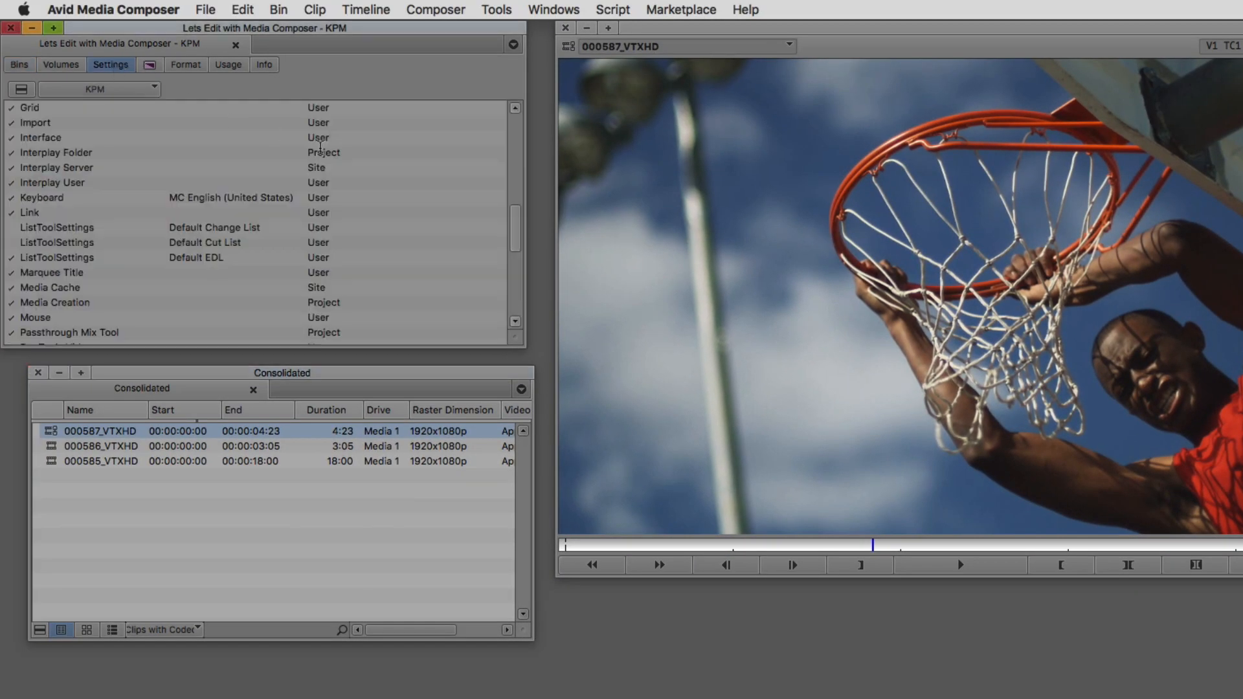
Scroll the Settings list to reach Media Creation's Mixdown & Transcode settings
{"action": "scroll", "scroll_direction": "down", "scroll_amount": 3}
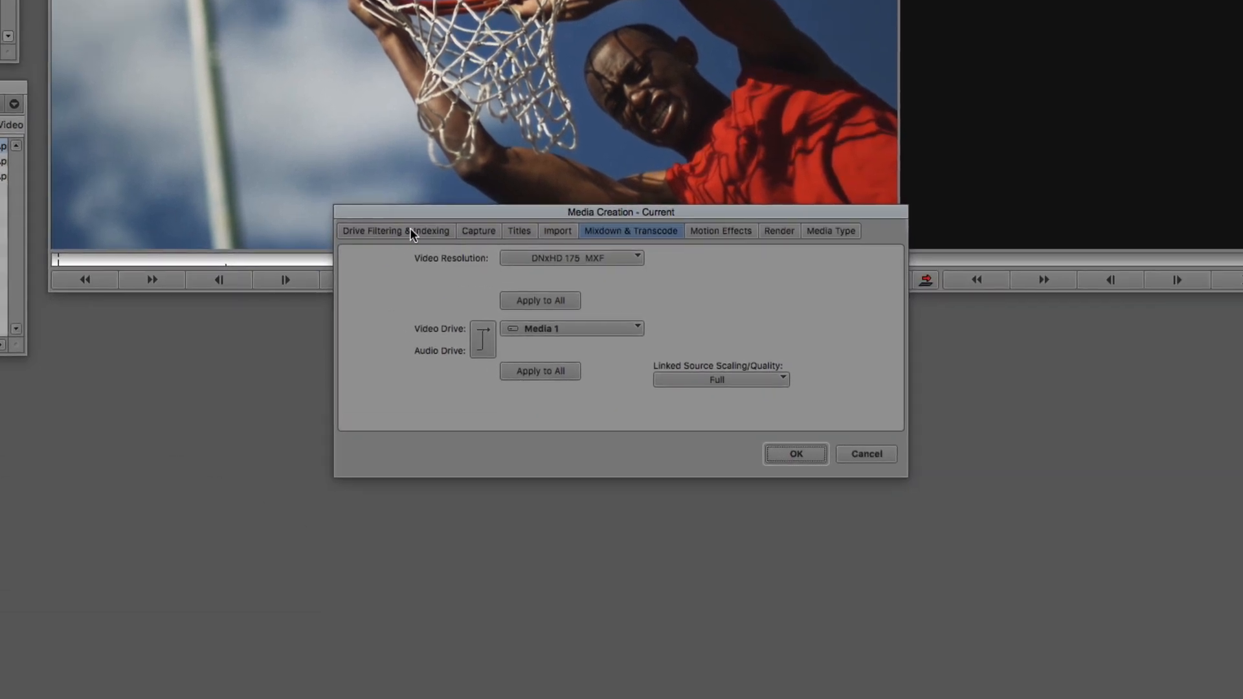
{"action": "mouse_move", "coordinate": [424, 200]}
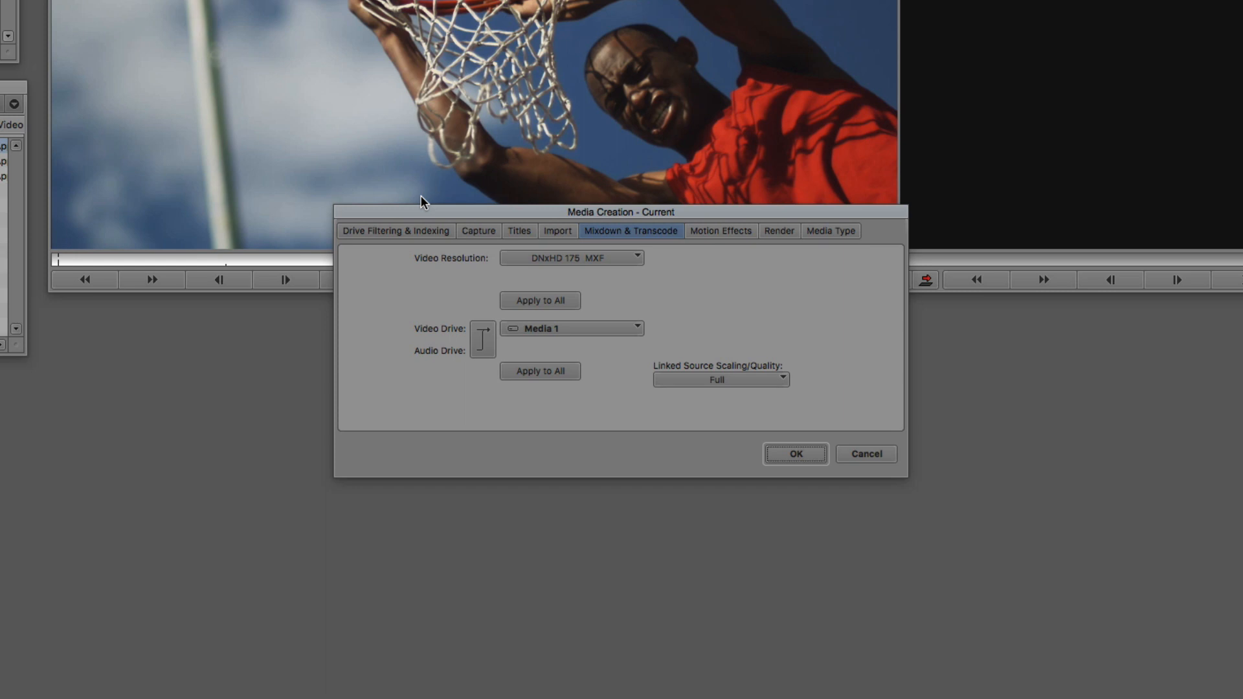
{"action": "mouse_move", "coordinate": [773, 259]}
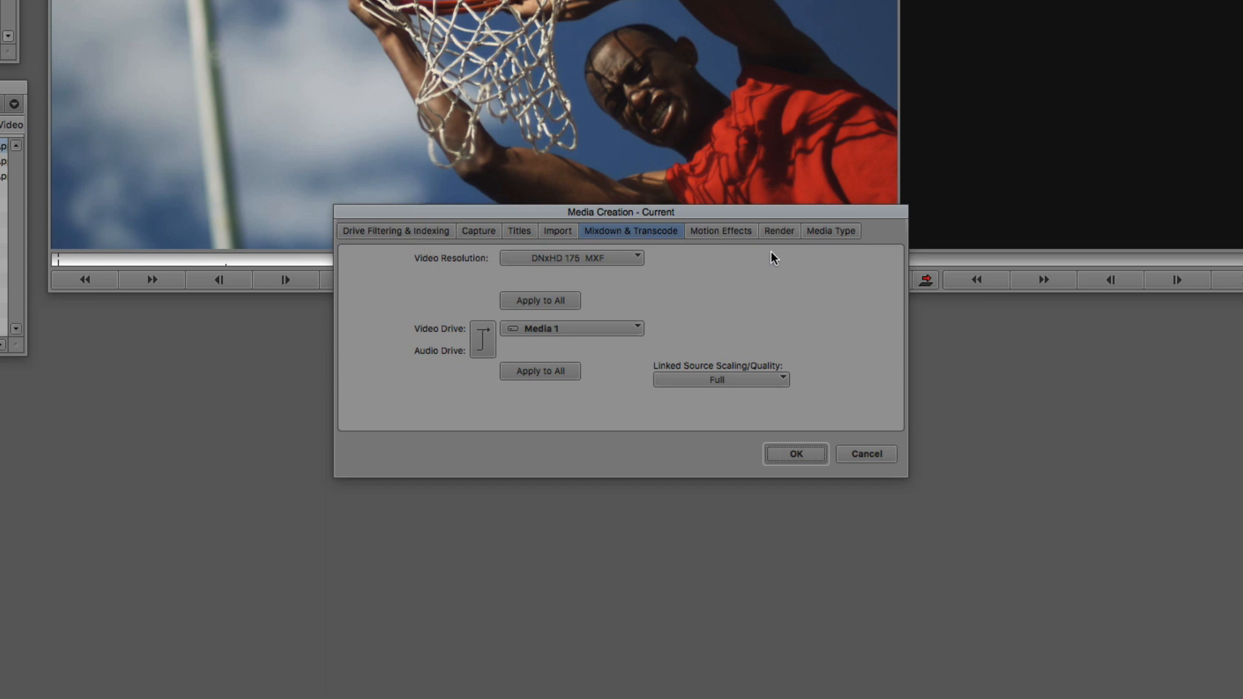
{"action": "mouse_move", "coordinate": [406, 200]}
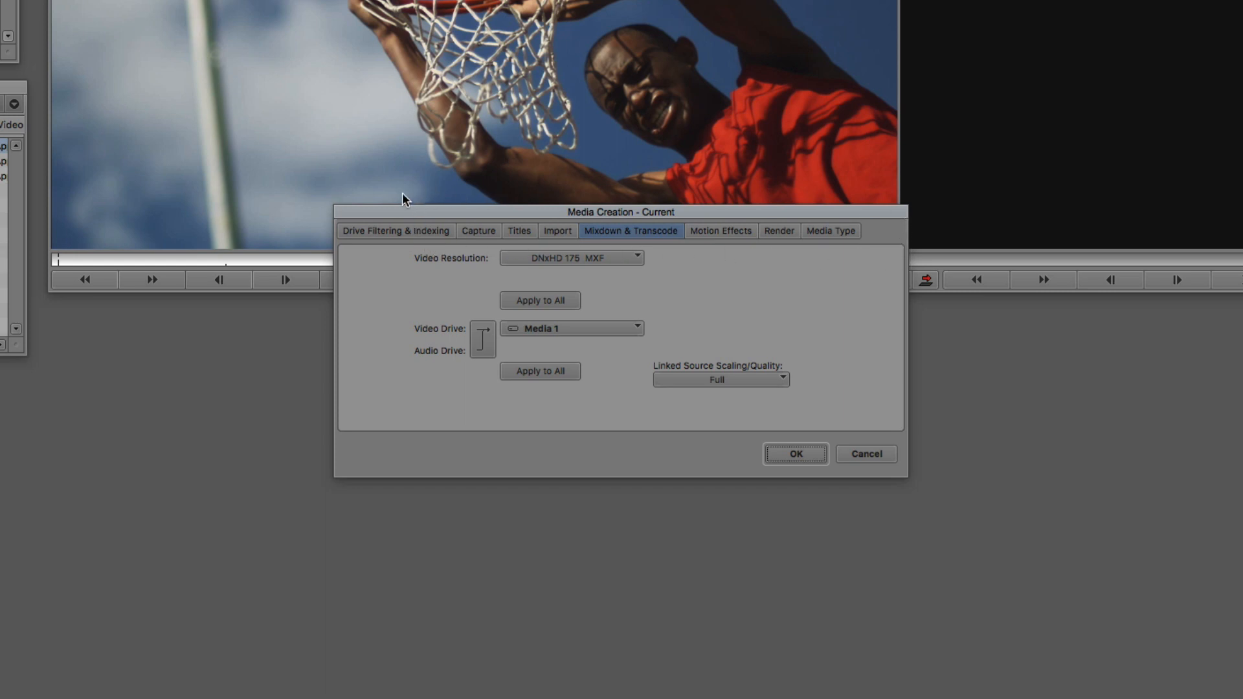
{"action": "mouse_move", "coordinate": [536, 214]}
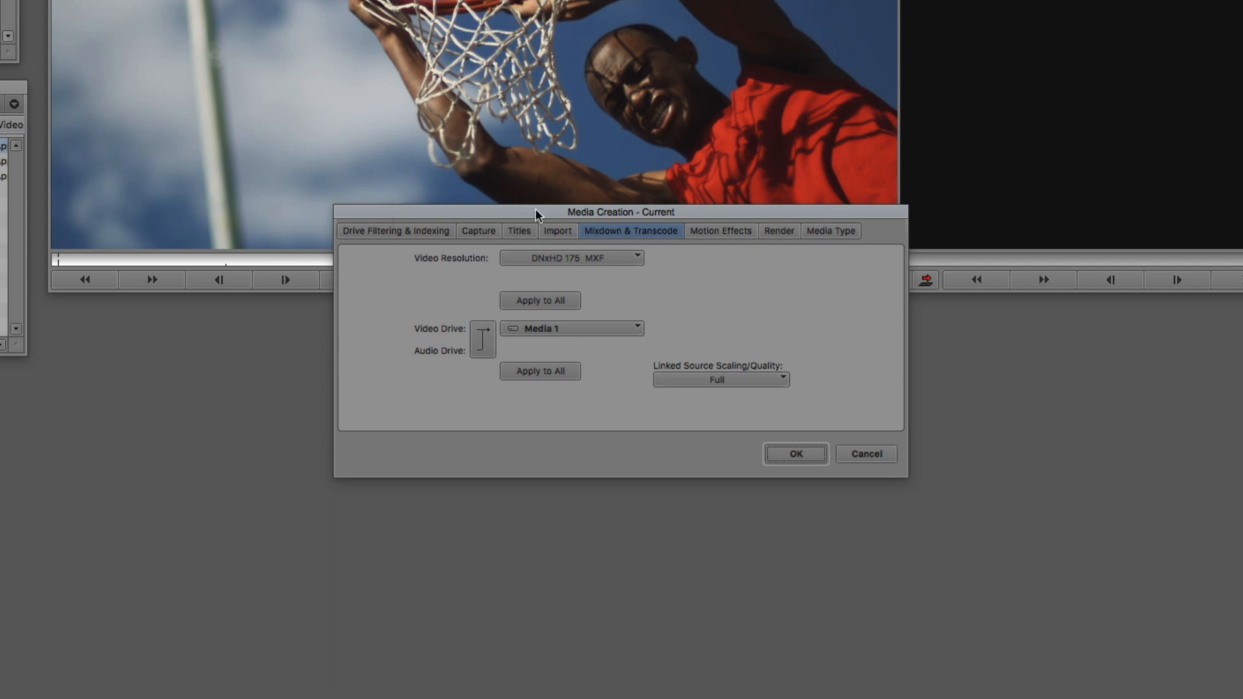
{"action": "mouse_move", "coordinate": [537, 241]}
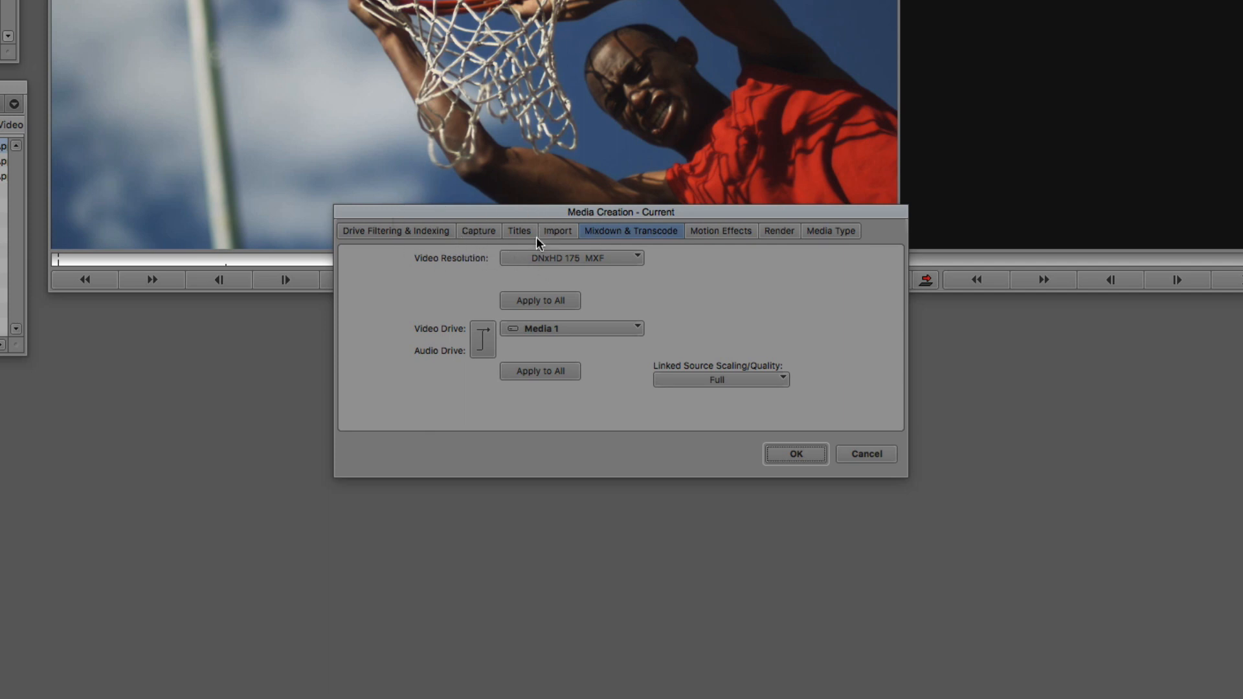
{"action": "mouse_move", "coordinate": [804, 198]}
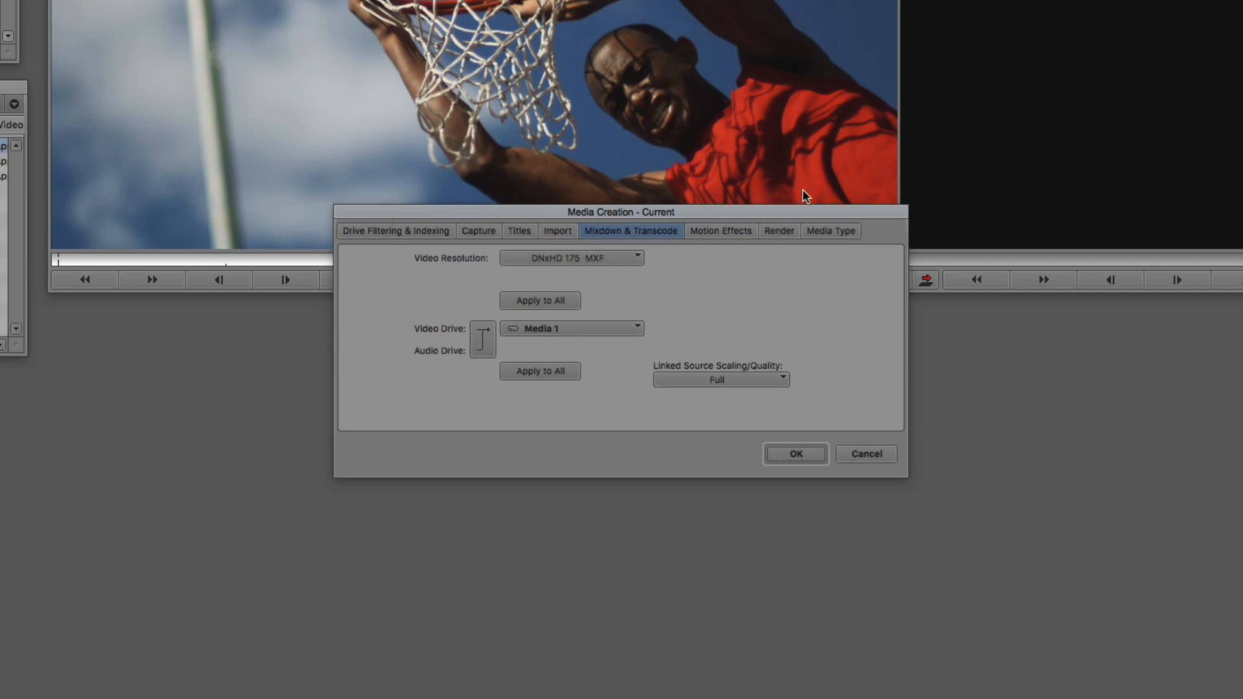
{"action": "mouse_move", "coordinate": [336, 169]}
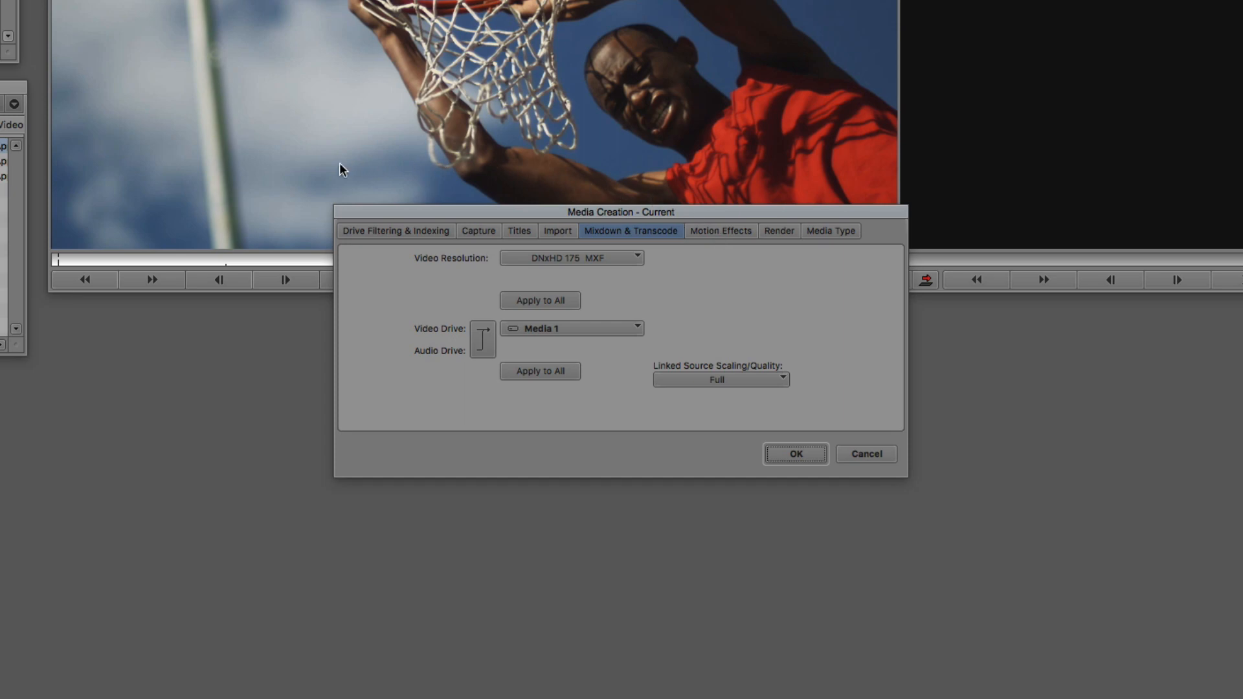
{"action": "mouse_move", "coordinate": [496, 298]}
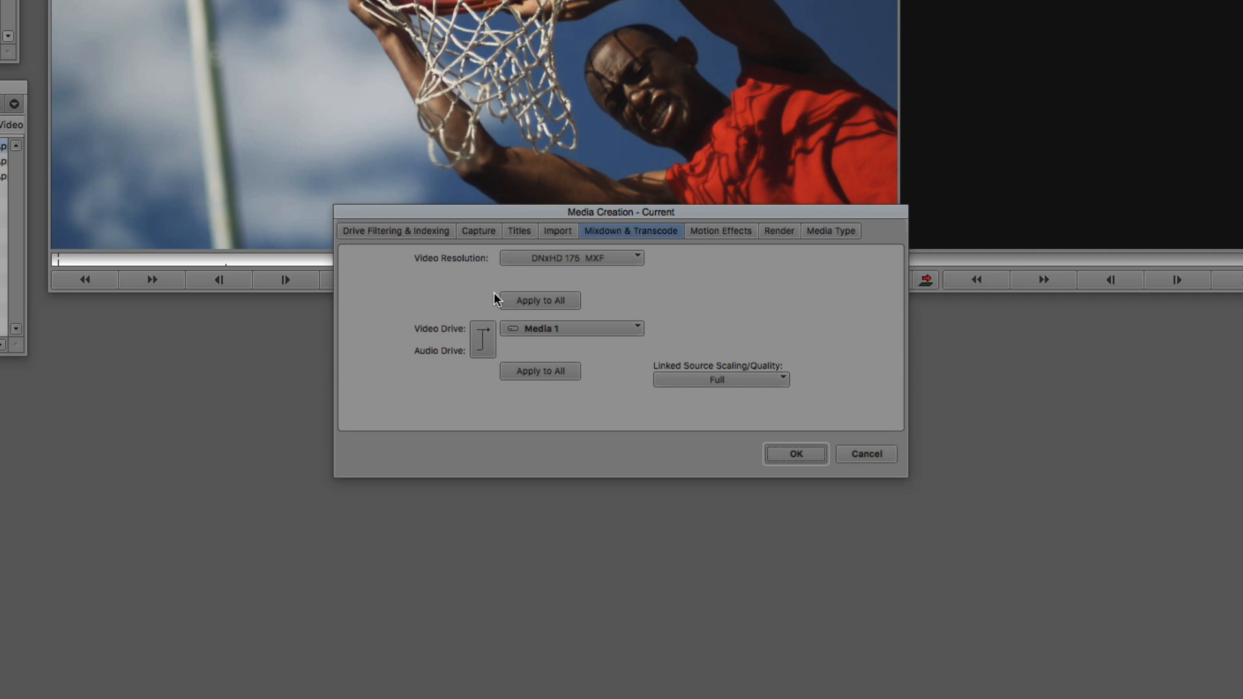
{"action": "mouse_move", "coordinate": [471, 289]}
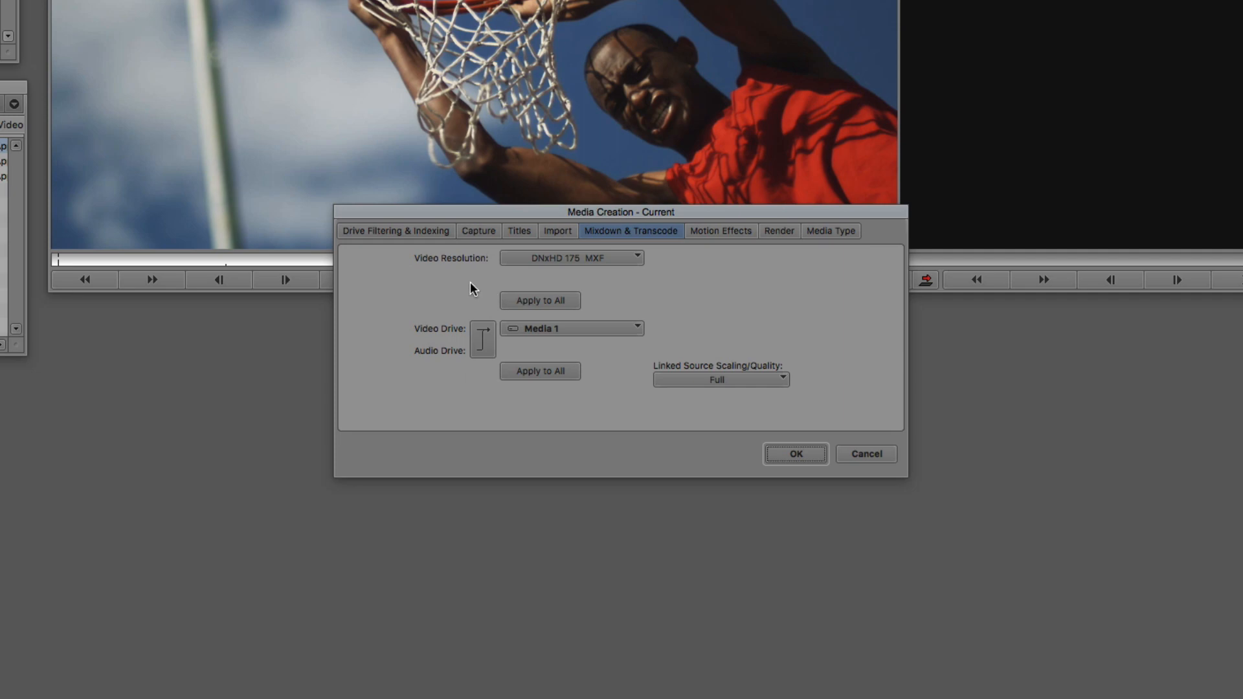
View Drive Filtering & Indexing, then Capture settings showing J2K 1080p 23.976 MXF
{"action": "left_click", "coordinate": [395, 231]}
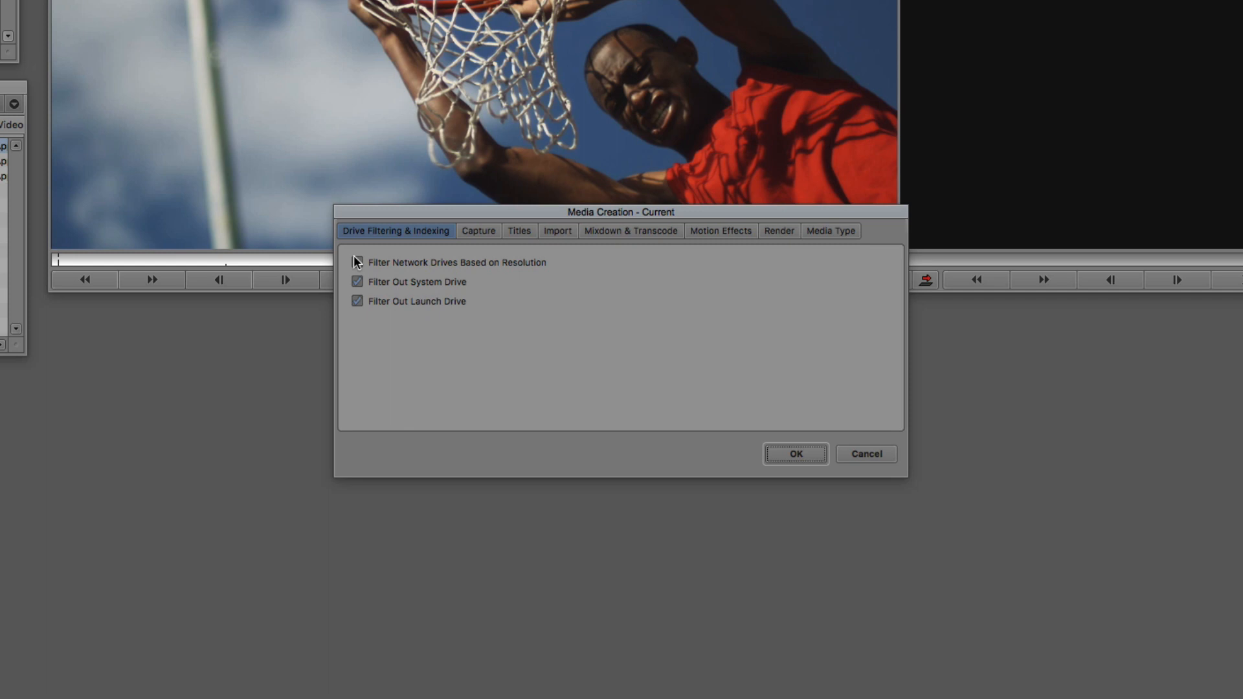
{"action": "left_click", "coordinate": [479, 230]}
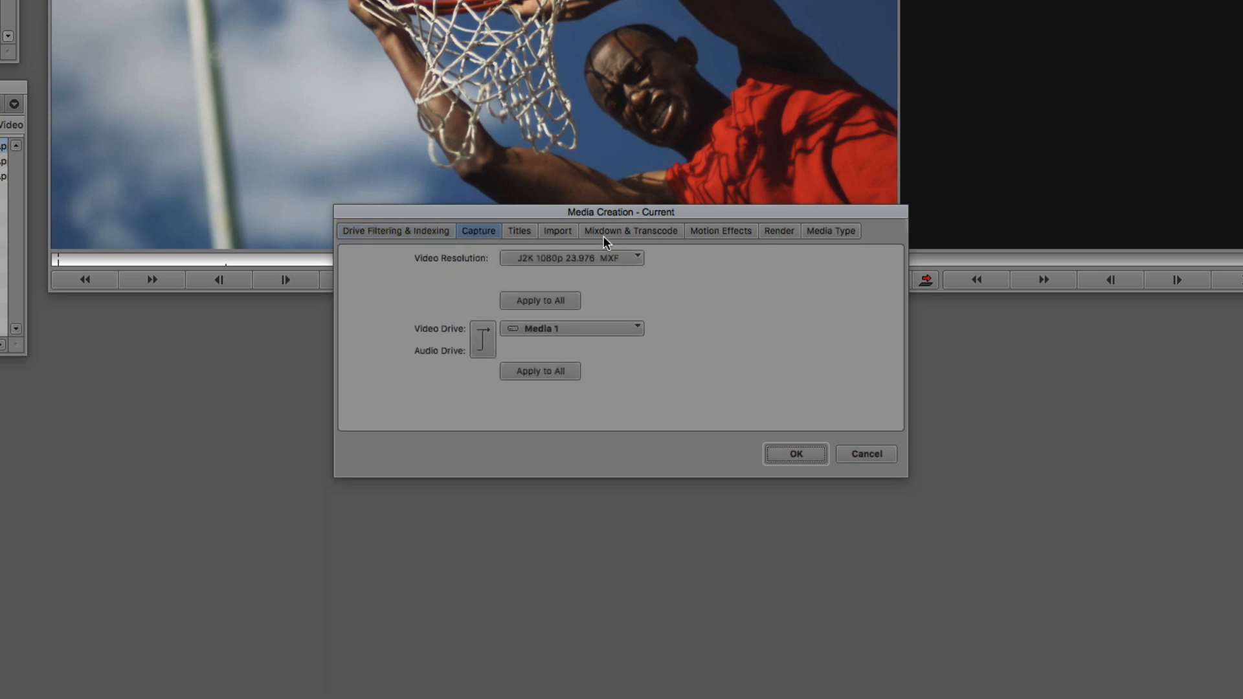
{"action": "mouse_move", "coordinate": [453, 286]}
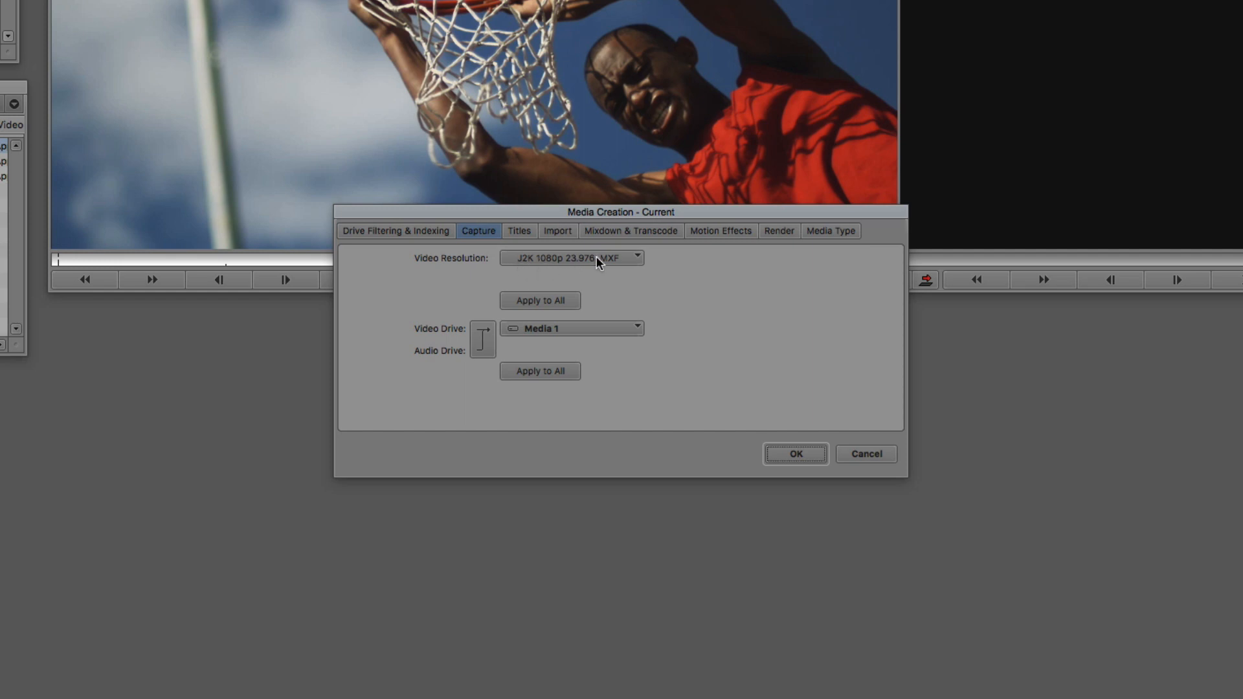
{"action": "mouse_move", "coordinate": [562, 261]}
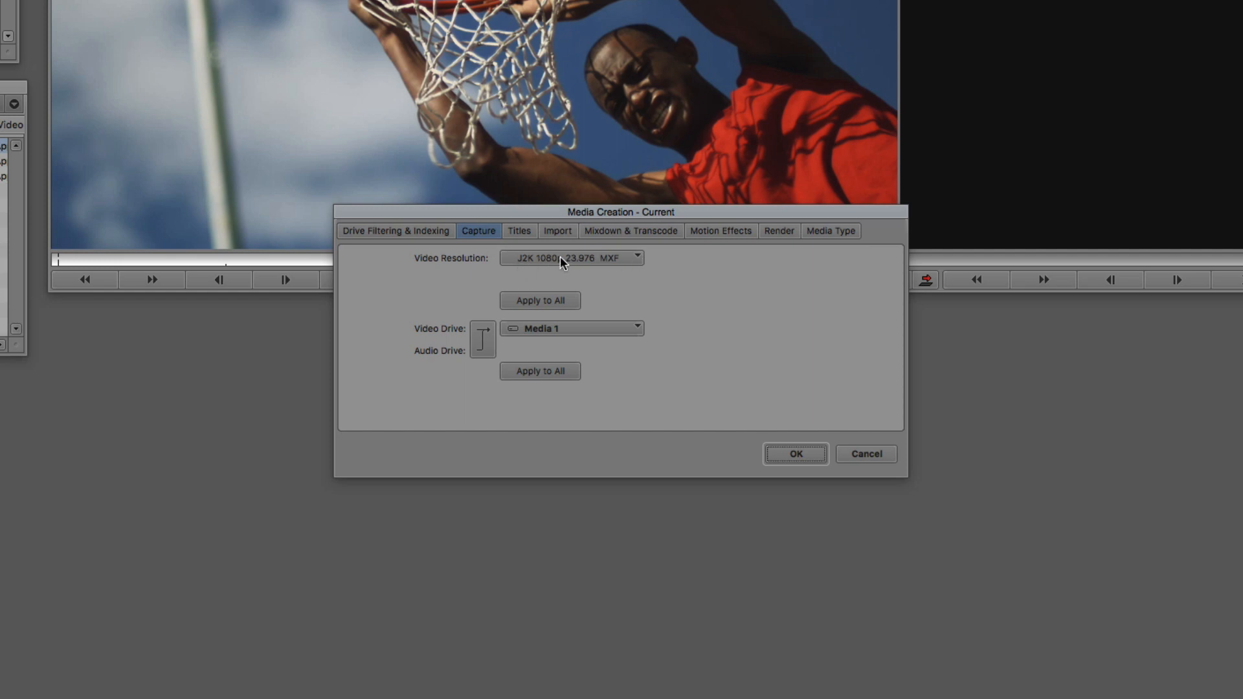
Open the Capture Video Resolution menu, which offers only J2K 1080p 23.976 MXF
{"action": "left_click", "coordinate": [571, 257]}
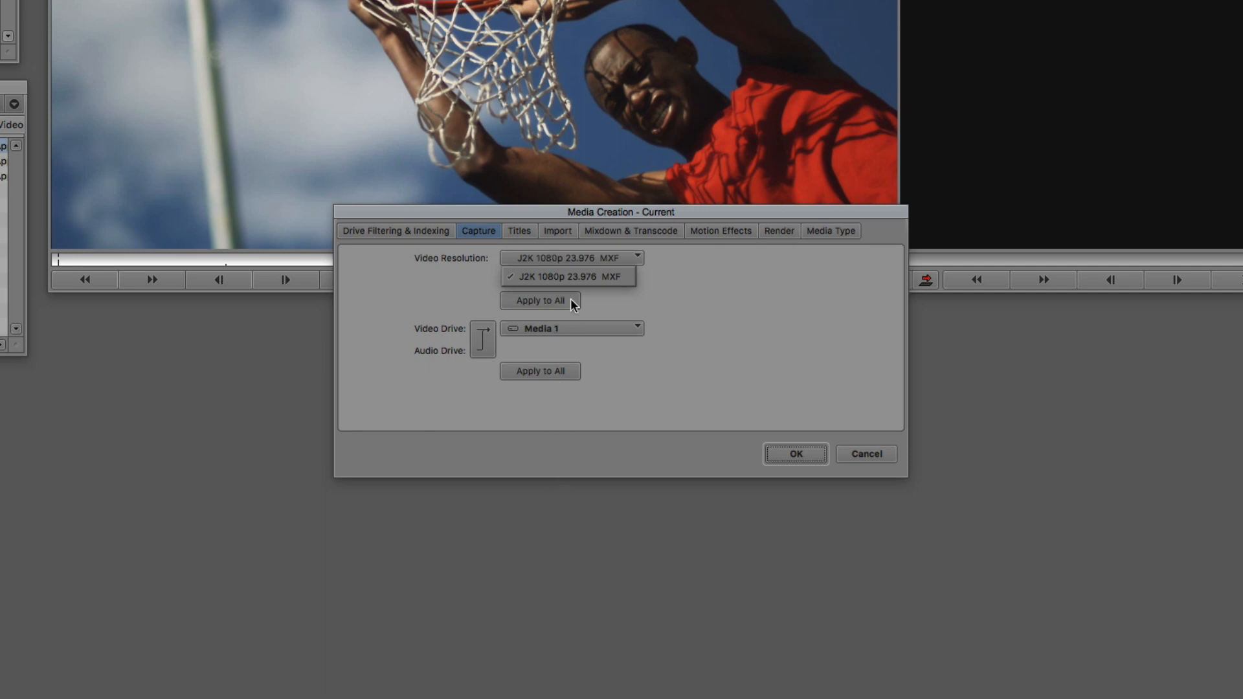
{"action": "mouse_move", "coordinate": [752, 294]}
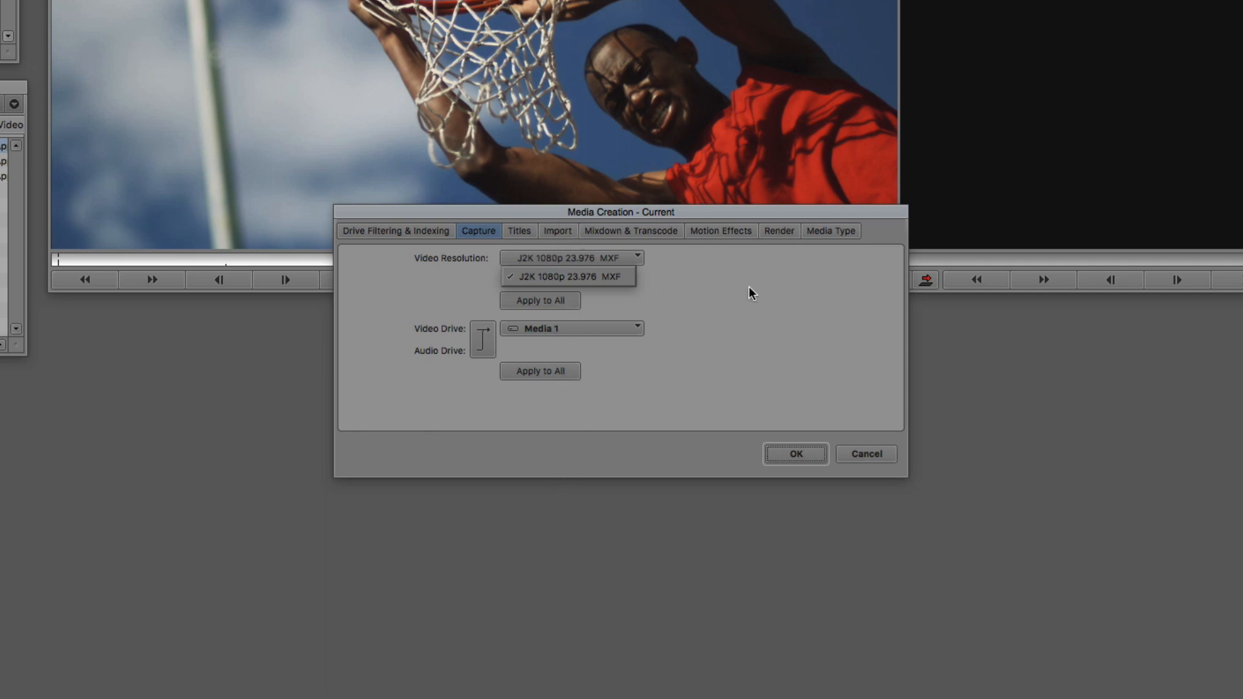
On the Titles tab, show the Video Resolution list, where DNxHD 175 MXF is checked
{"action": "left_click", "coordinate": [520, 230]}
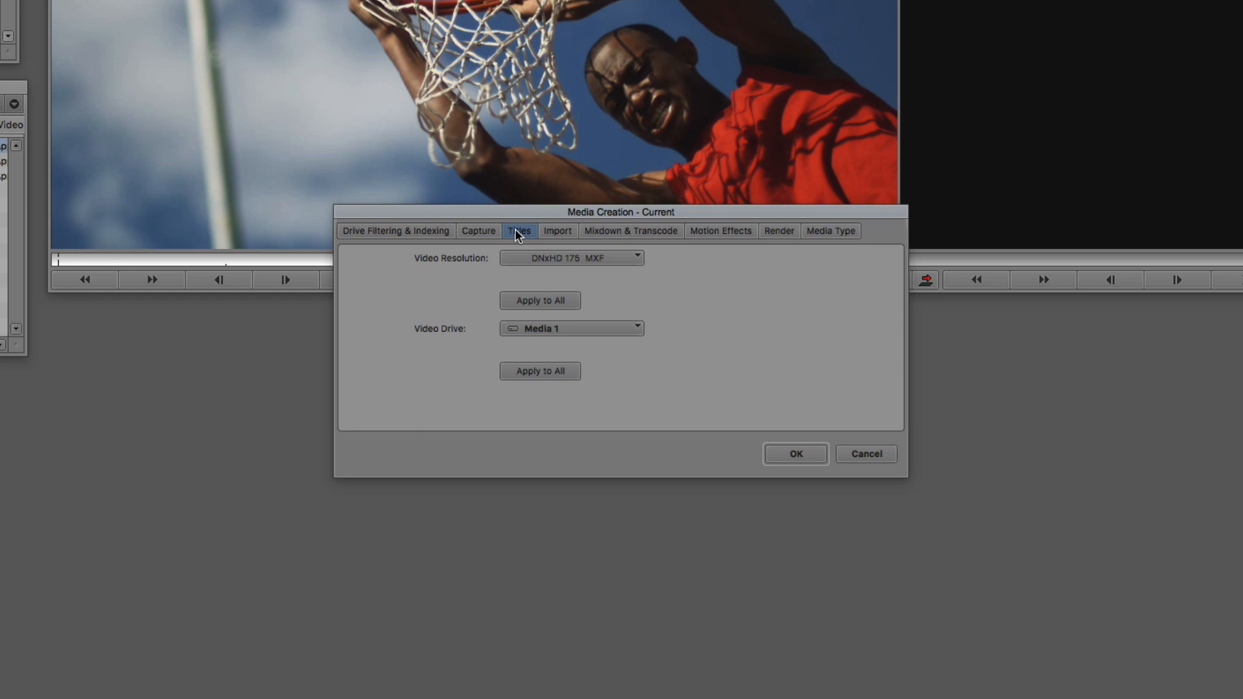
{"action": "left_click", "coordinate": [558, 231]}
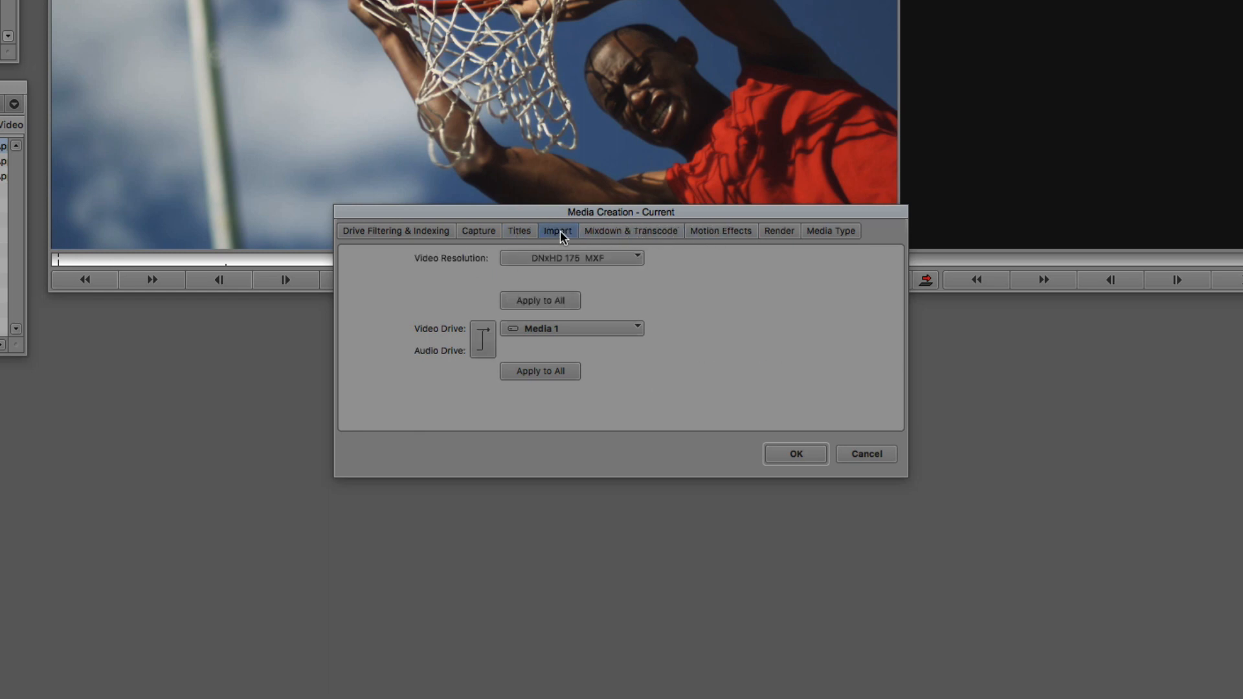
{"action": "left_click", "coordinate": [520, 231]}
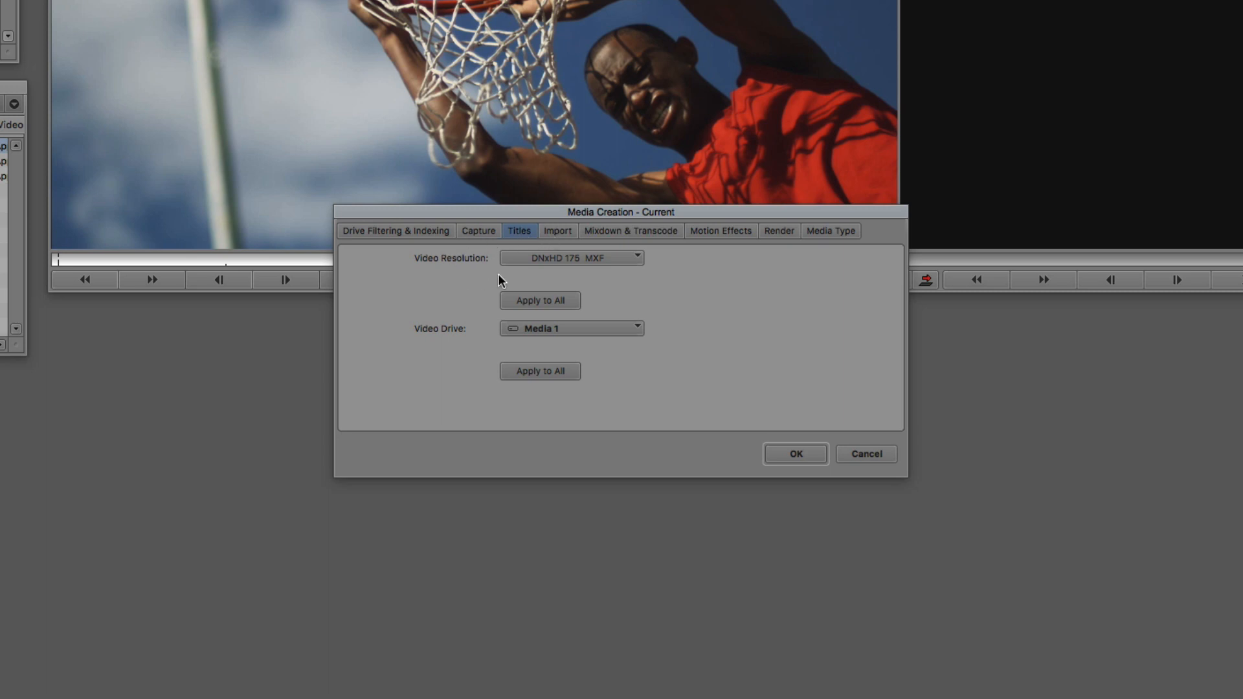
{"action": "mouse_move", "coordinate": [479, 277]}
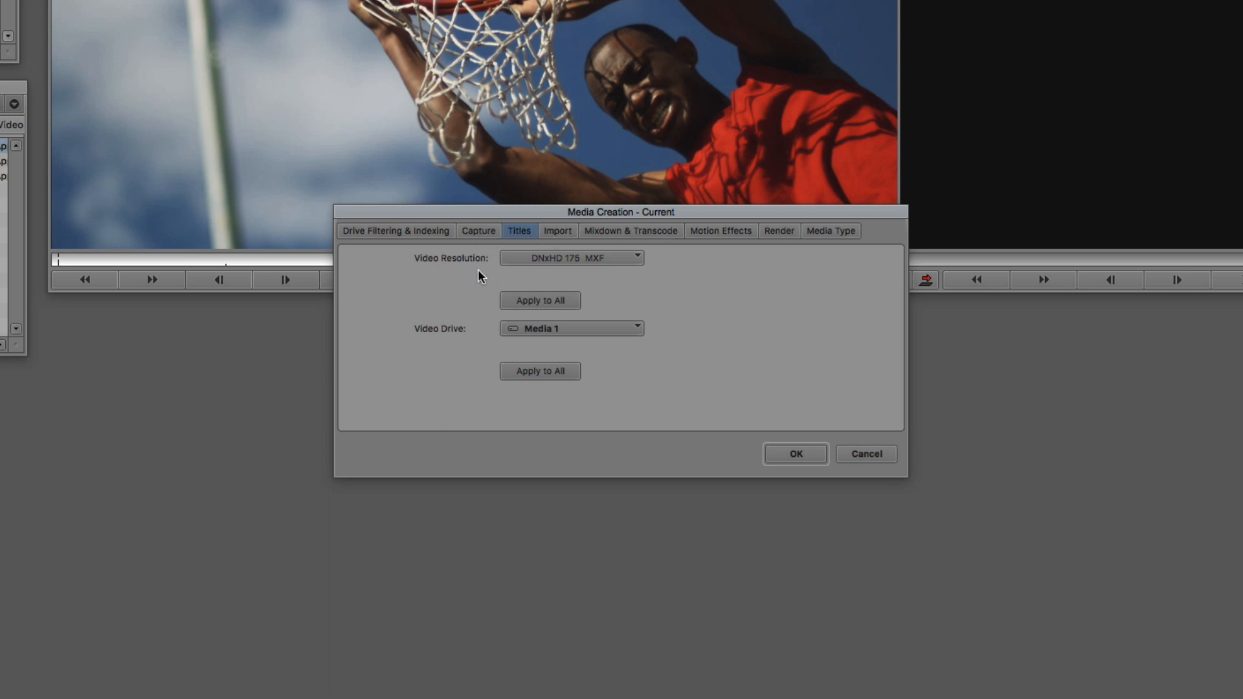
{"action": "left_click", "coordinate": [635, 258]}
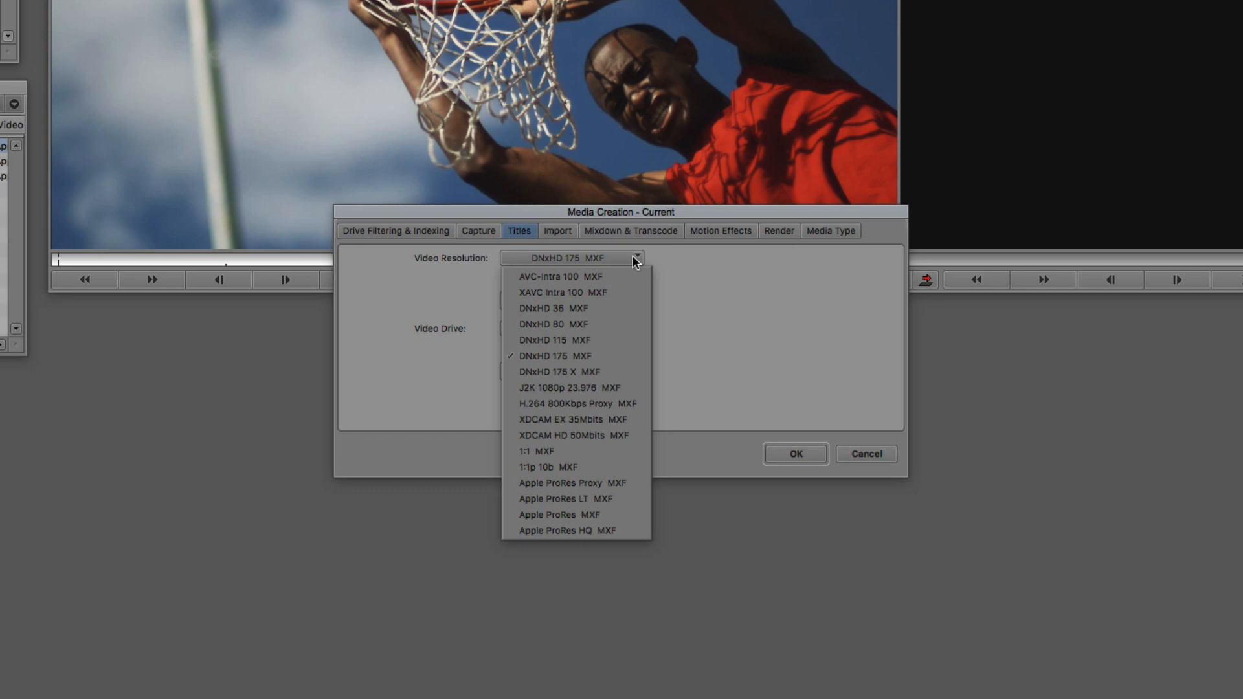
{"action": "mouse_move", "coordinate": [599, 539]}
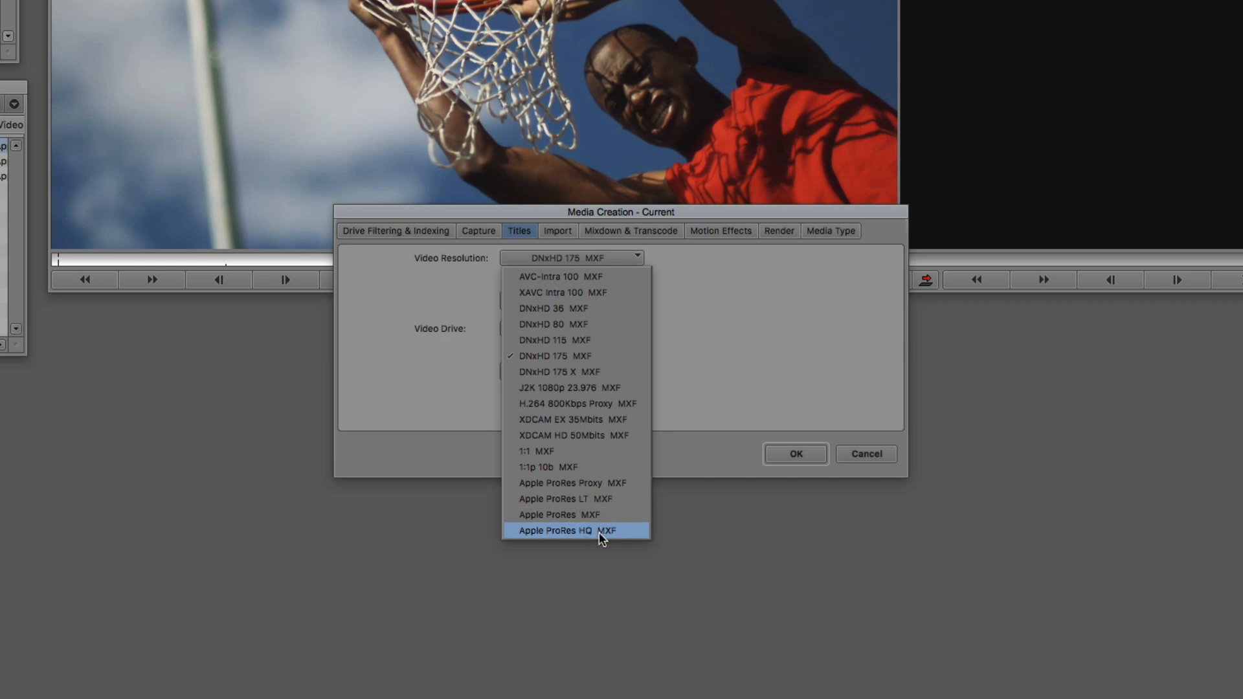
{"action": "mouse_move", "coordinate": [599, 516]}
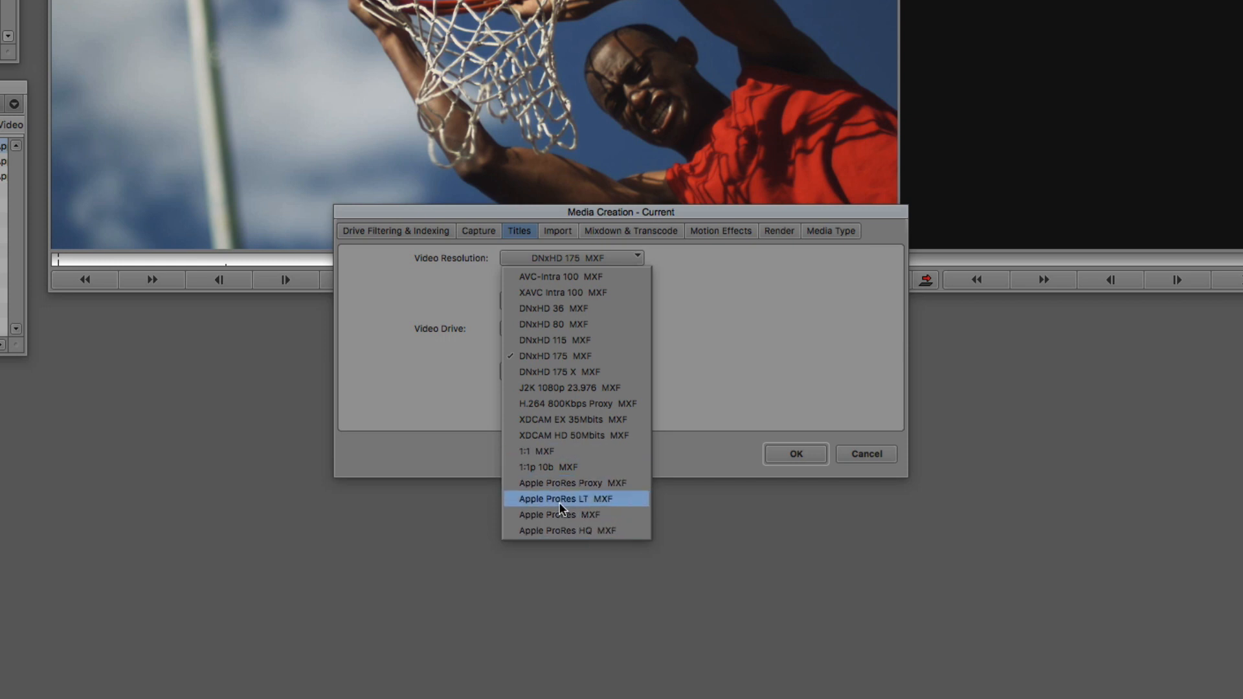
{"action": "left_click", "coordinate": [572, 258]}
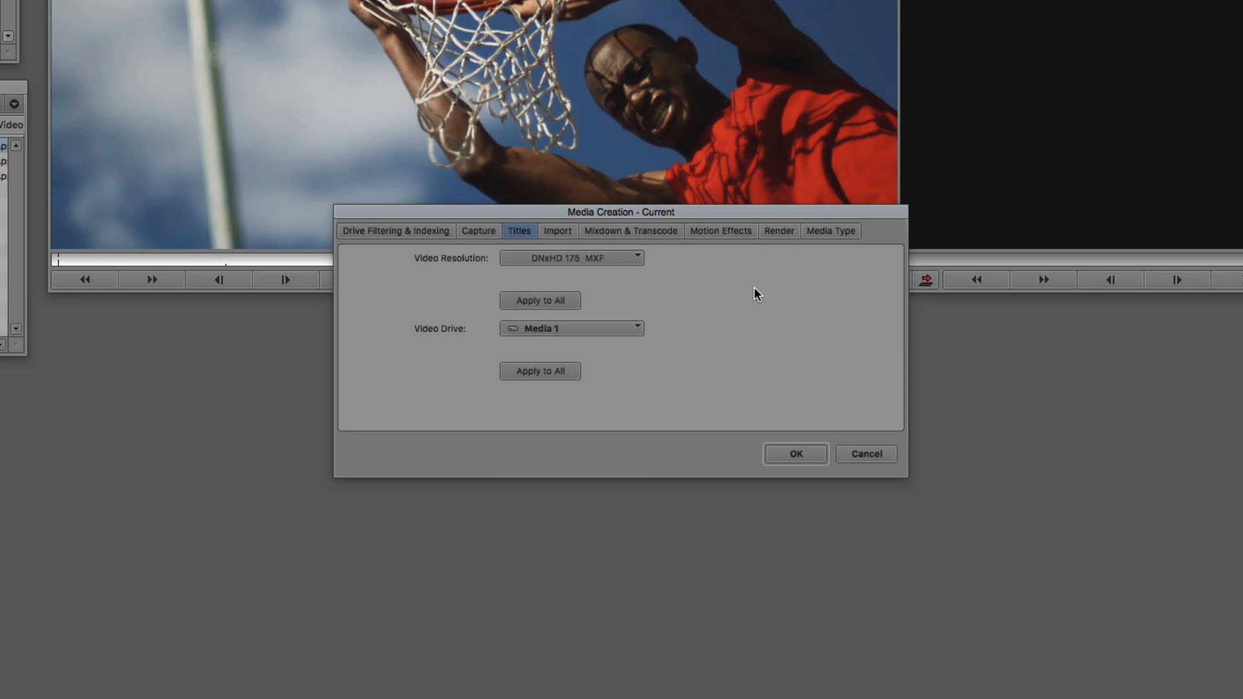
{"action": "left_click", "coordinate": [572, 257]}
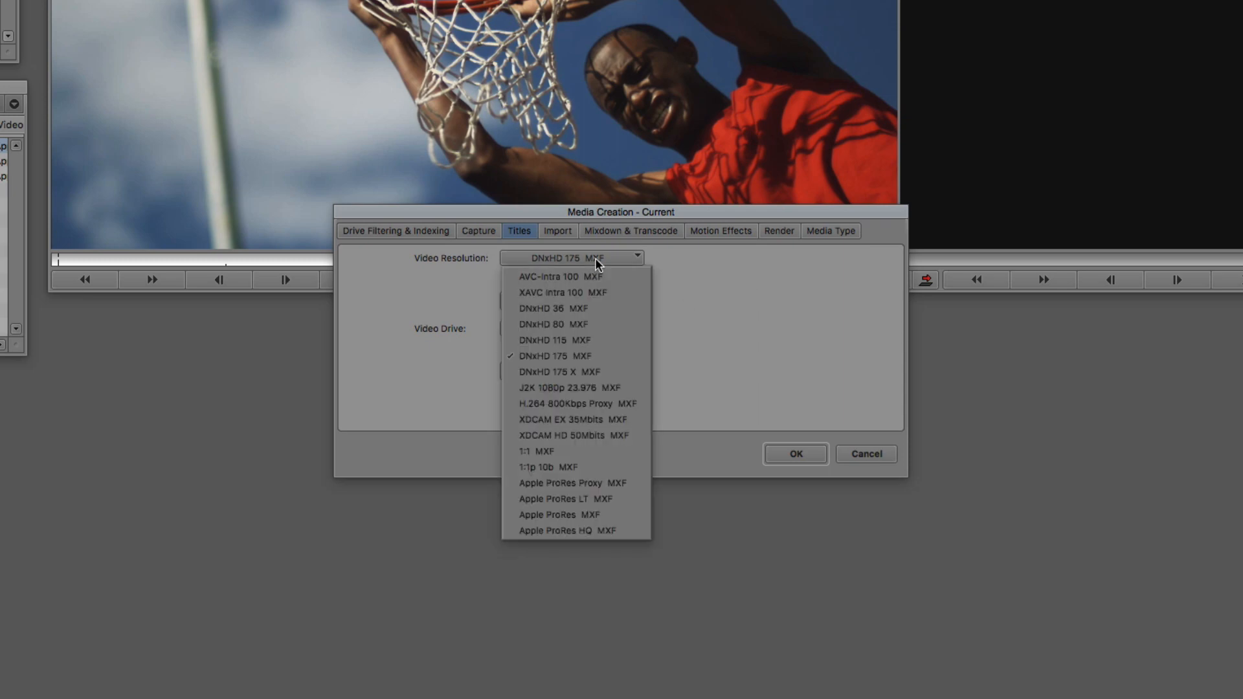
{"action": "mouse_move", "coordinate": [501, 514]}
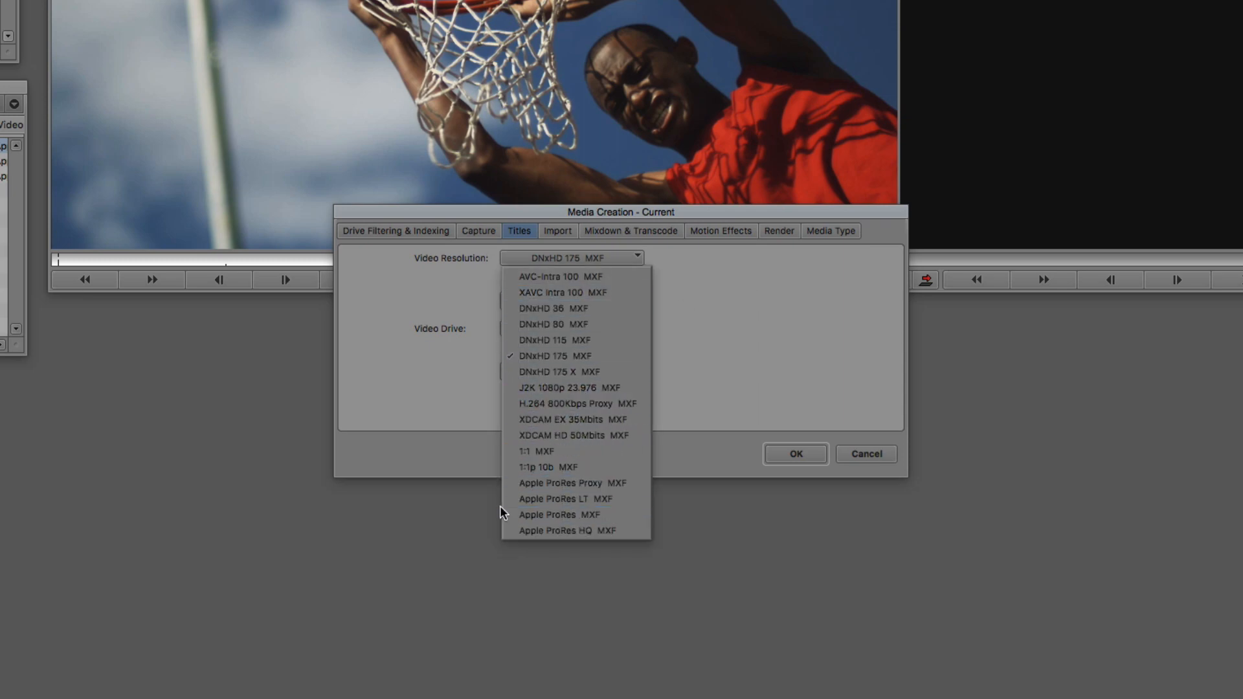
Set Titles resolution to Apple ProRes MXF; Import and Mixdown remain DNxHD 175 MXF
{"action": "left_click", "coordinate": [548, 515]}
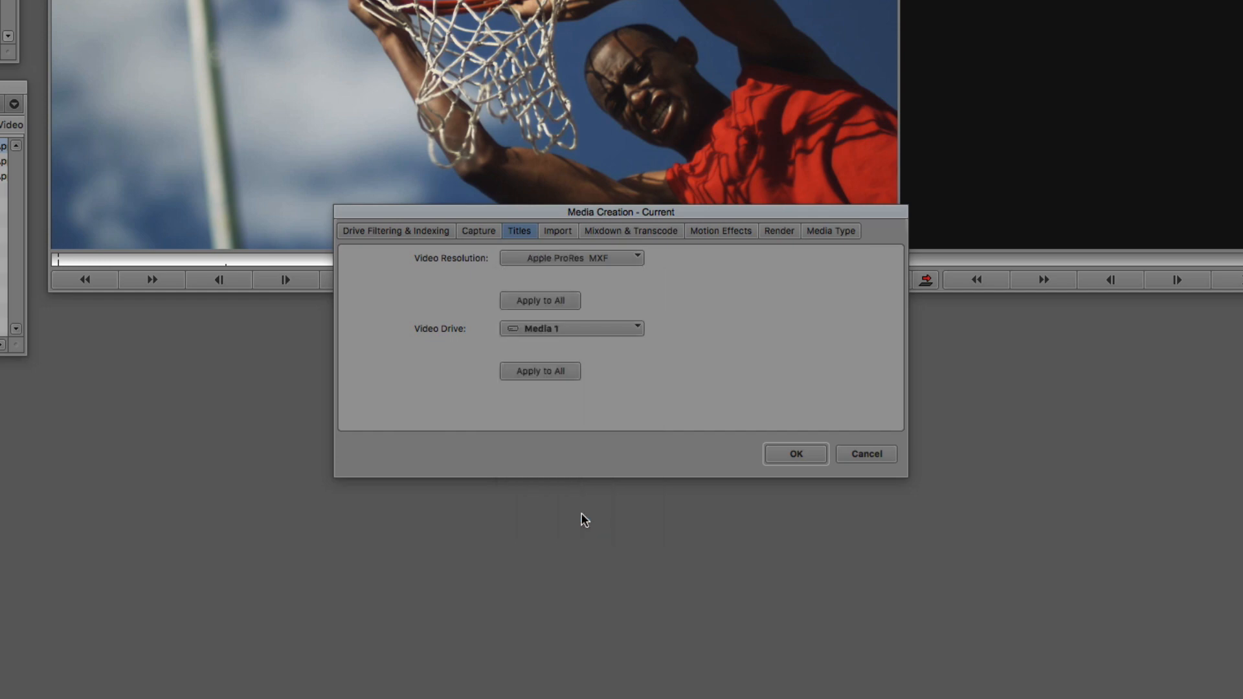
{"action": "mouse_move", "coordinate": [538, 271]}
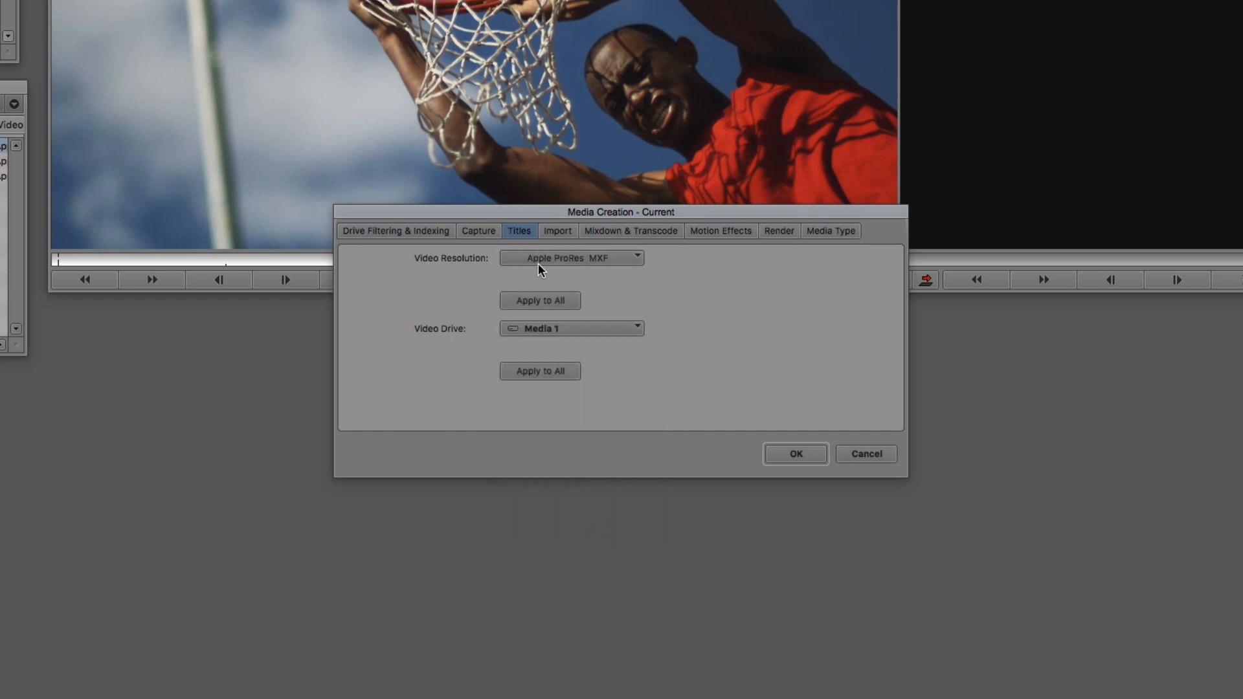
{"action": "left_click", "coordinate": [558, 231]}
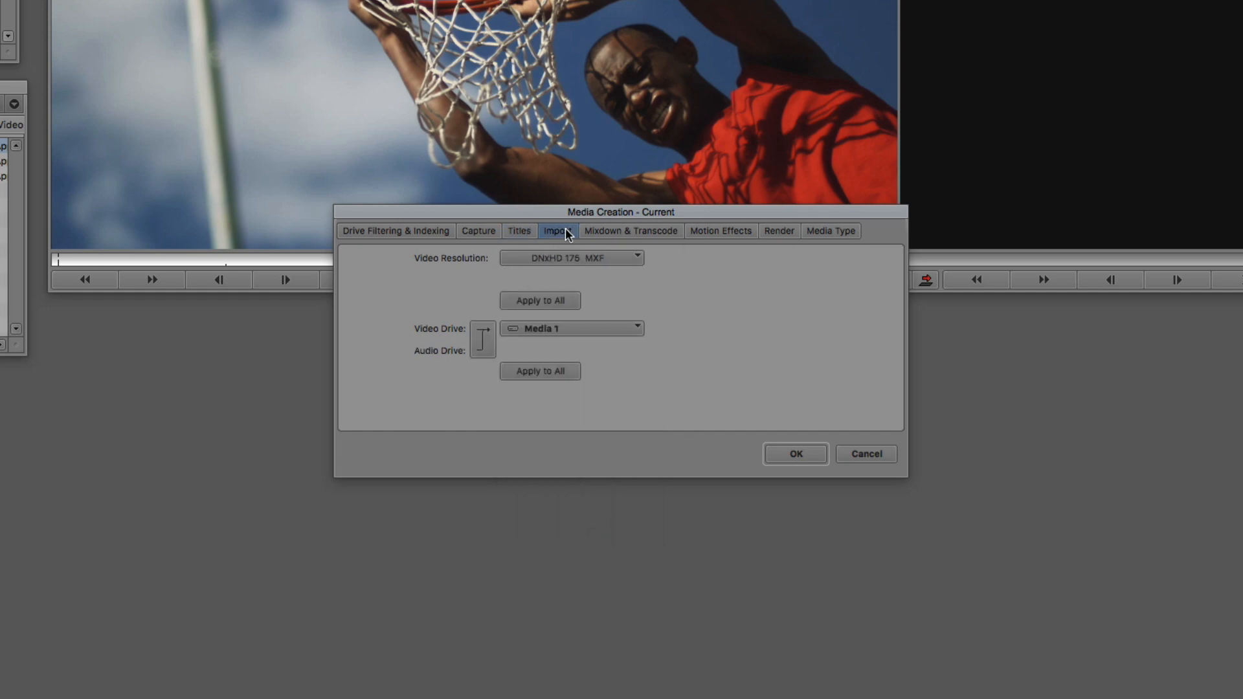
{"action": "left_click", "coordinate": [631, 230]}
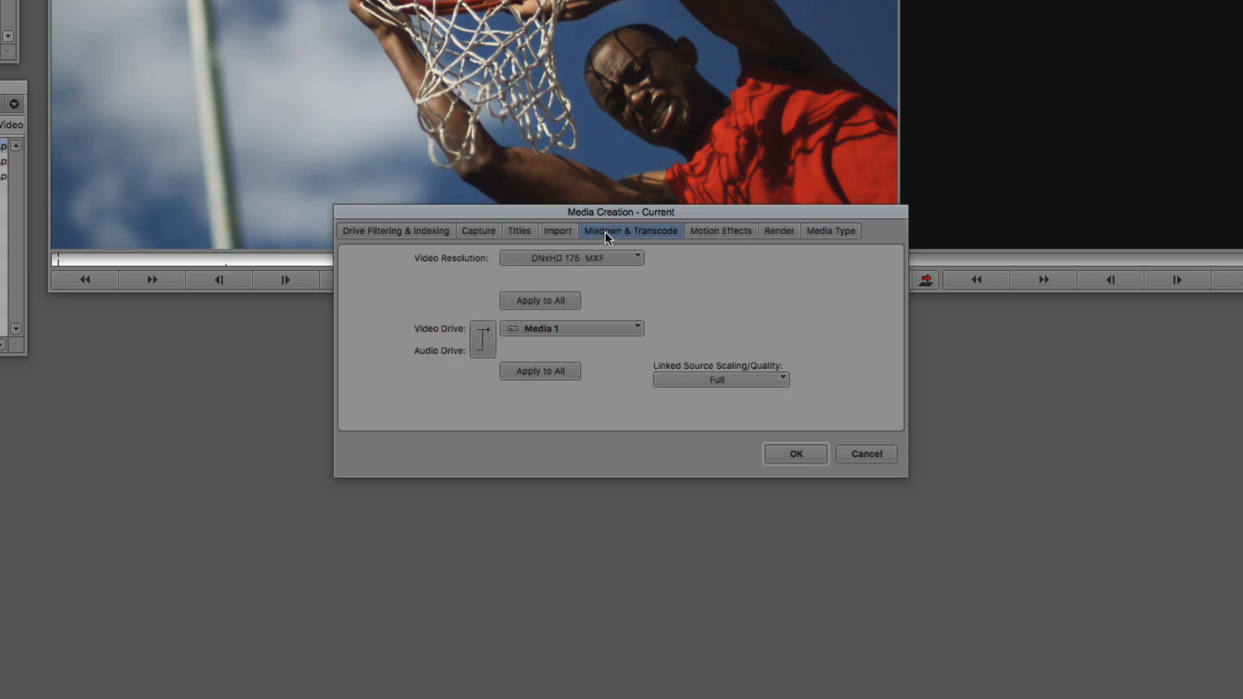
{"action": "left_click", "coordinate": [519, 231]}
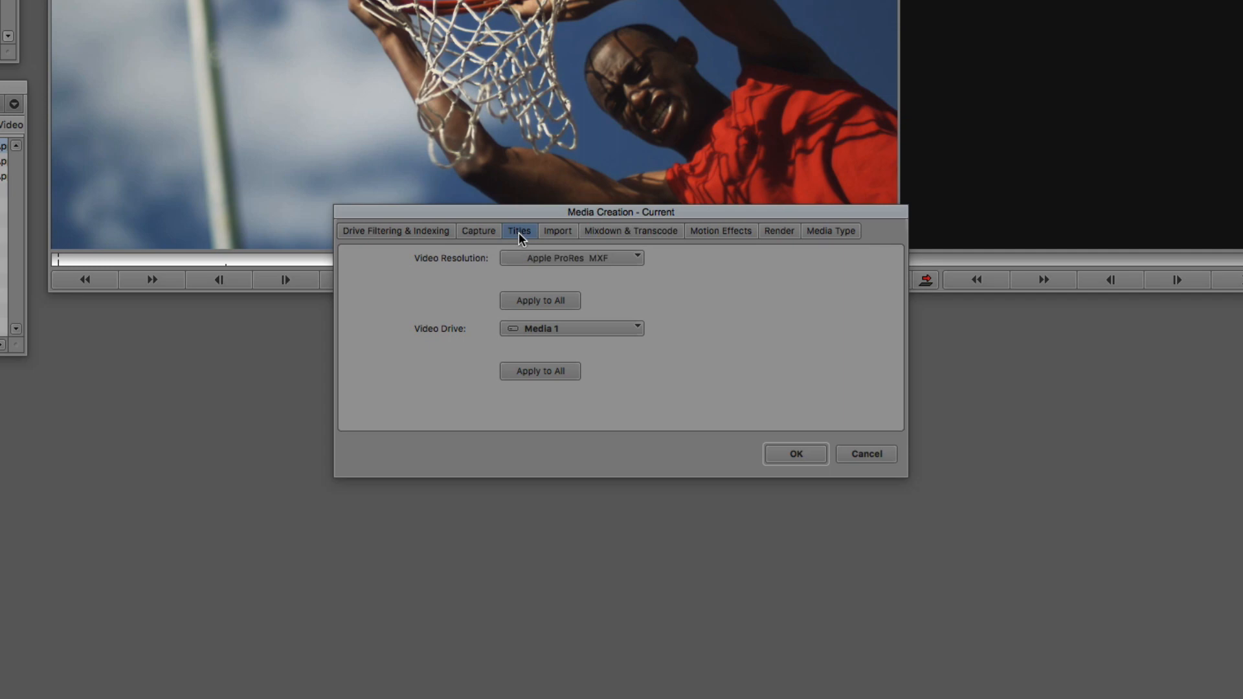
Apply Apple ProRes MXF to all media types, verify Mixdown, Render, Capture and Import, and confirm
{"action": "left_click", "coordinate": [540, 301]}
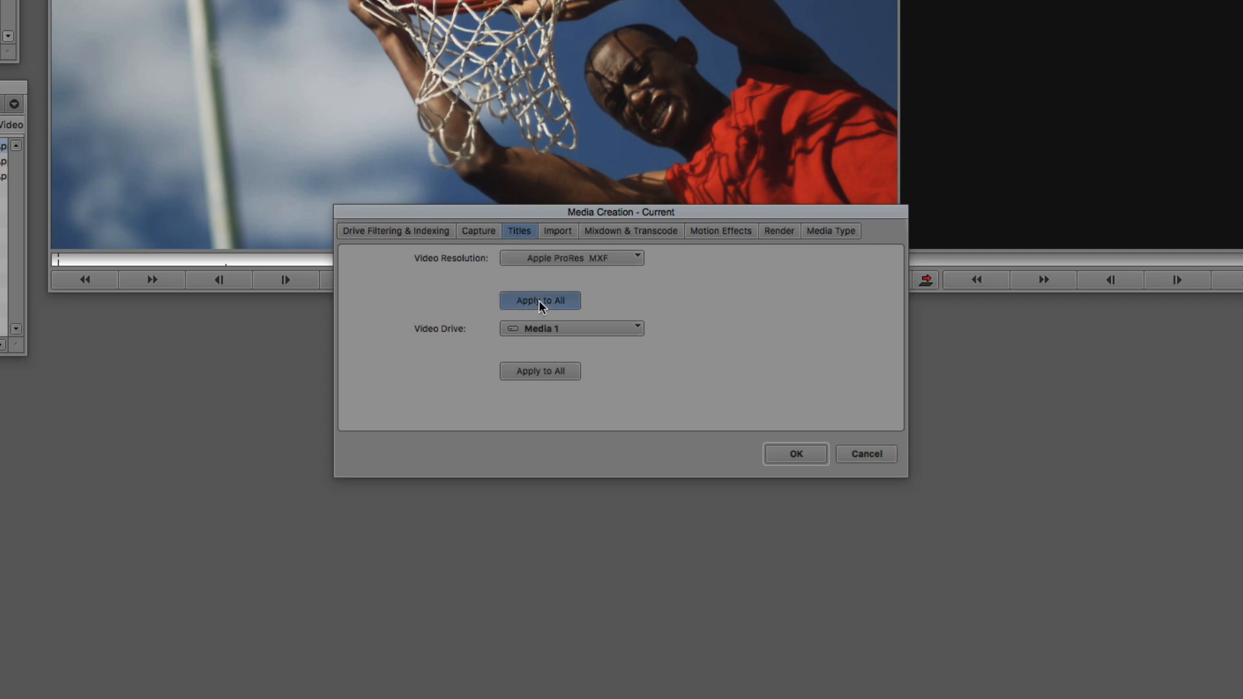
{"action": "left_click", "coordinate": [631, 231]}
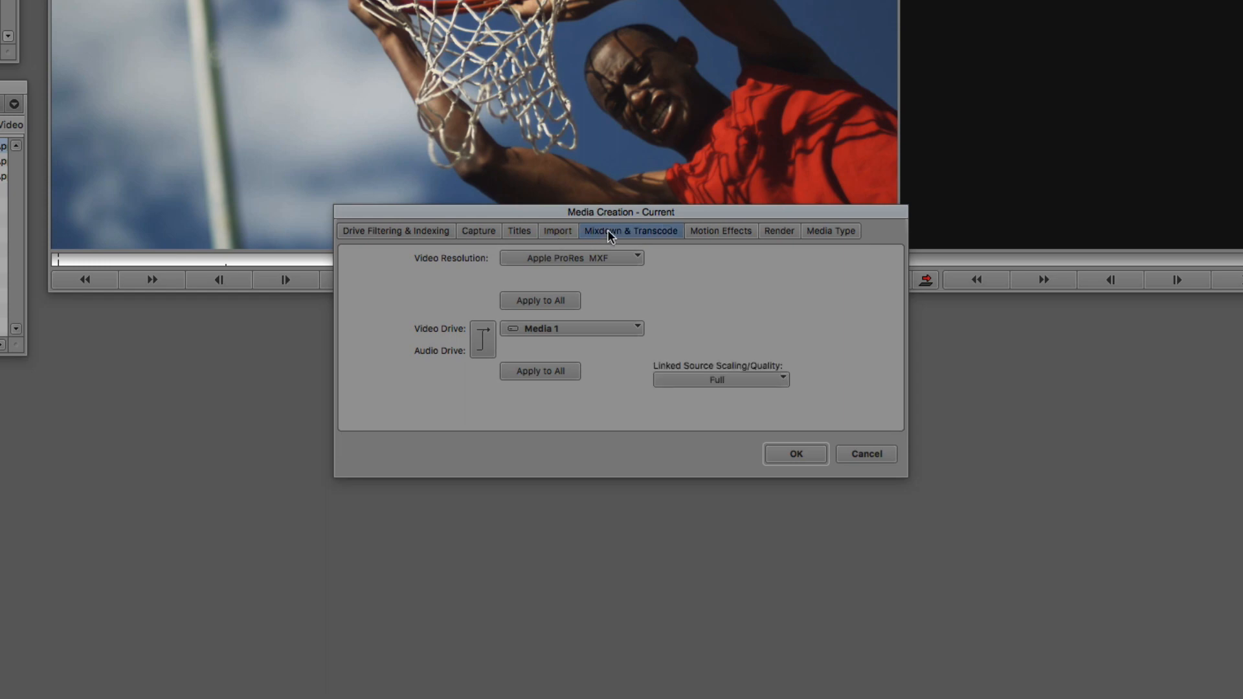
{"action": "left_click", "coordinate": [779, 231]}
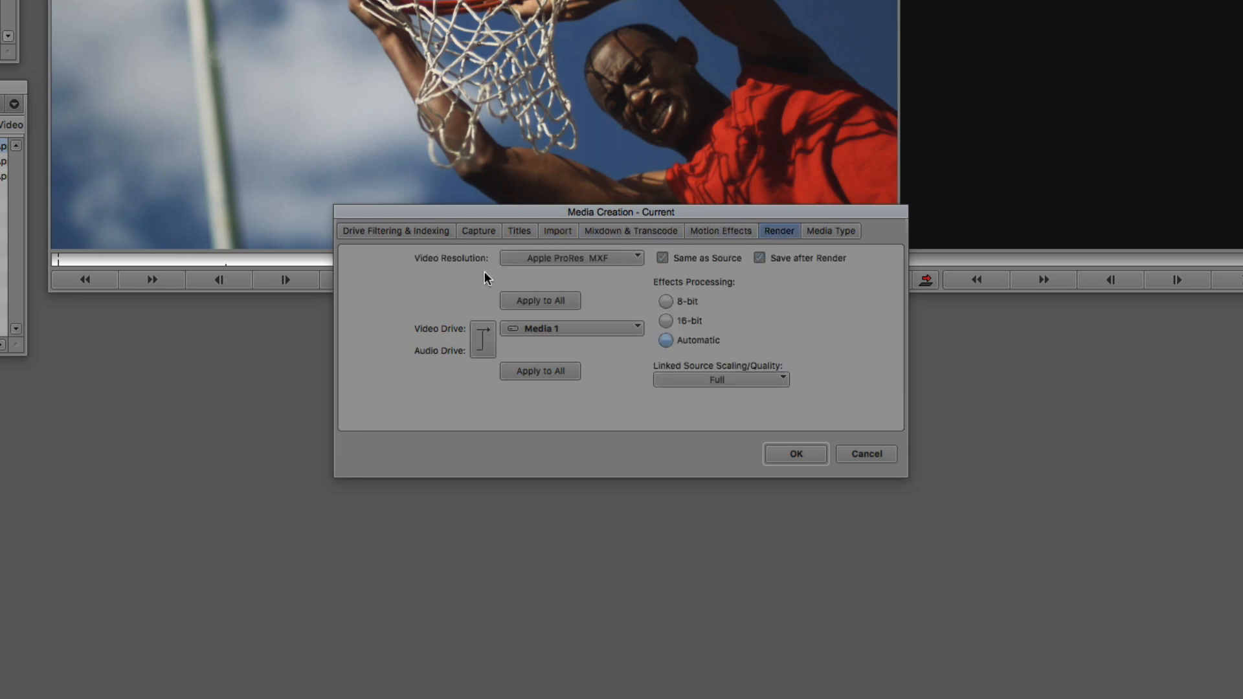
{"action": "left_click", "coordinate": [478, 232]}
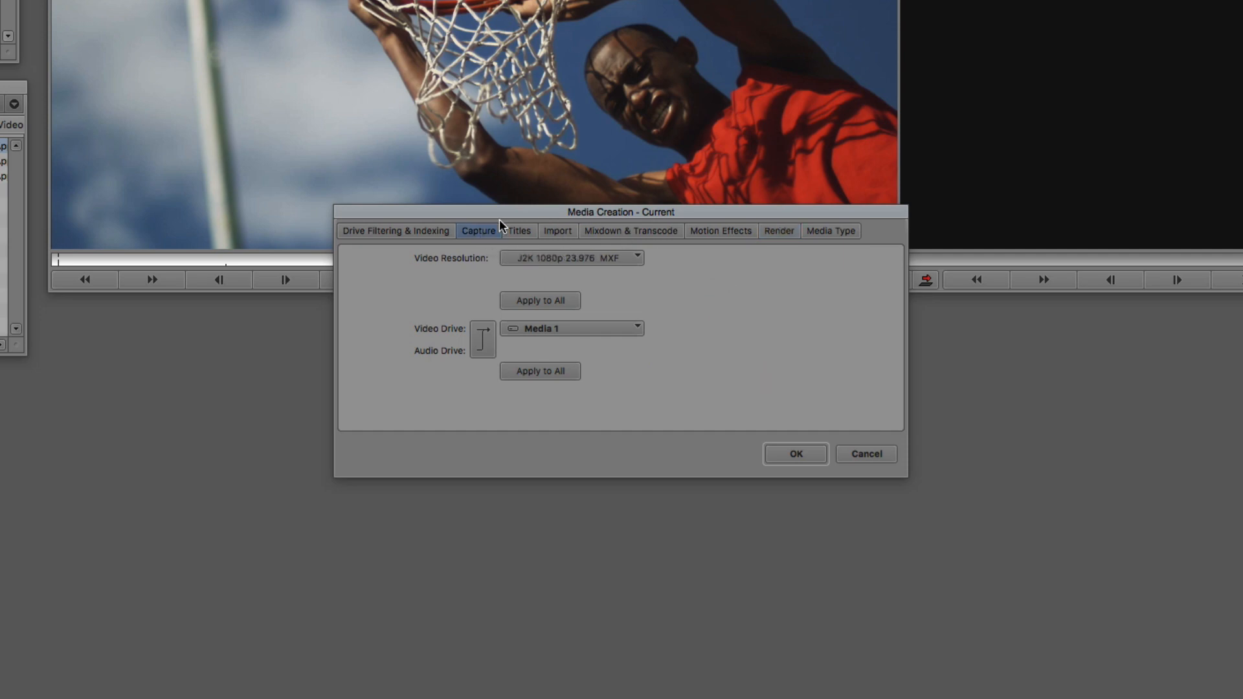
{"action": "left_click", "coordinate": [572, 257]}
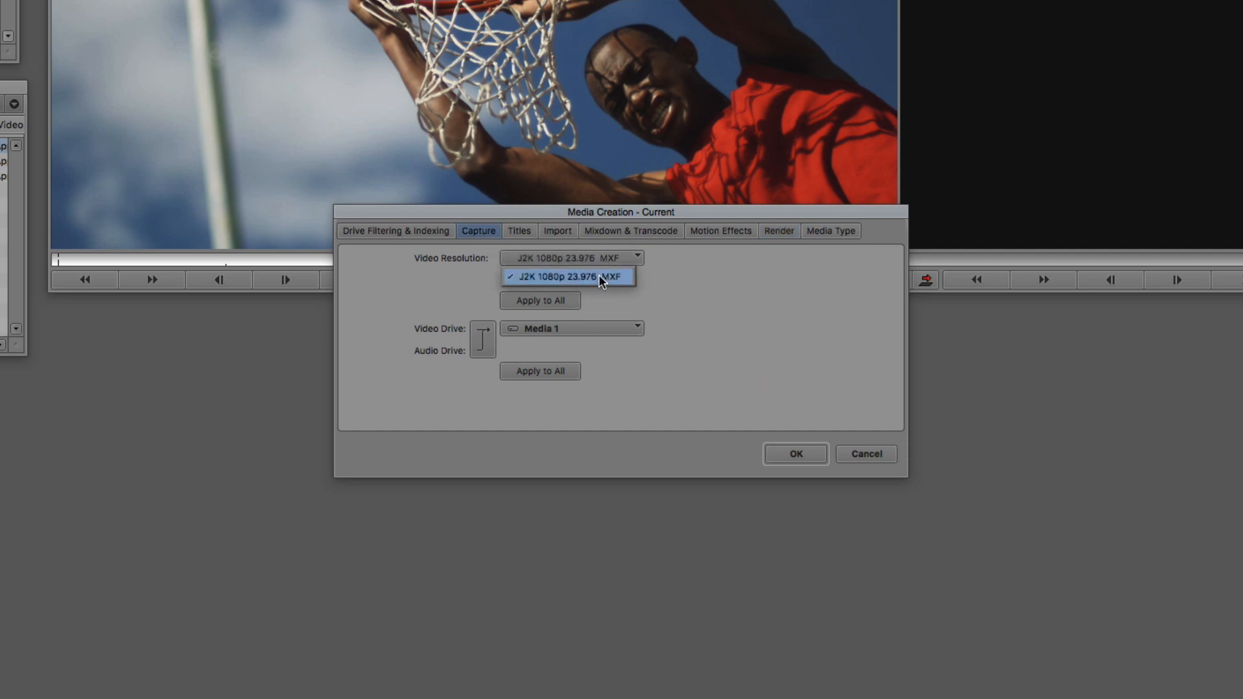
{"action": "left_click", "coordinate": [558, 231]}
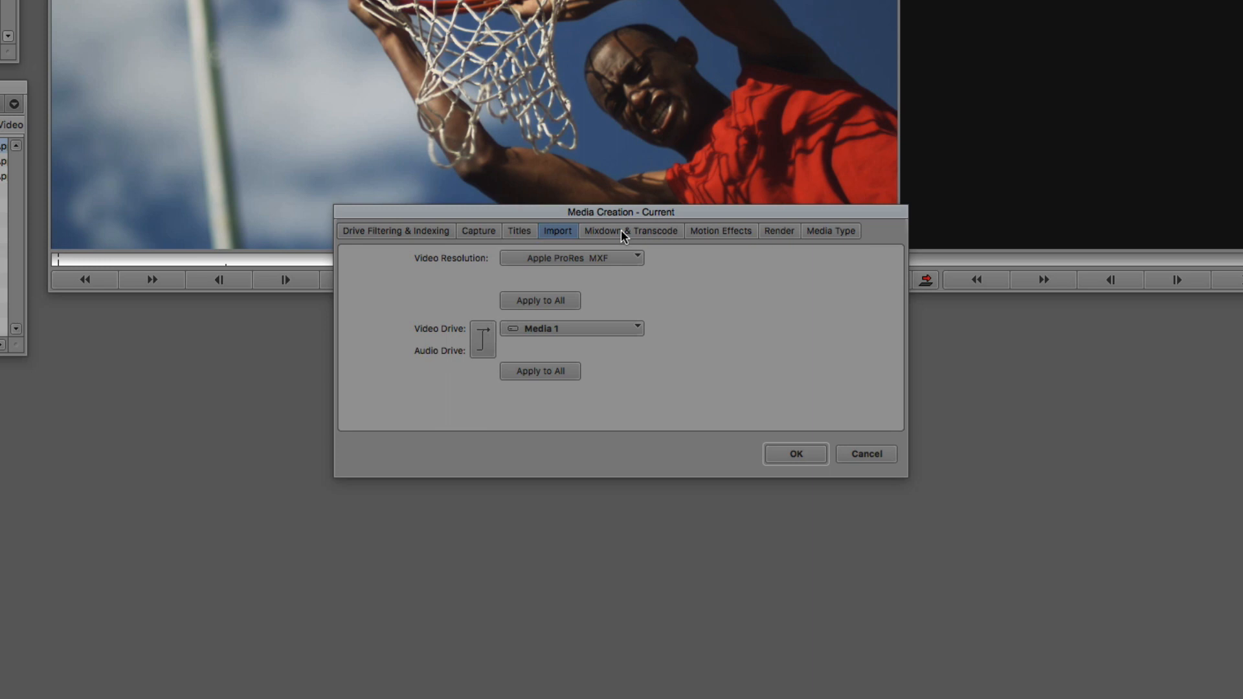
{"action": "mouse_move", "coordinate": [550, 239]}
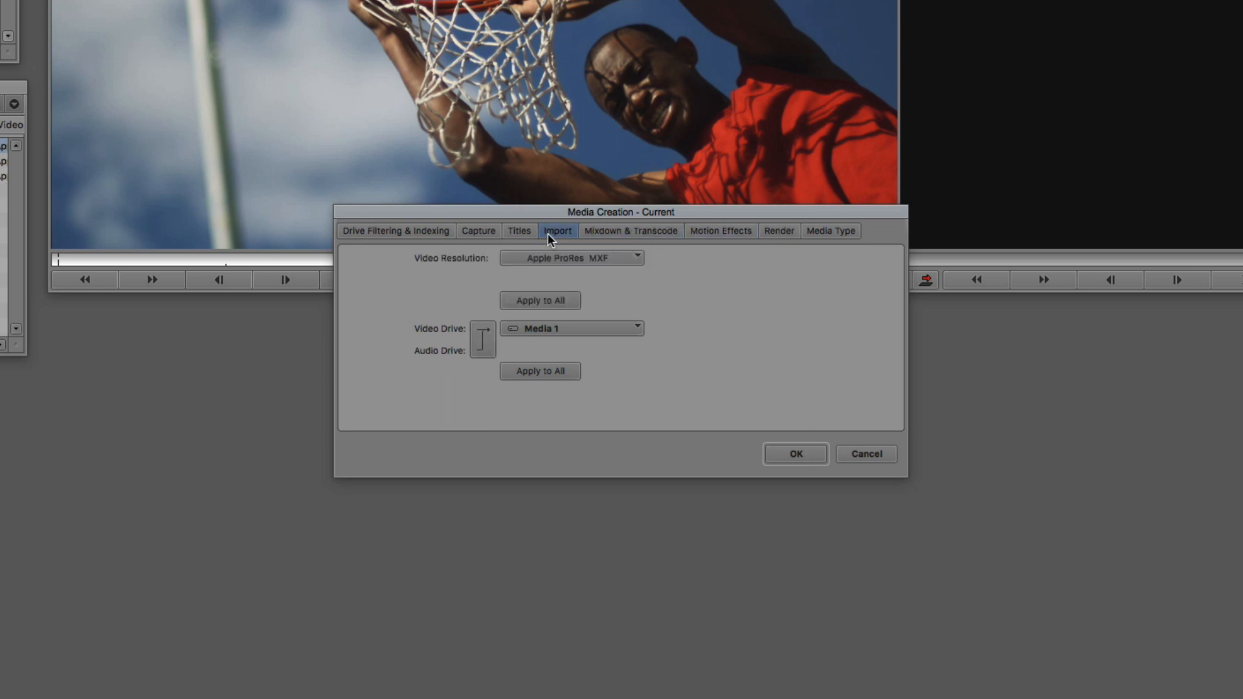
{"action": "mouse_move", "coordinate": [543, 276]}
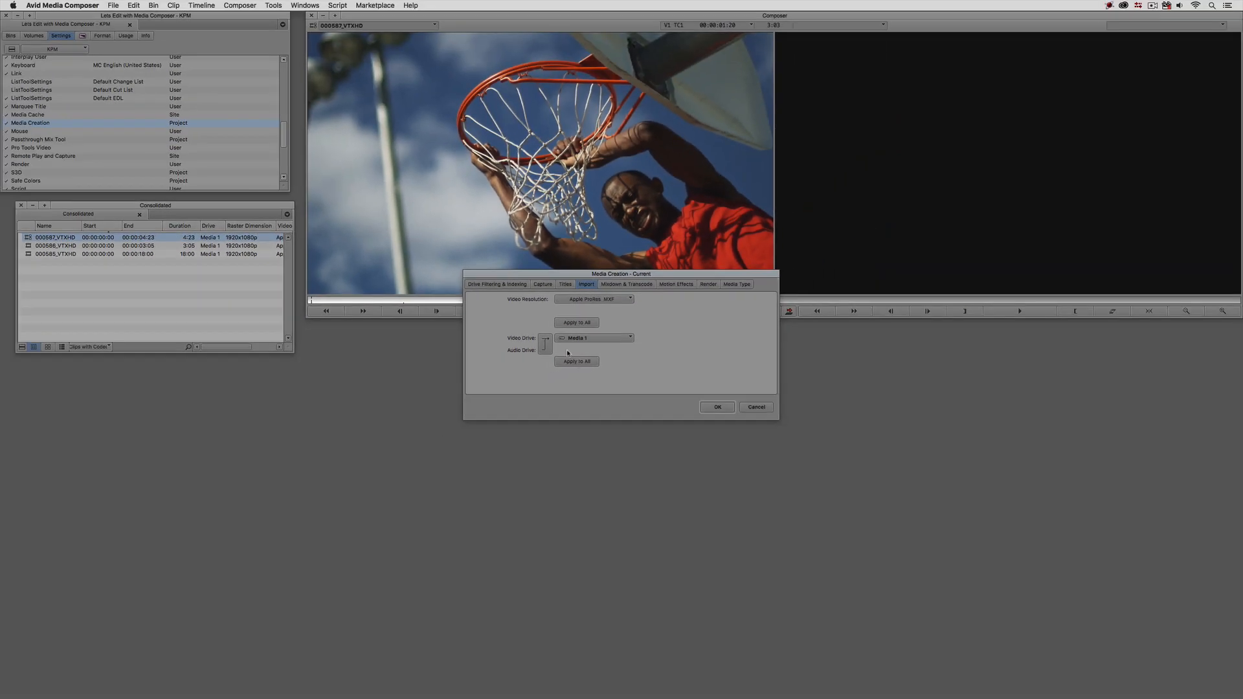
{"action": "left_click", "coordinate": [717, 406]}
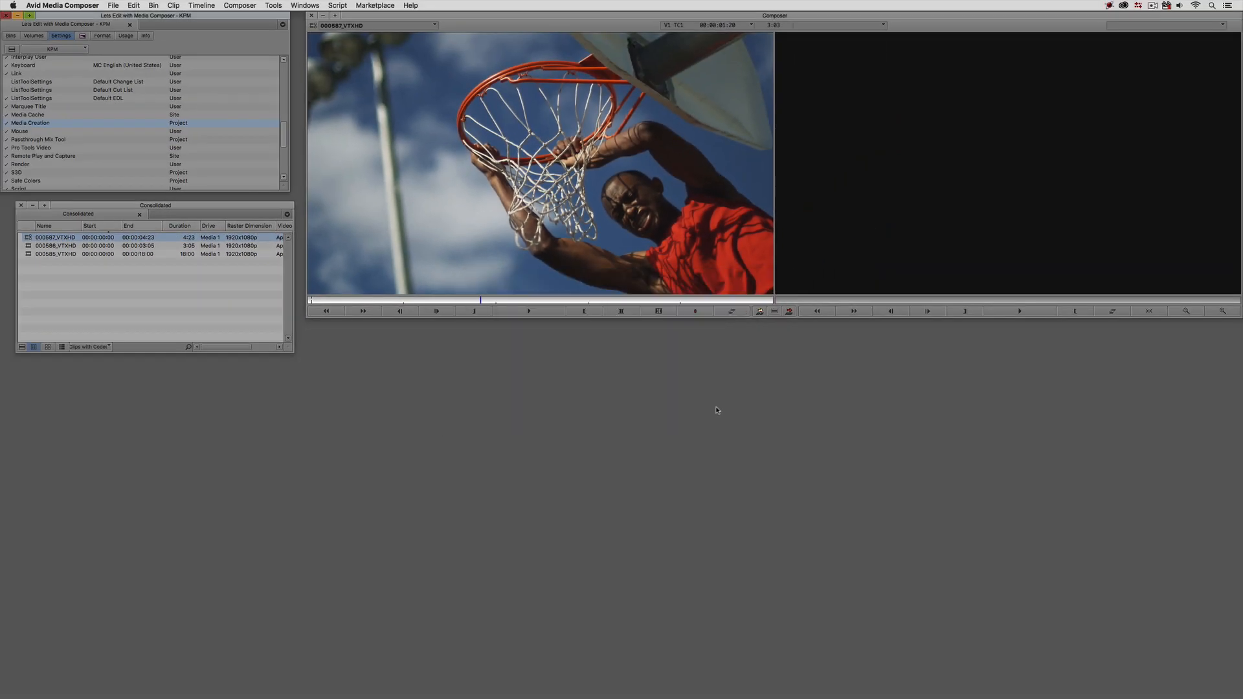
{"action": "right_click", "coordinate": [52, 236]}
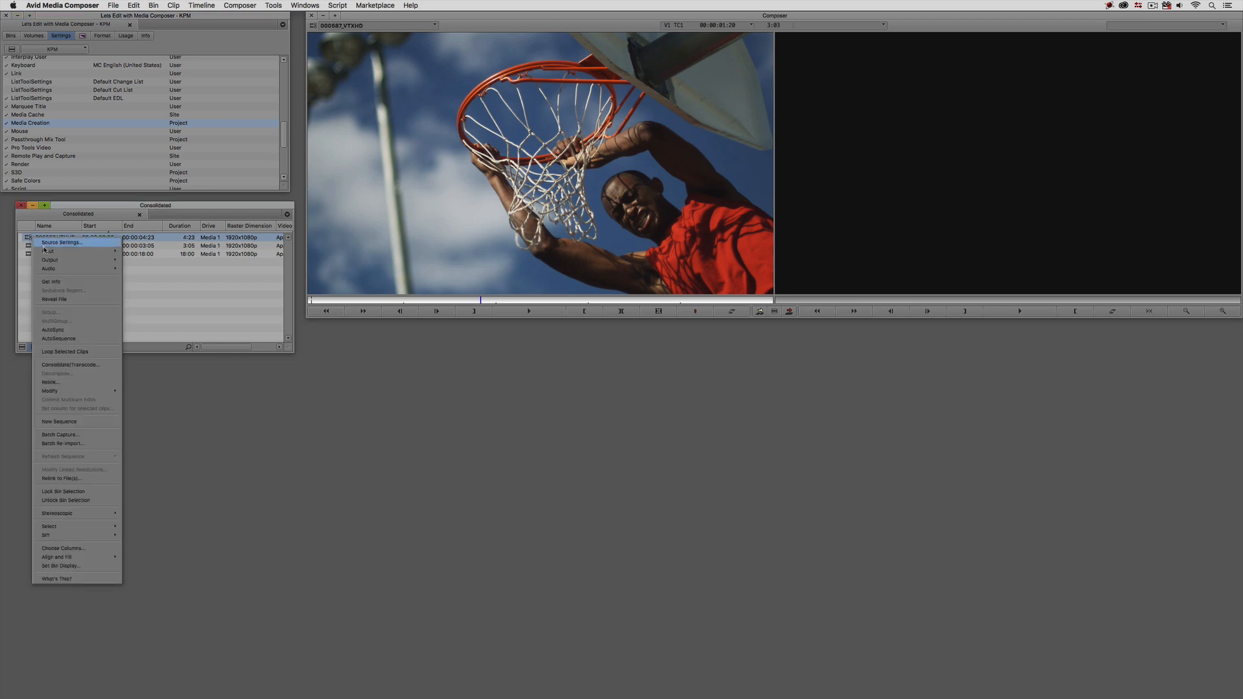
{"action": "left_click", "coordinate": [70, 364]}
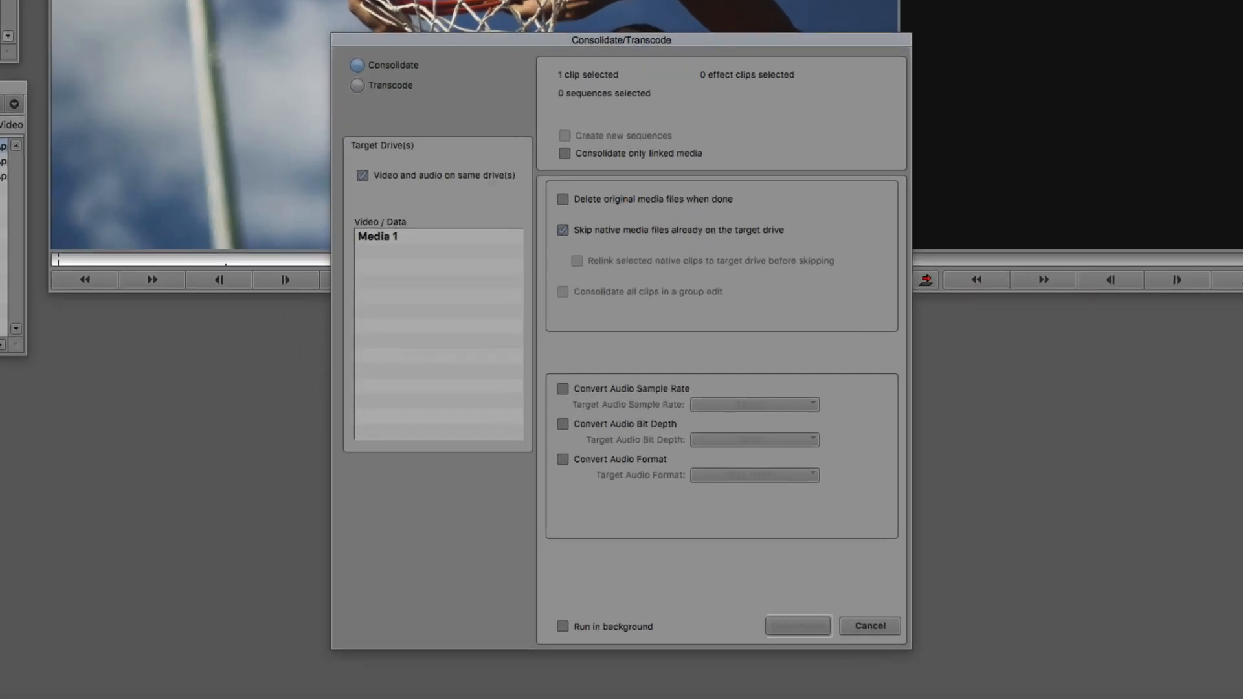
{"action": "left_click", "coordinate": [357, 85]}
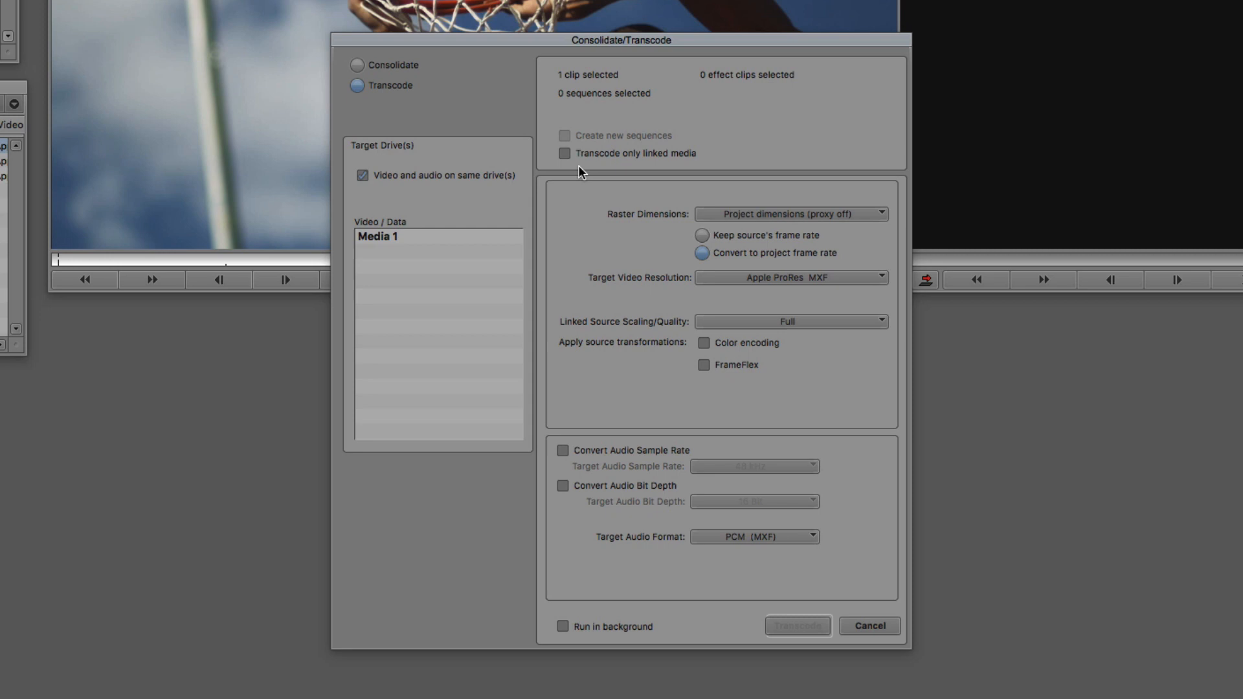
{"action": "mouse_move", "coordinate": [887, 240]}
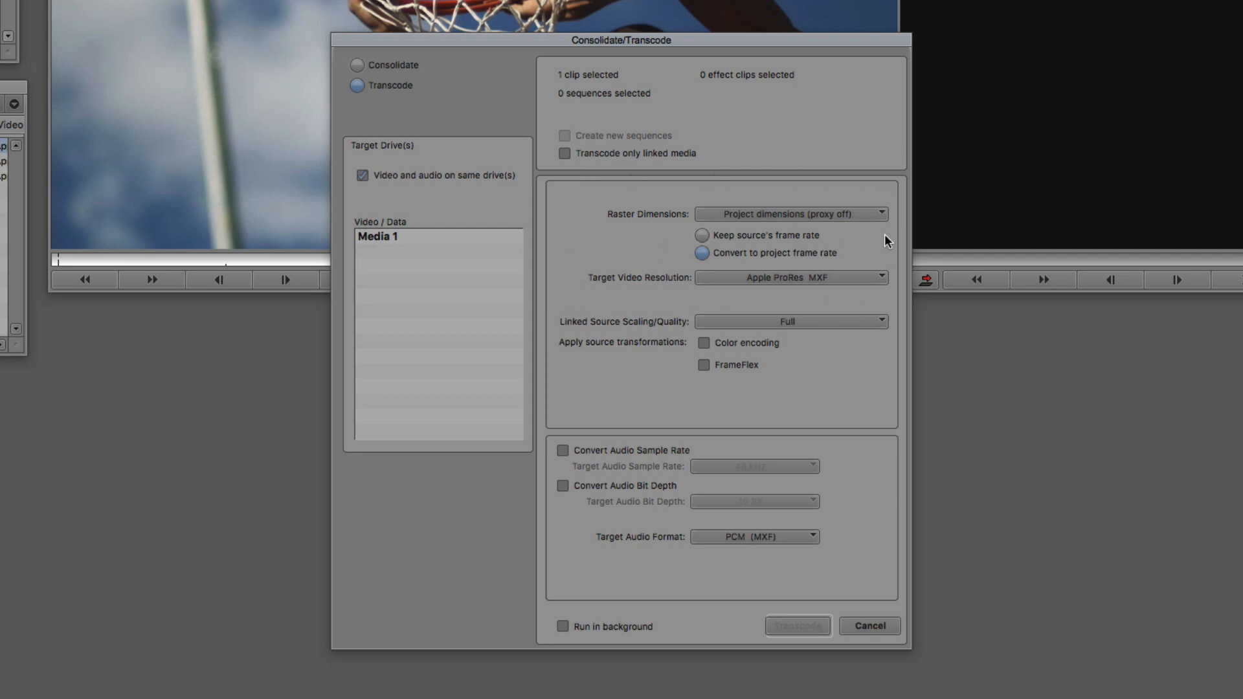
{"action": "mouse_move", "coordinate": [921, 242]}
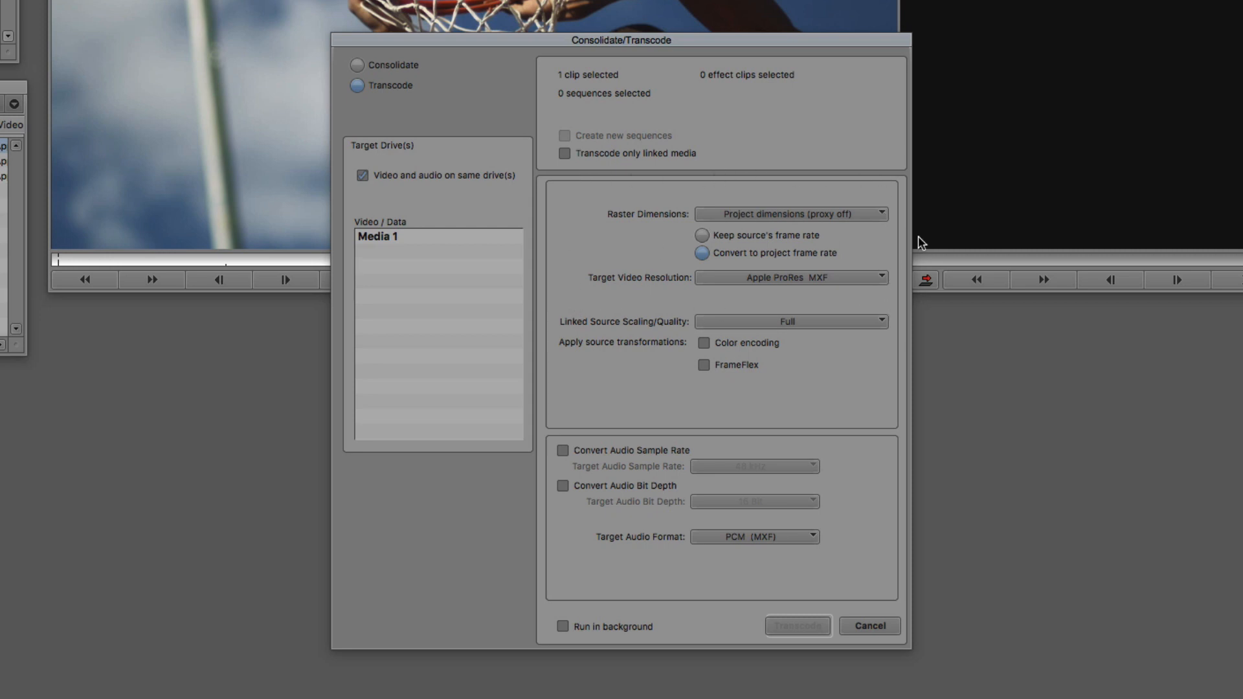
{"action": "left_click", "coordinate": [871, 626]}
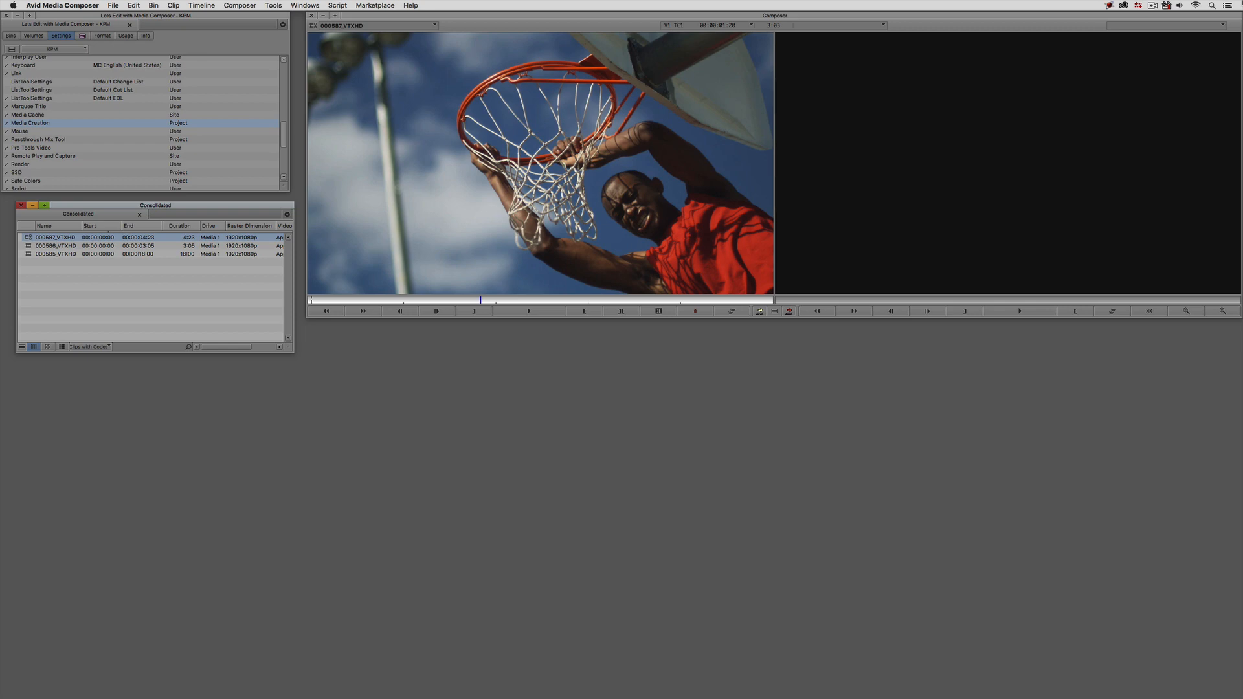
{"action": "left_click", "coordinate": [275, 6]}
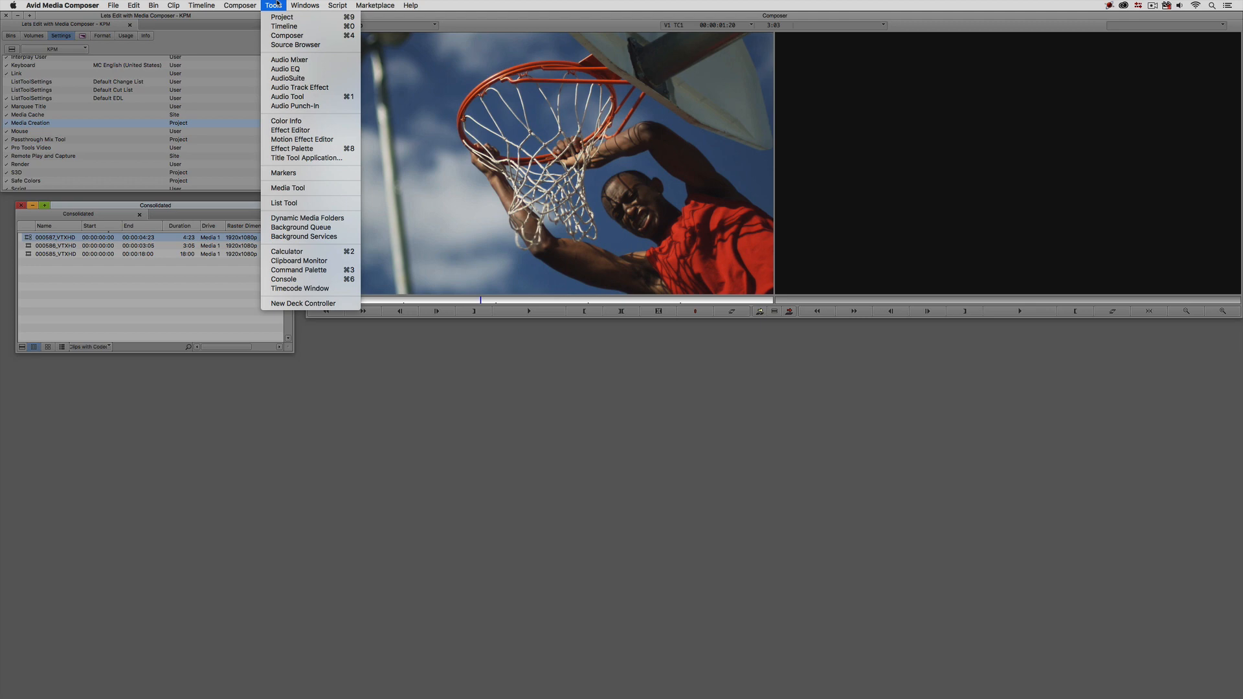
{"action": "left_click", "coordinate": [285, 188]}
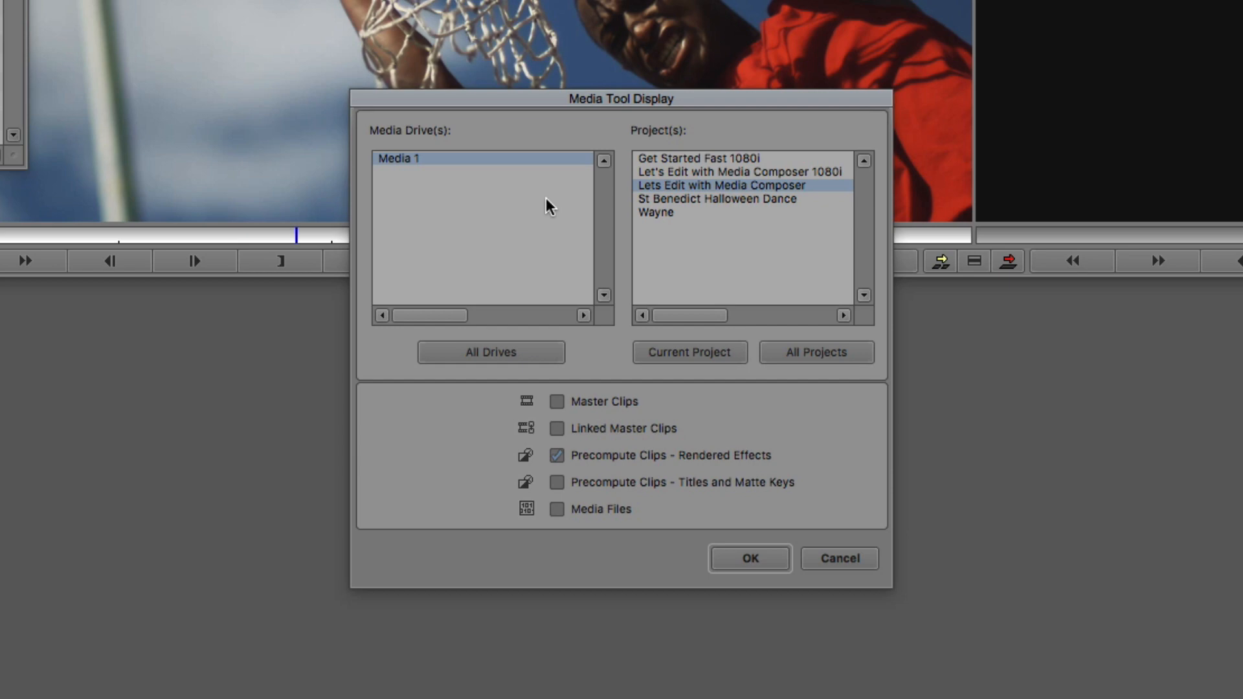
{"action": "mouse_move", "coordinate": [369, 67]}
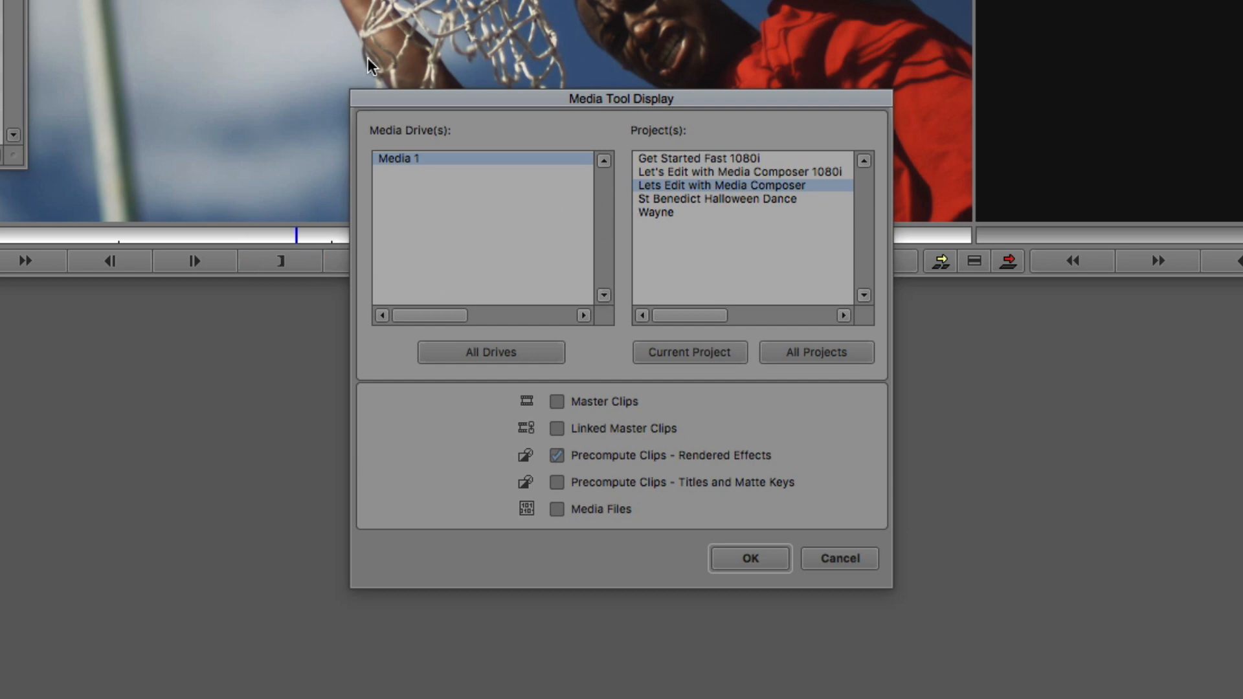
{"action": "mouse_move", "coordinate": [404, 77]}
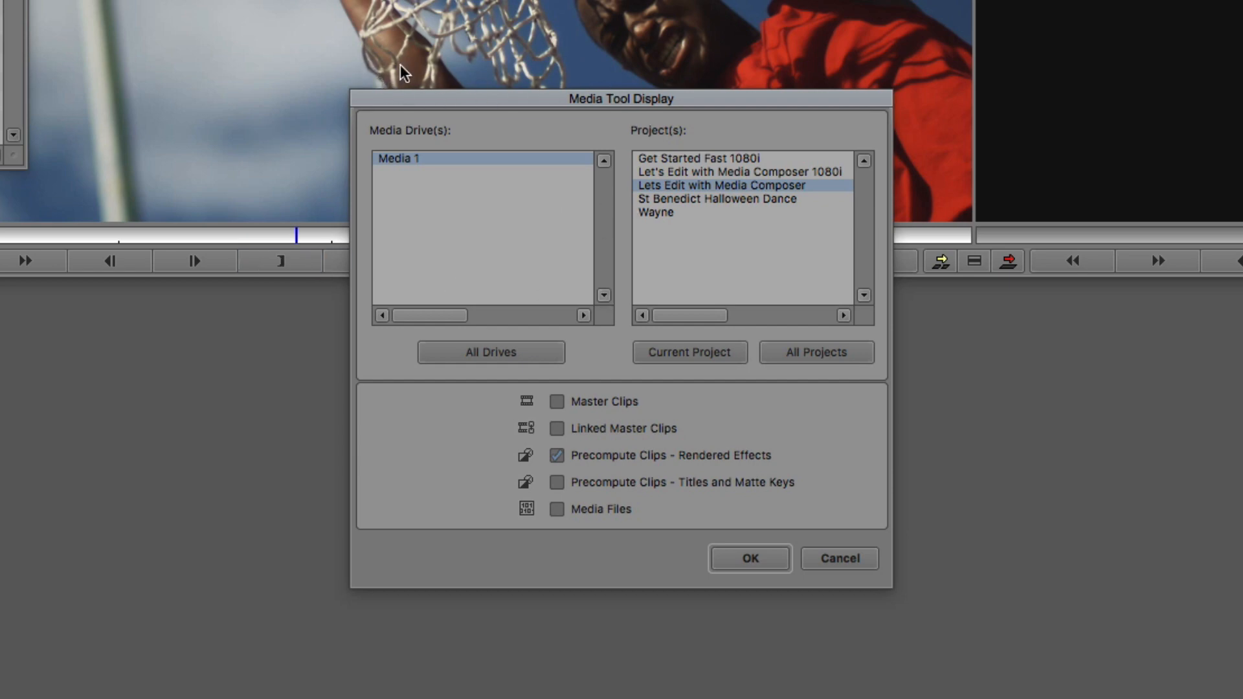
{"action": "mouse_move", "coordinate": [628, 234]}
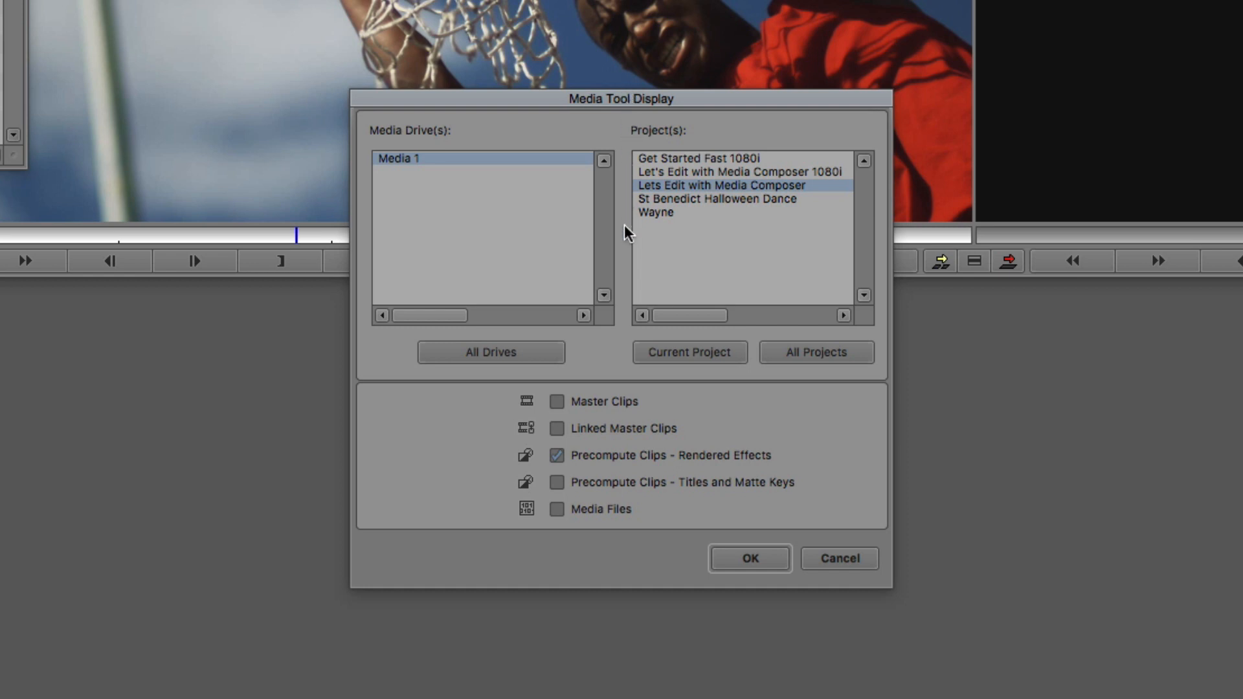
{"action": "mouse_move", "coordinate": [692, 122]}
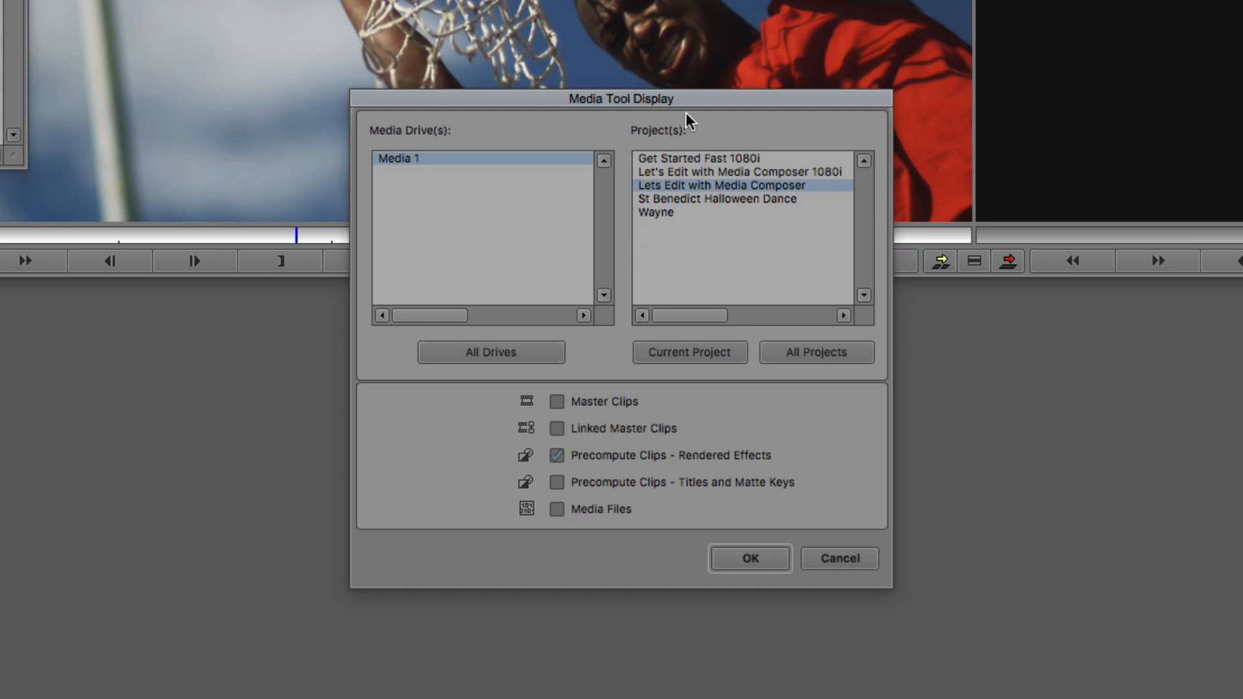
{"action": "mouse_move", "coordinate": [662, 113]}
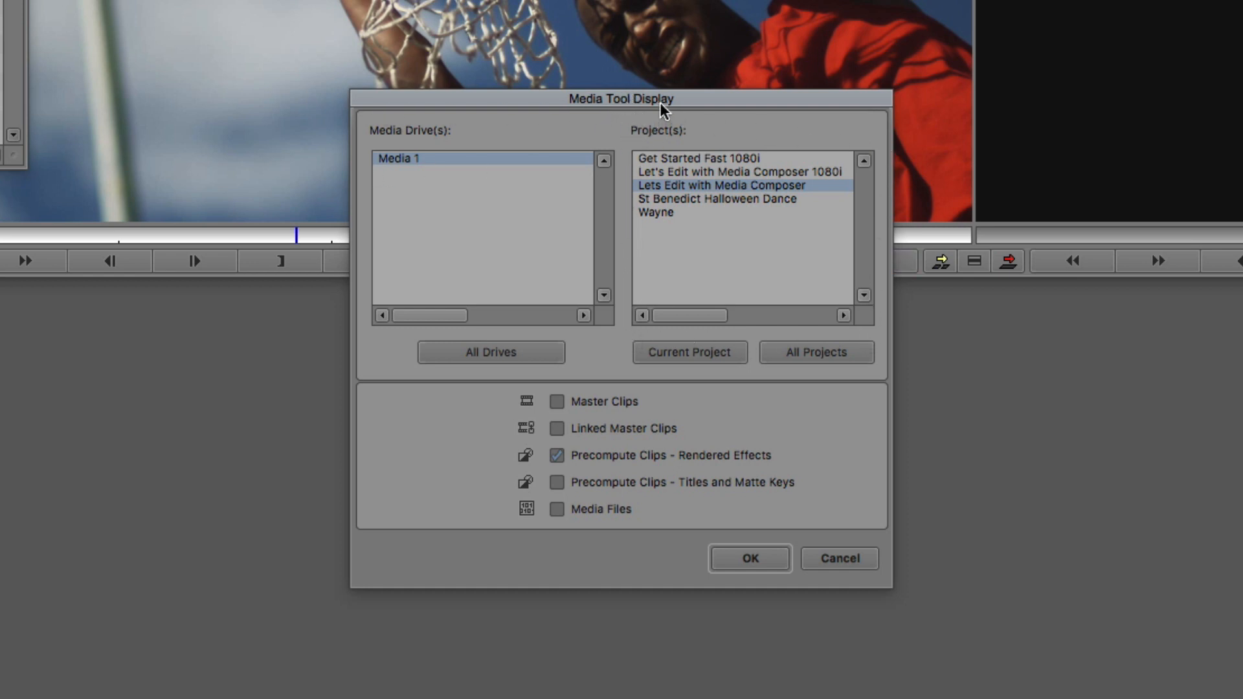
{"action": "mouse_move", "coordinate": [679, 123]}
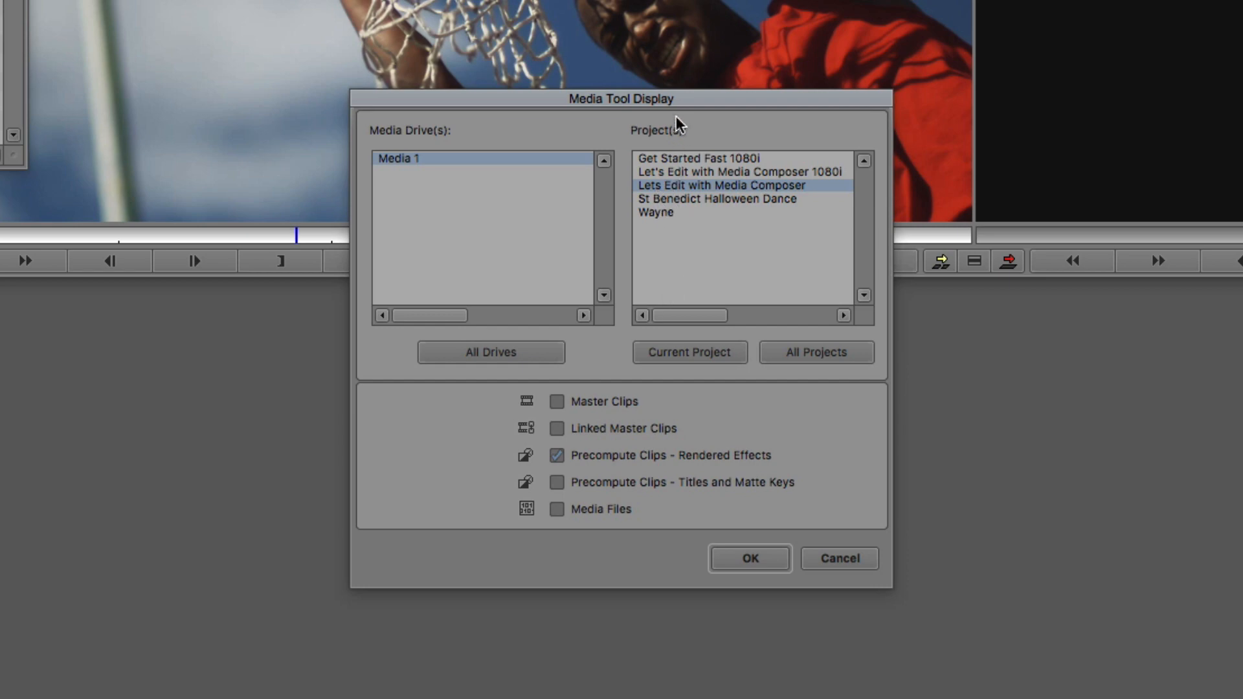
{"action": "mouse_move", "coordinate": [676, 274]}
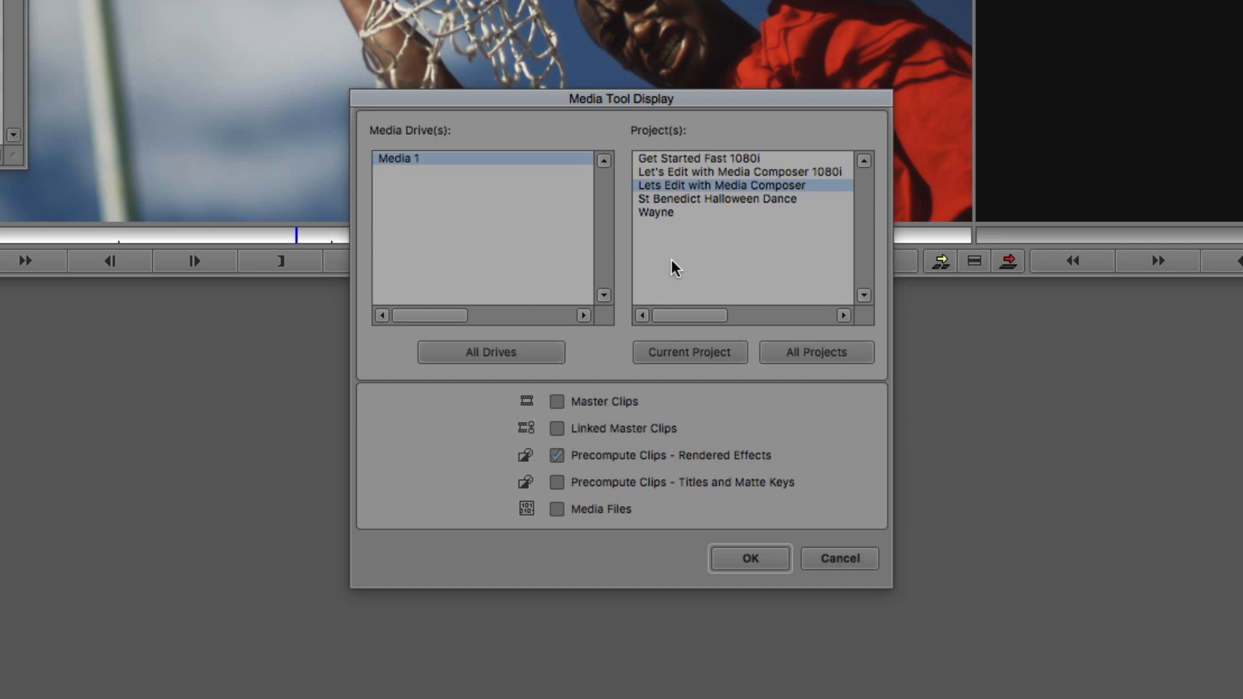
Show media files only, from all drives for the current project, without rendered effect precomputes
{"action": "left_click", "coordinate": [490, 352]}
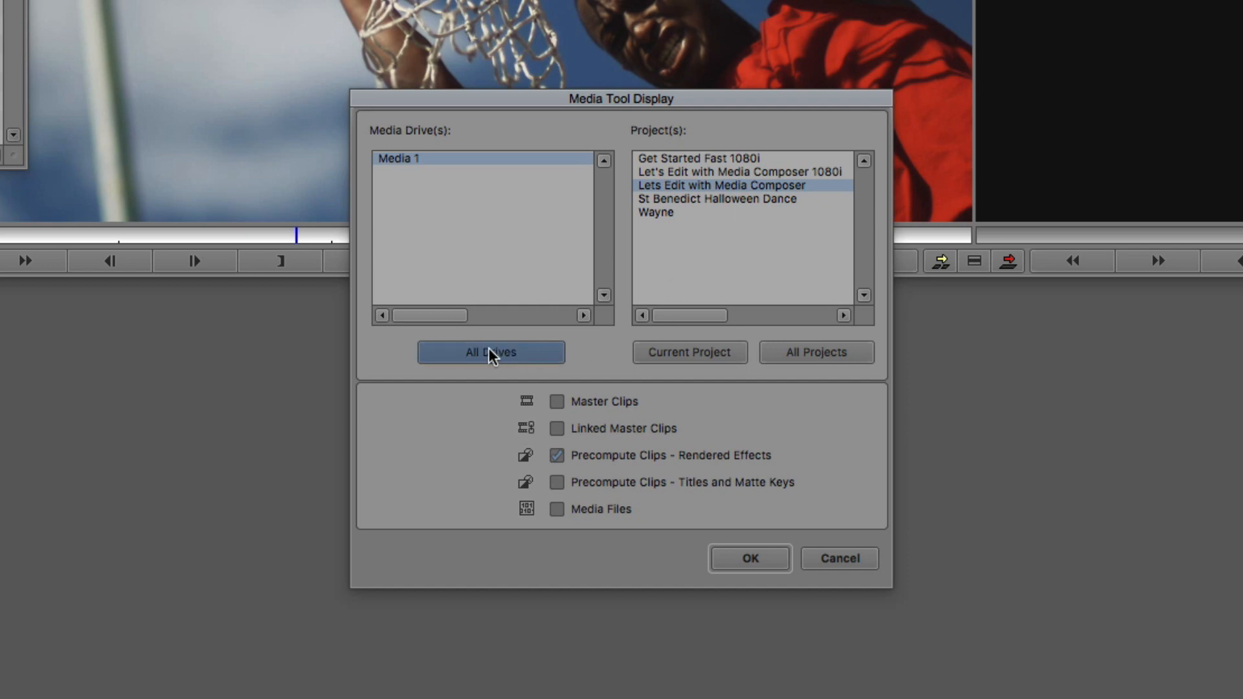
{"action": "left_click", "coordinate": [689, 352]}
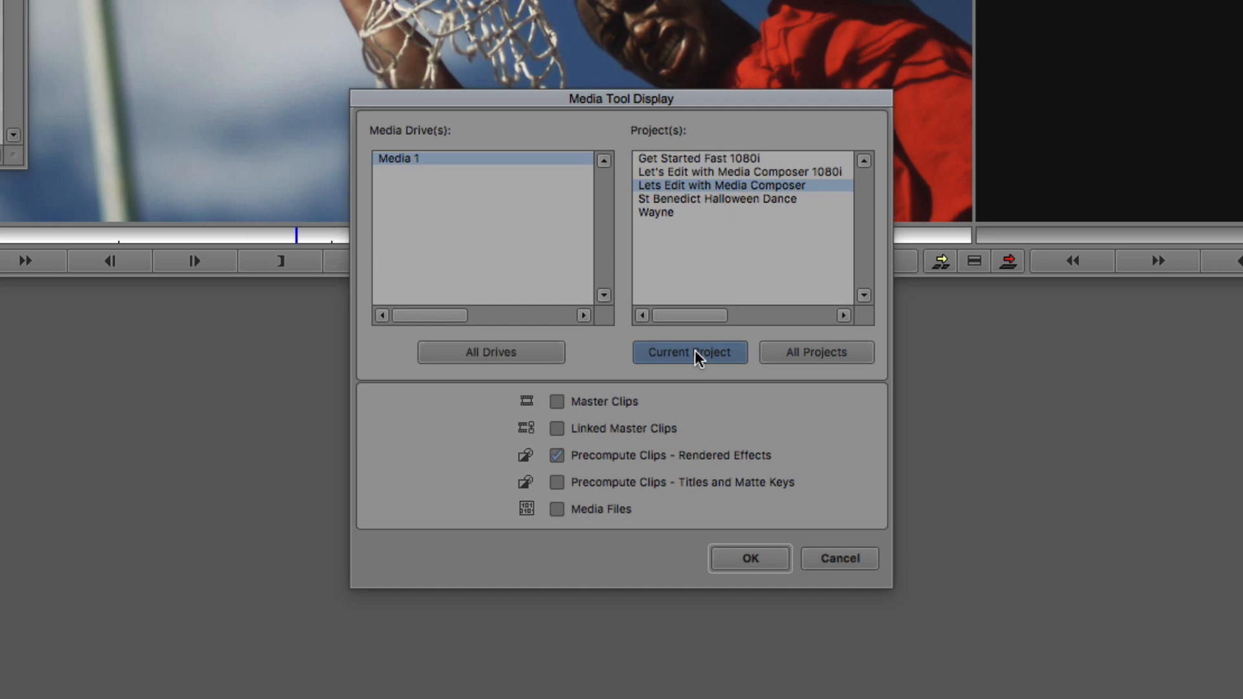
{"action": "left_click", "coordinate": [716, 200]}
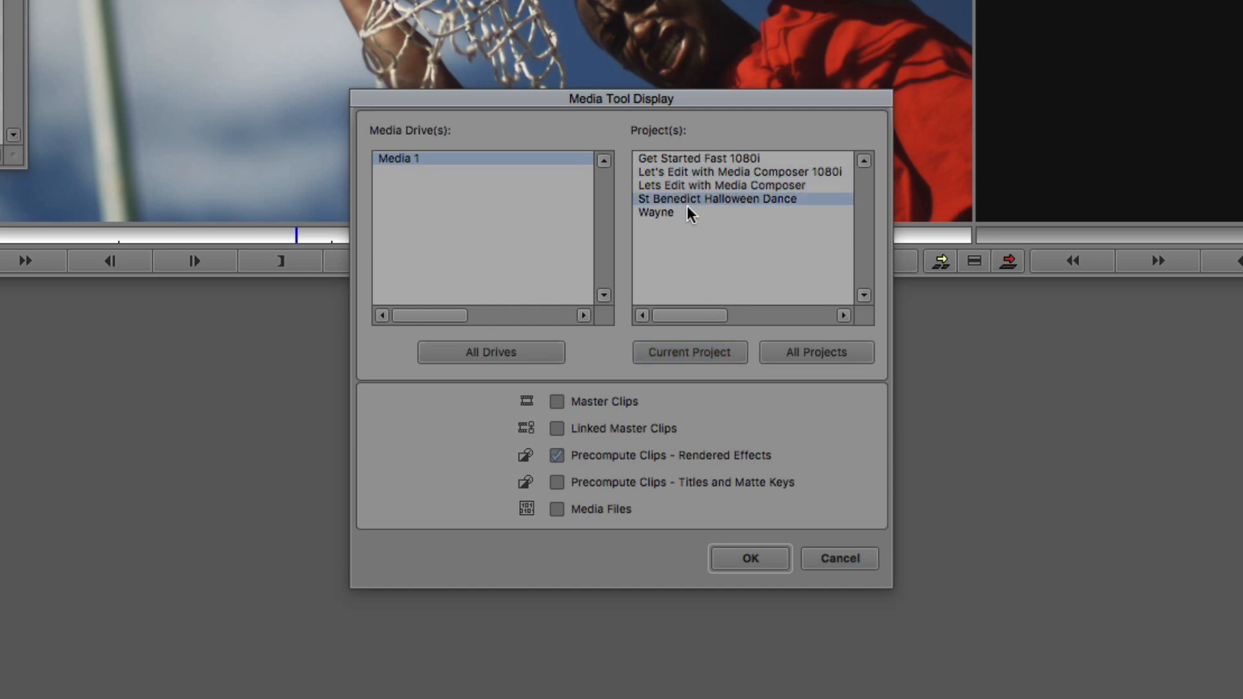
{"action": "left_click", "coordinate": [720, 186]}
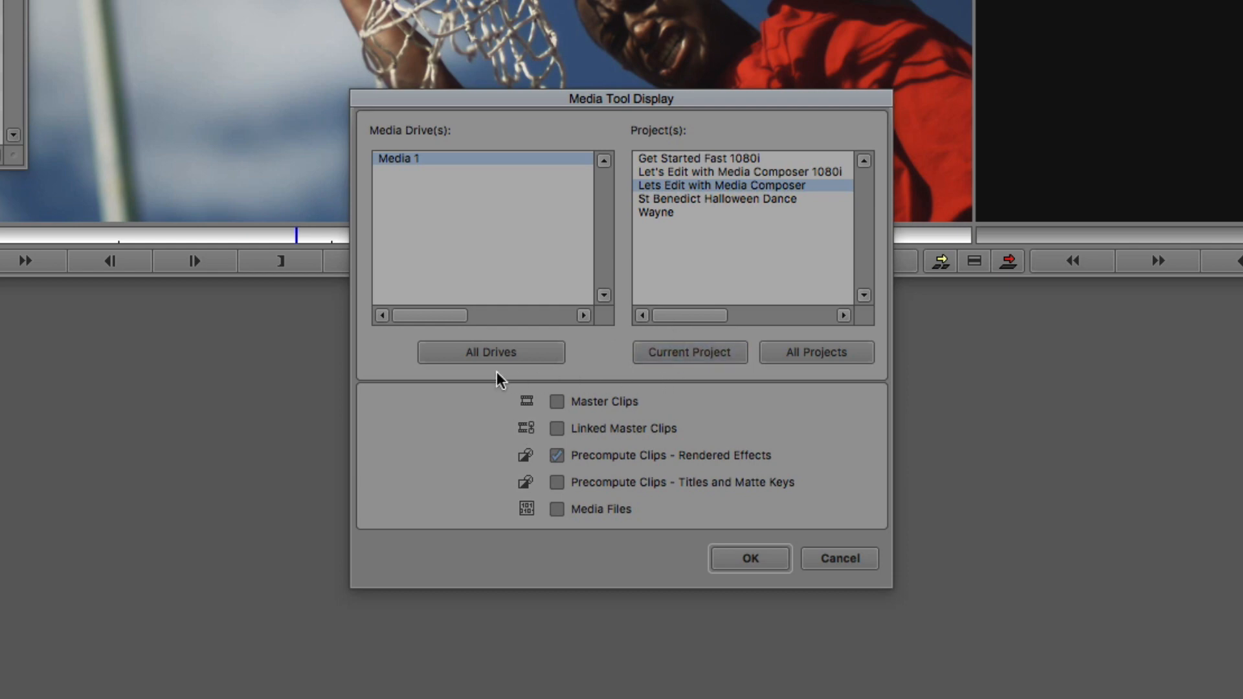
{"action": "mouse_move", "coordinate": [798, 401]}
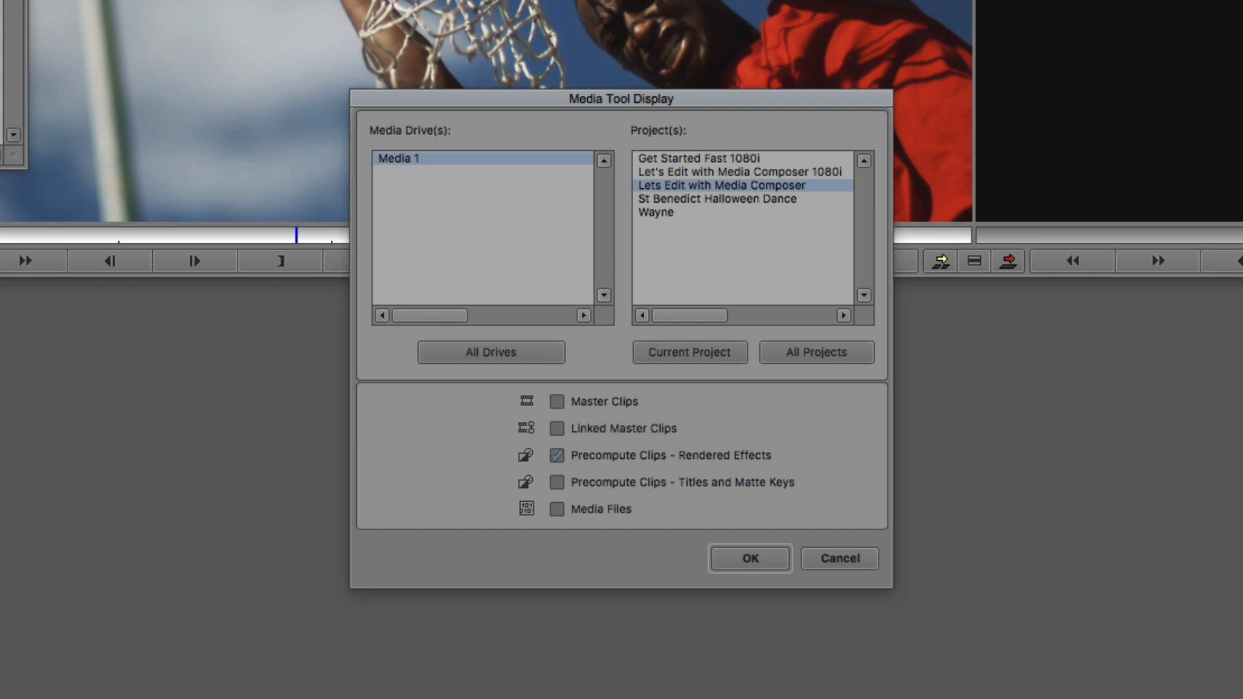
{"action": "mouse_move", "coordinate": [622, 383]}
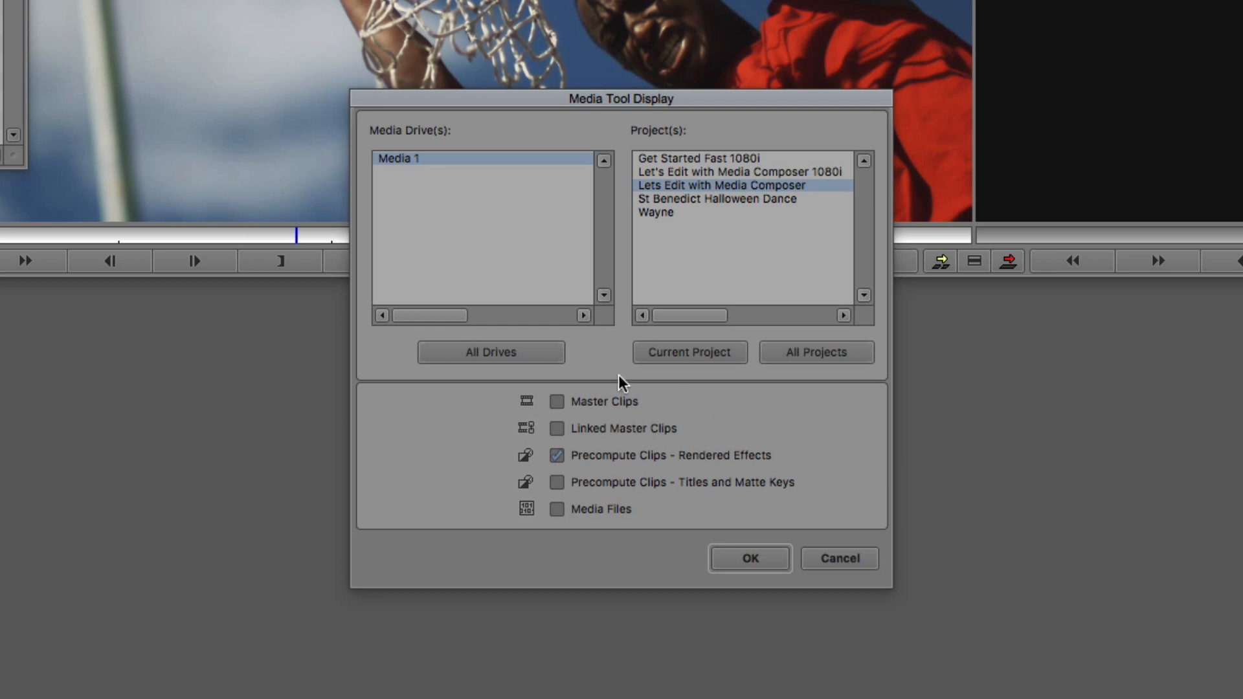
{"action": "mouse_move", "coordinate": [536, 437]}
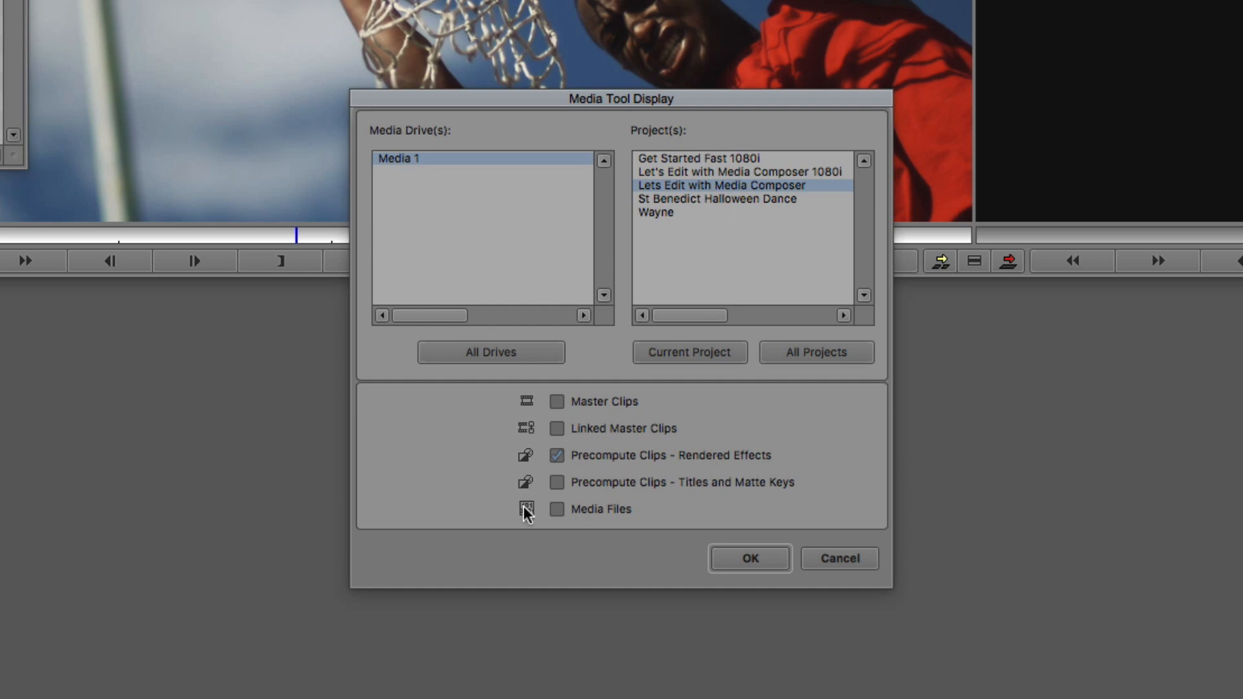
{"action": "mouse_move", "coordinate": [693, 554]}
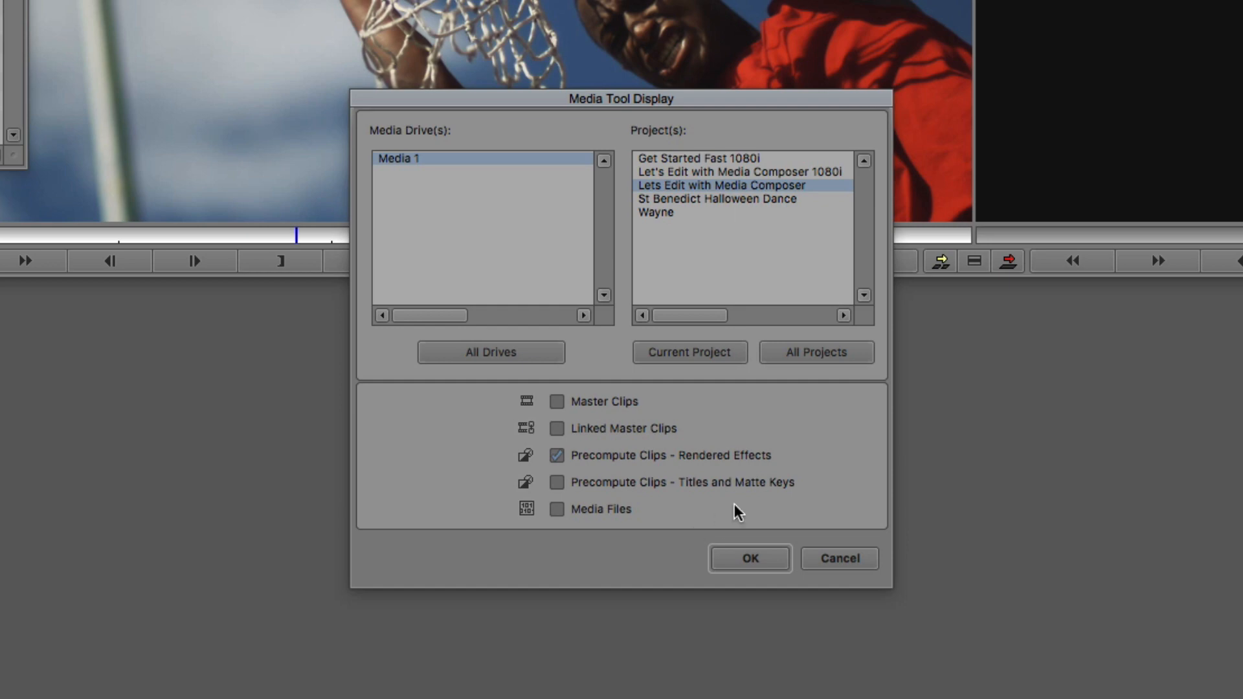
{"action": "left_click", "coordinate": [556, 455]}
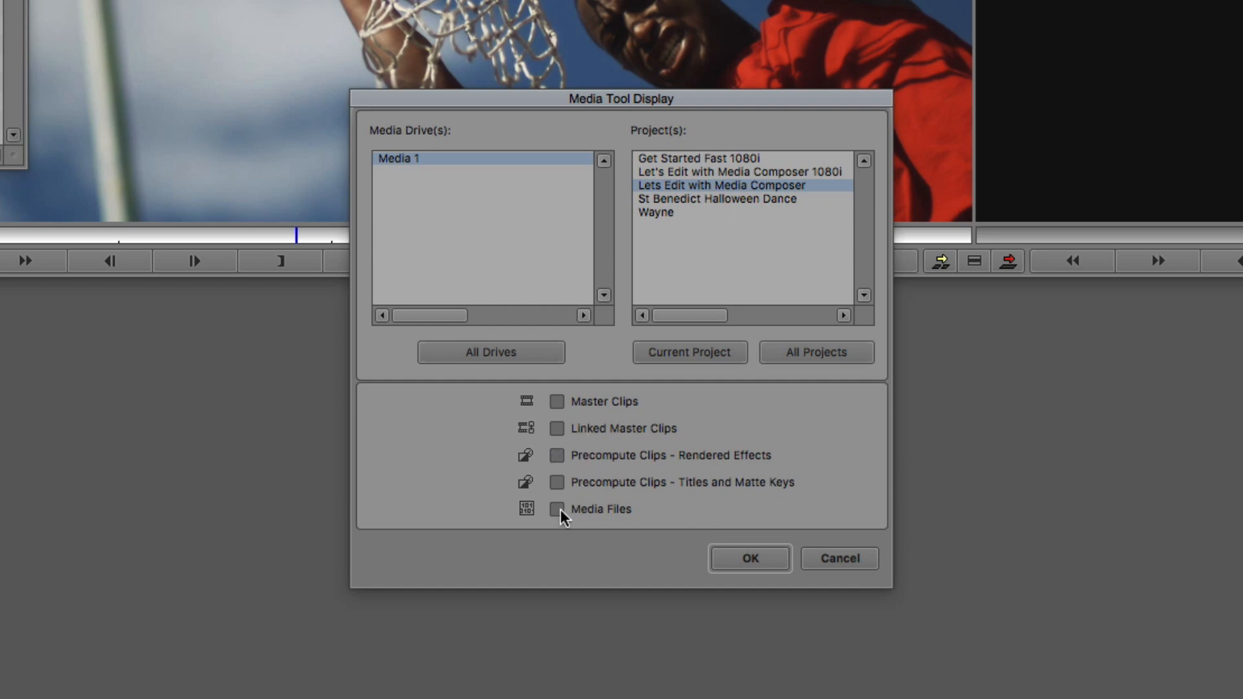
{"action": "left_click", "coordinate": [556, 509]}
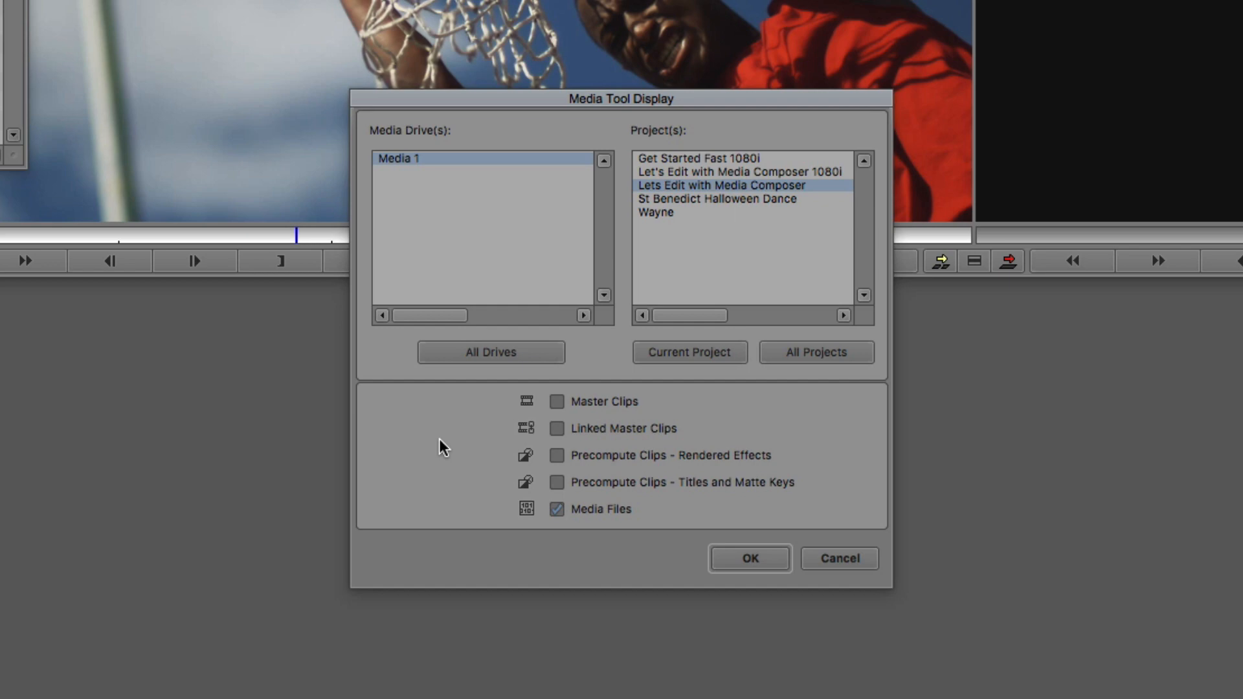
{"action": "left_click", "coordinate": [750, 558]}
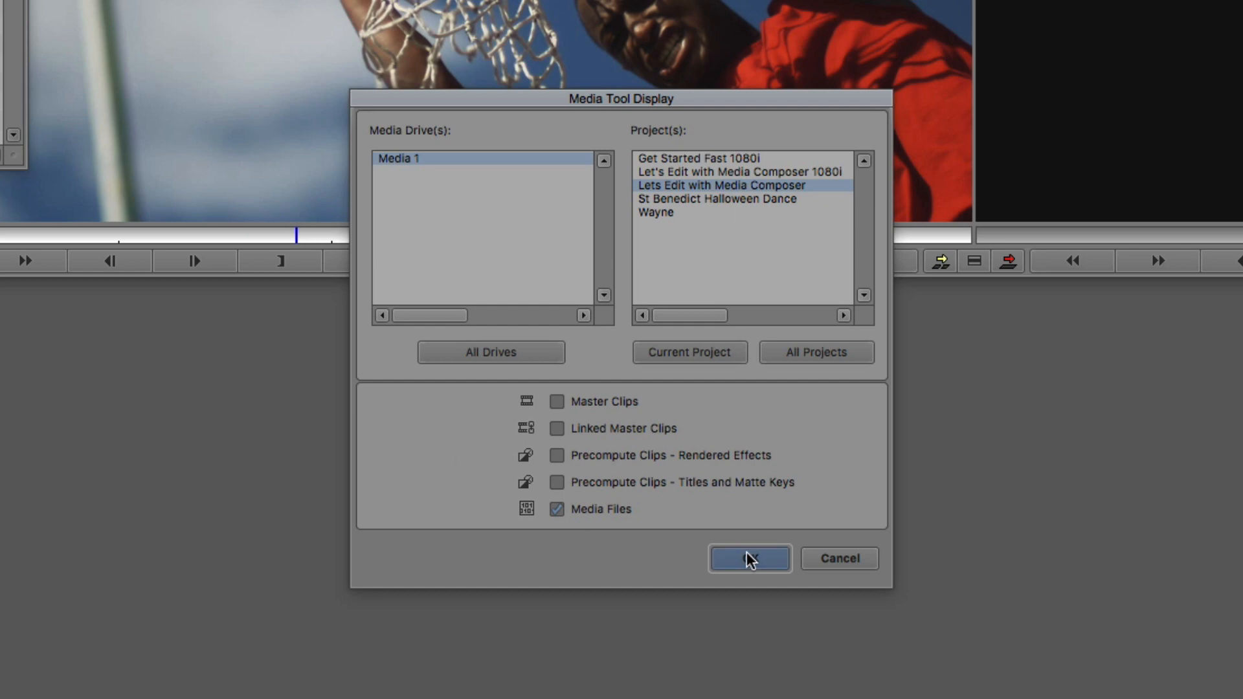
{"action": "left_click", "coordinate": [750, 558]}
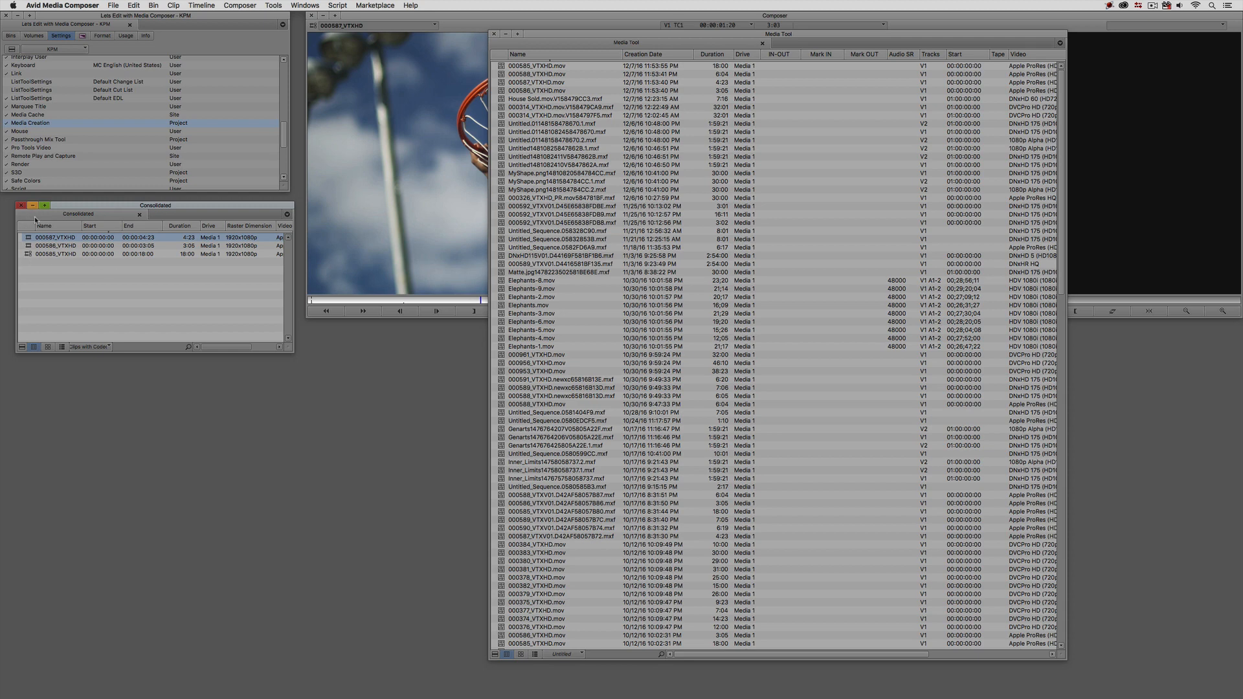
{"action": "mouse_move", "coordinate": [83, 270]}
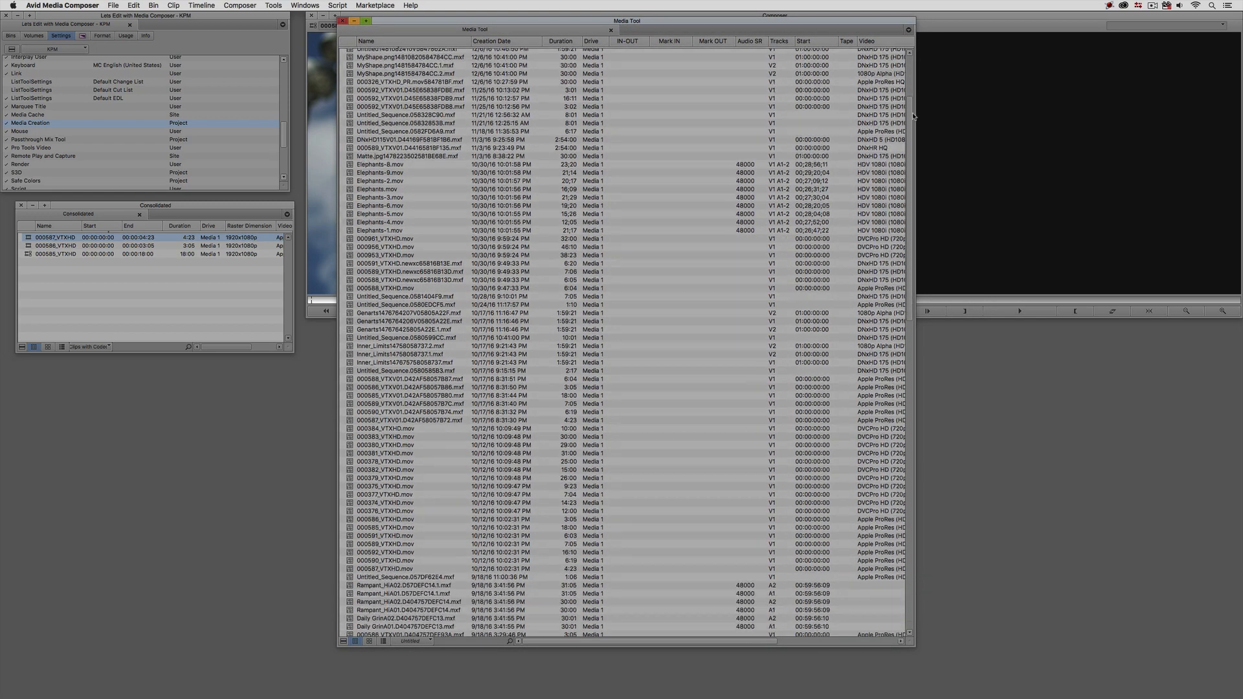
{"action": "scroll", "scroll_direction": "down", "scroll_amount": 3}
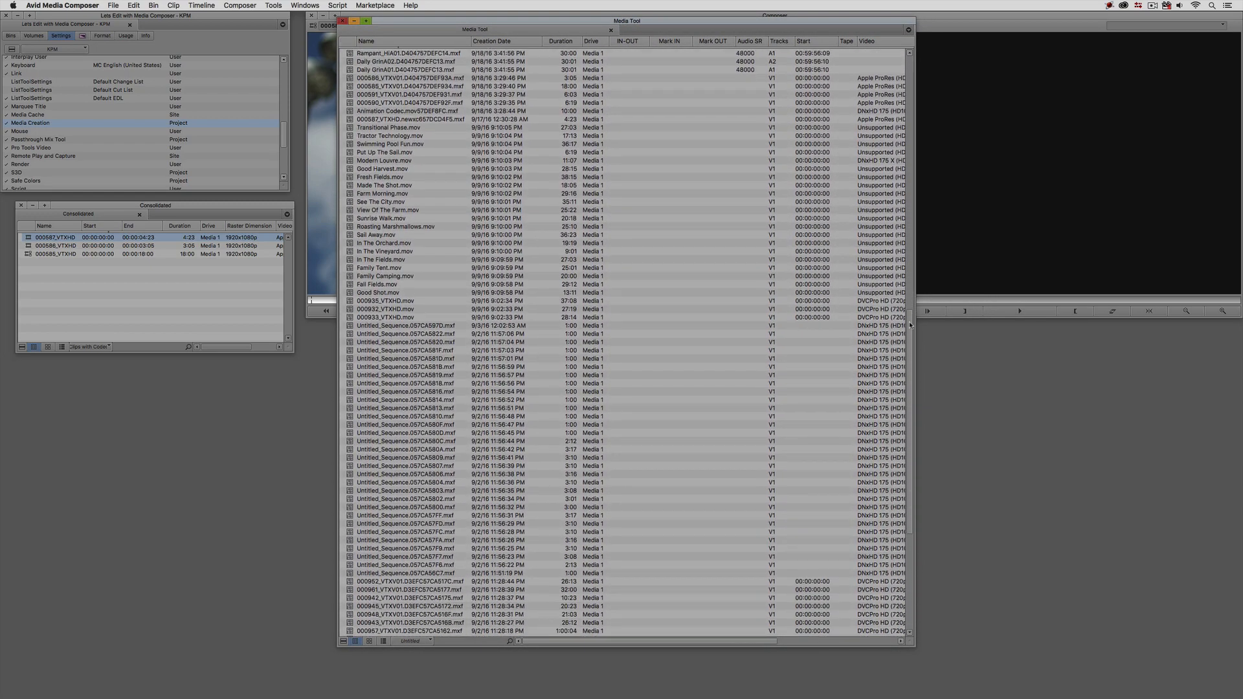
{"action": "scroll", "scroll_direction": "down", "scroll_amount": 3}
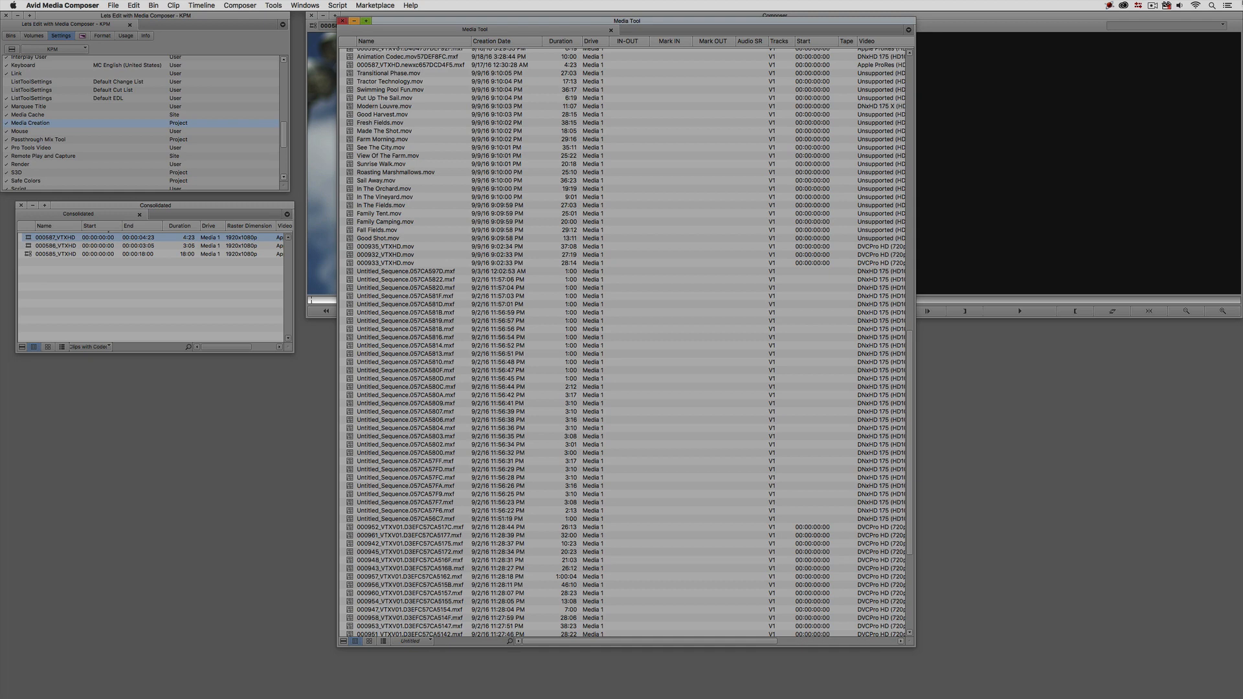
{"action": "mouse_move", "coordinate": [25, 243]}
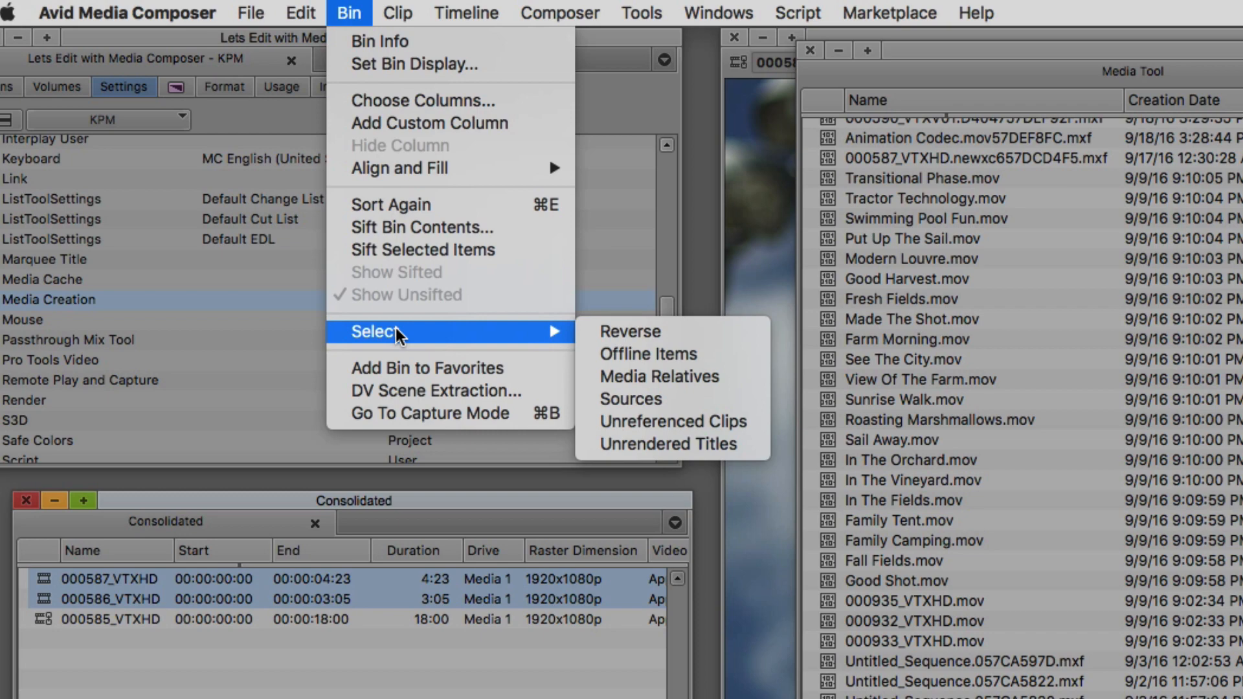
{"action": "mouse_move", "coordinate": [668, 377]}
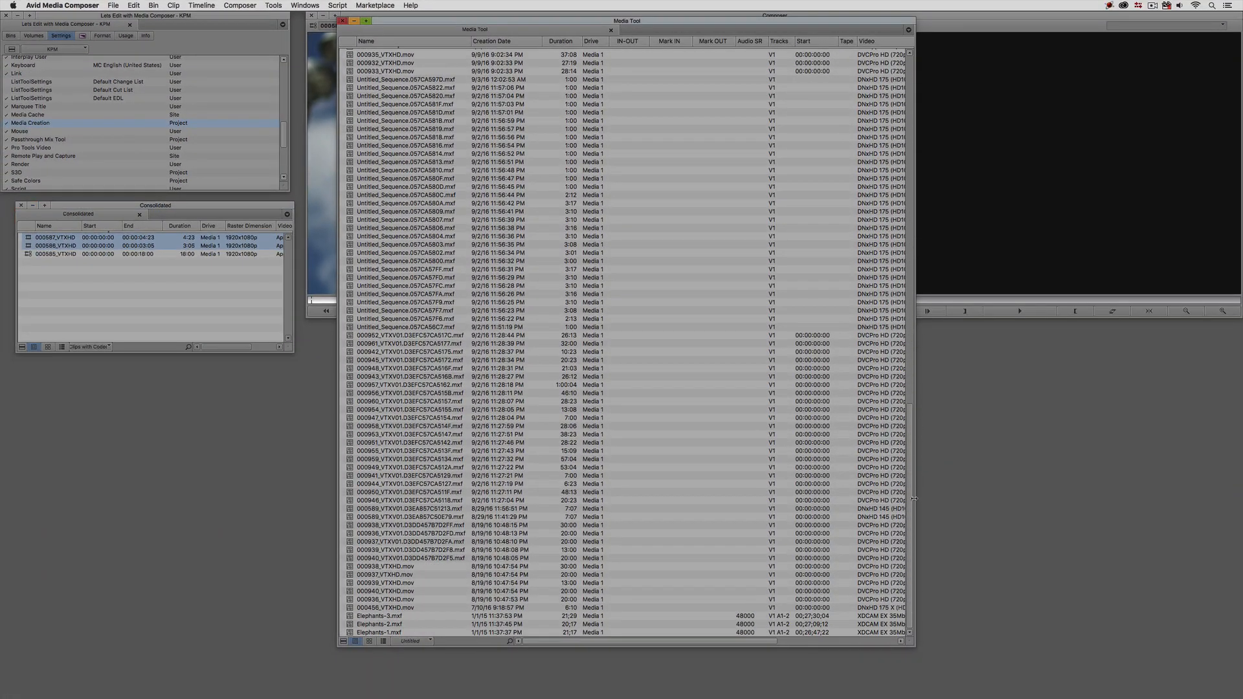
Scroll through the Media Tool to the two clips' selected media files
{"action": "scroll", "scroll_direction": "down", "scroll_amount": 3}
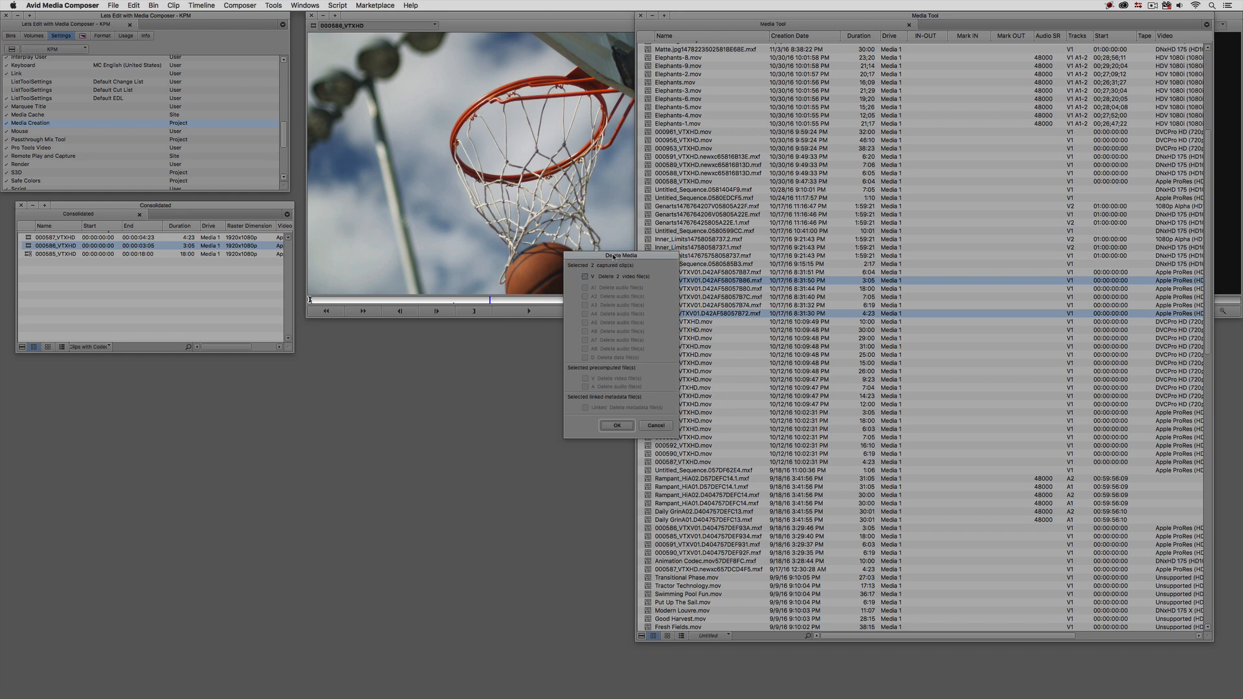
Delete the two selected ProRes video files, confirming both the dialog and the warning
{"action": "left_click", "coordinate": [617, 425]}
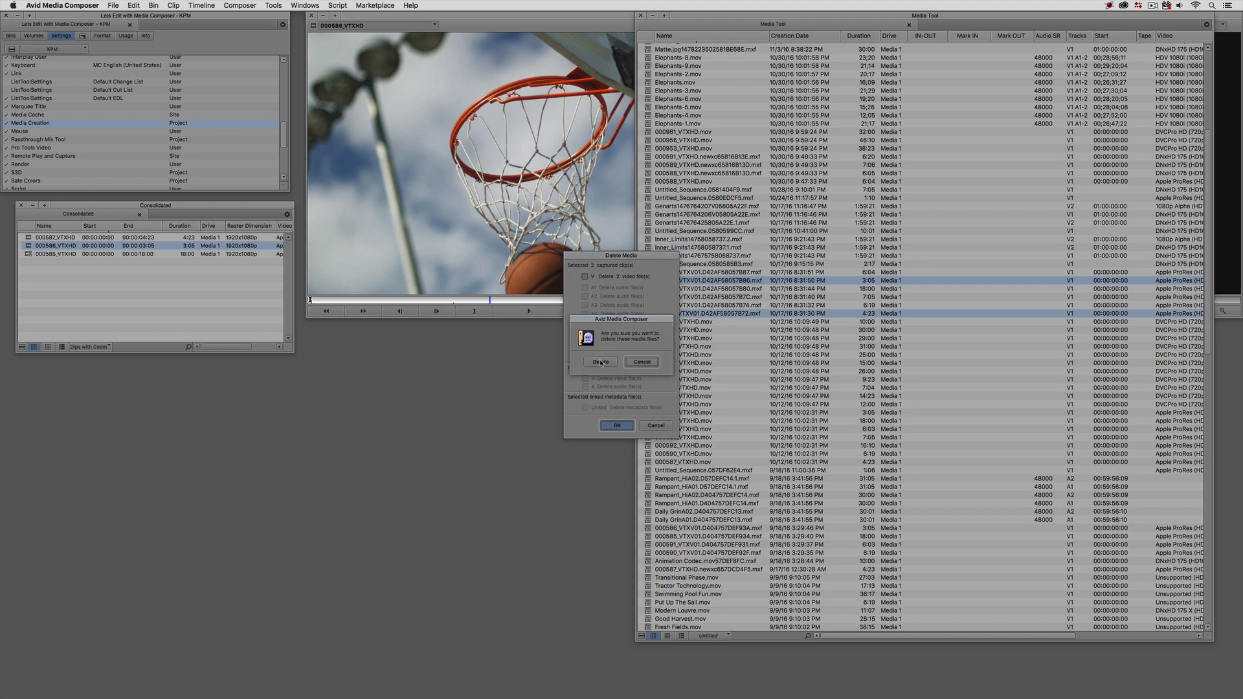
{"action": "left_click", "coordinate": [600, 362]}
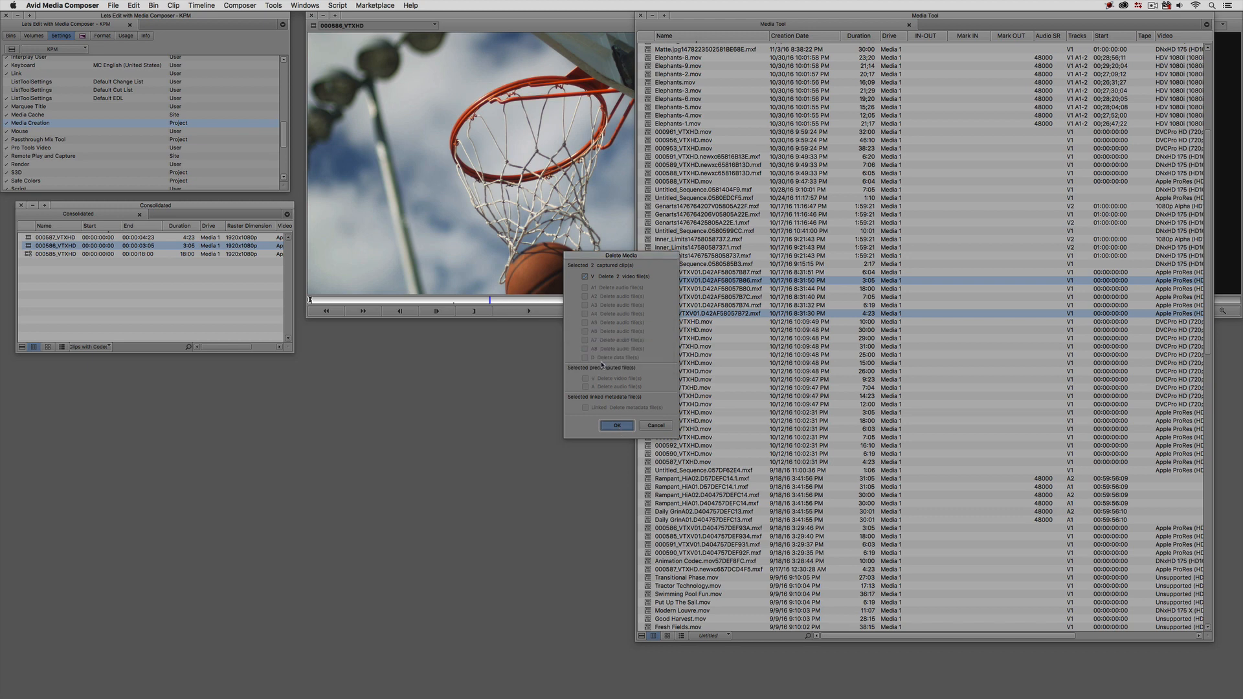
{"action": "left_click", "coordinate": [616, 425]}
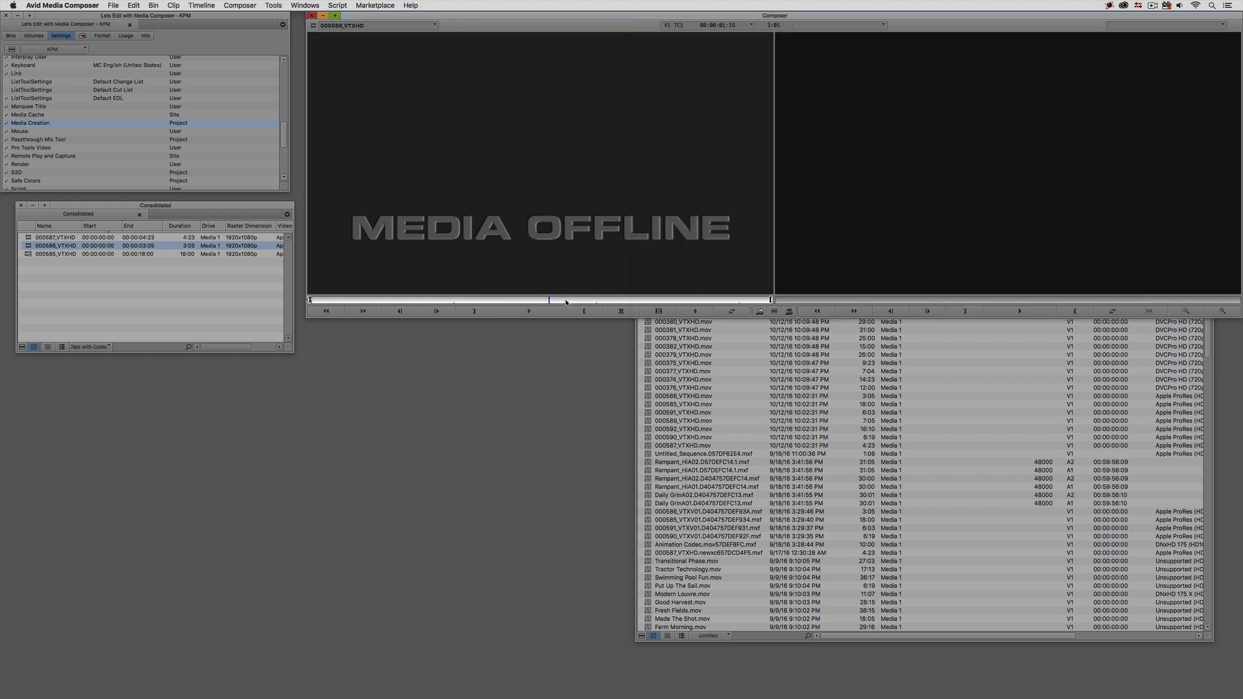